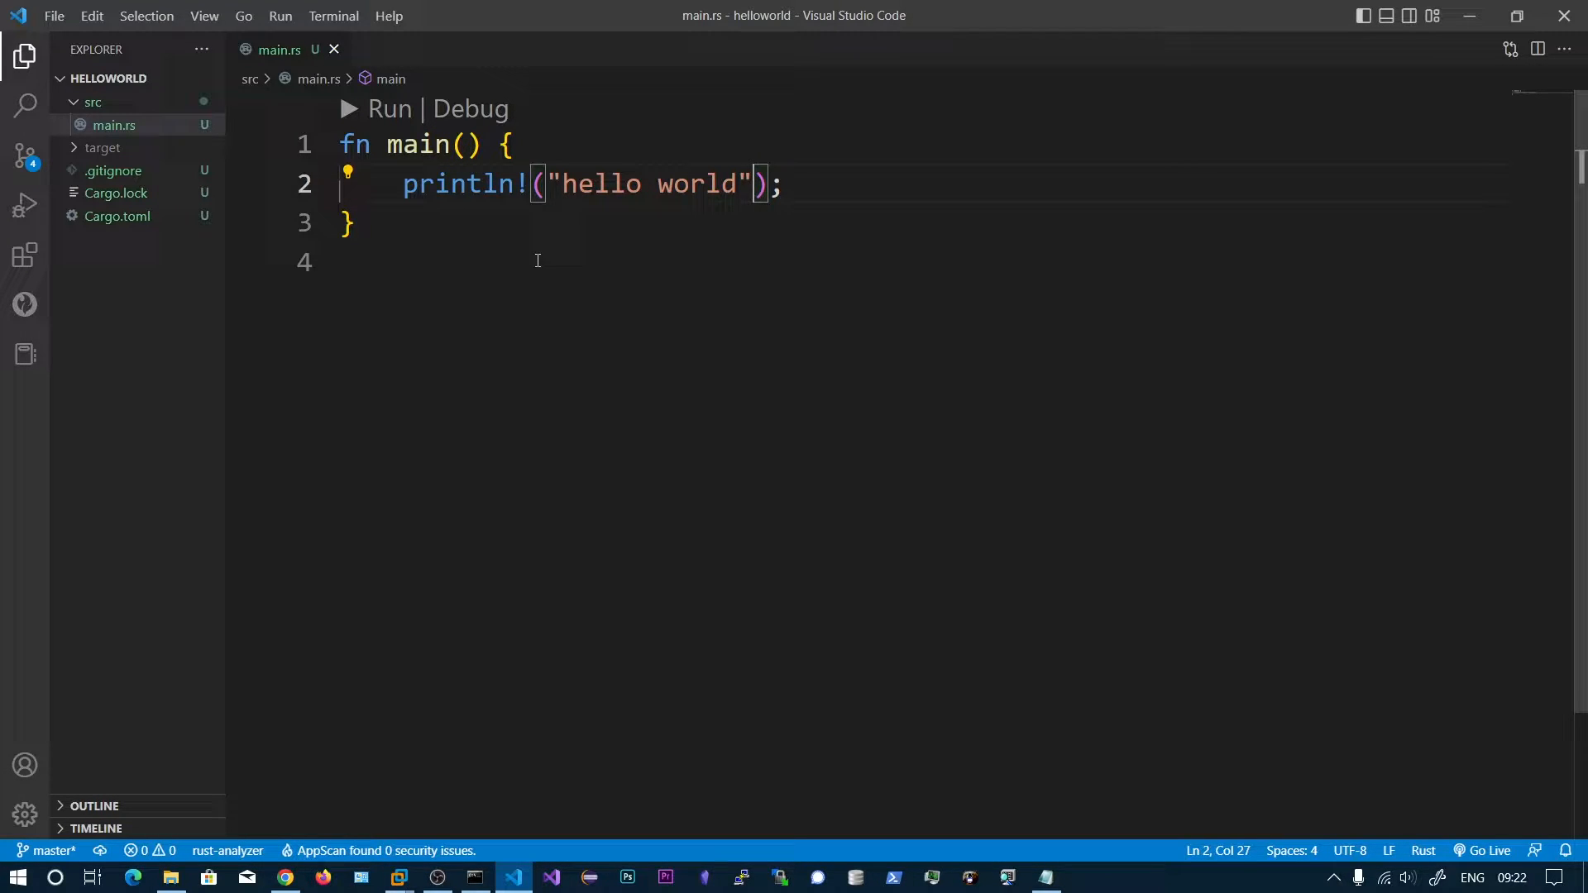
mouse_move(593, 310)
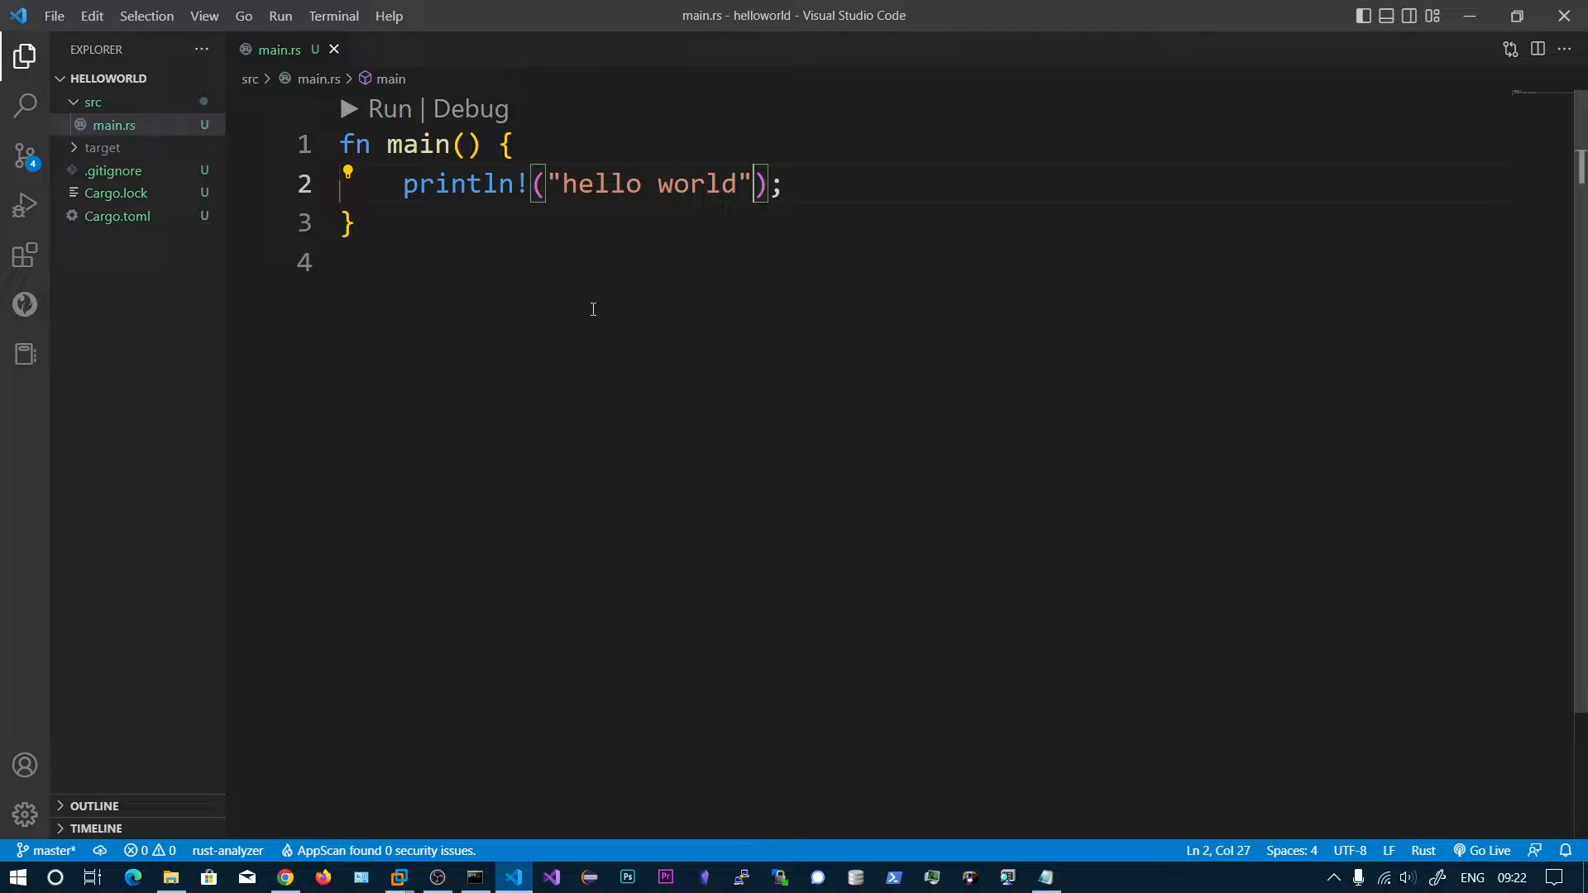
- Run rustup and rustup show to list the stable i686-gnu, default x86_64-msvc and 1.52.0 toolchains
left_click(474, 877)
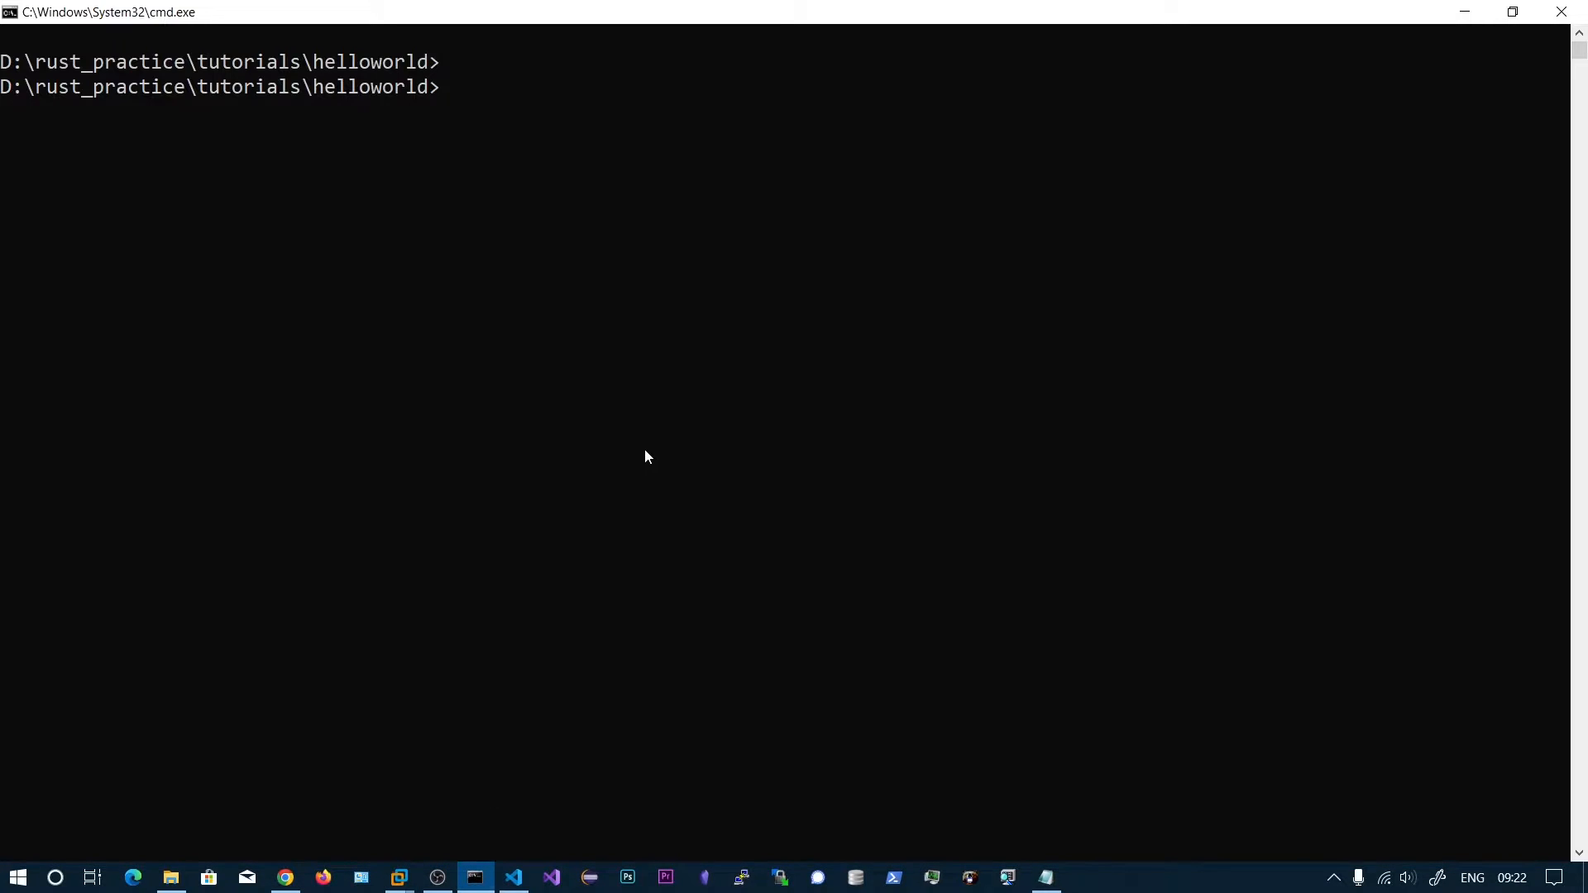
type("r")
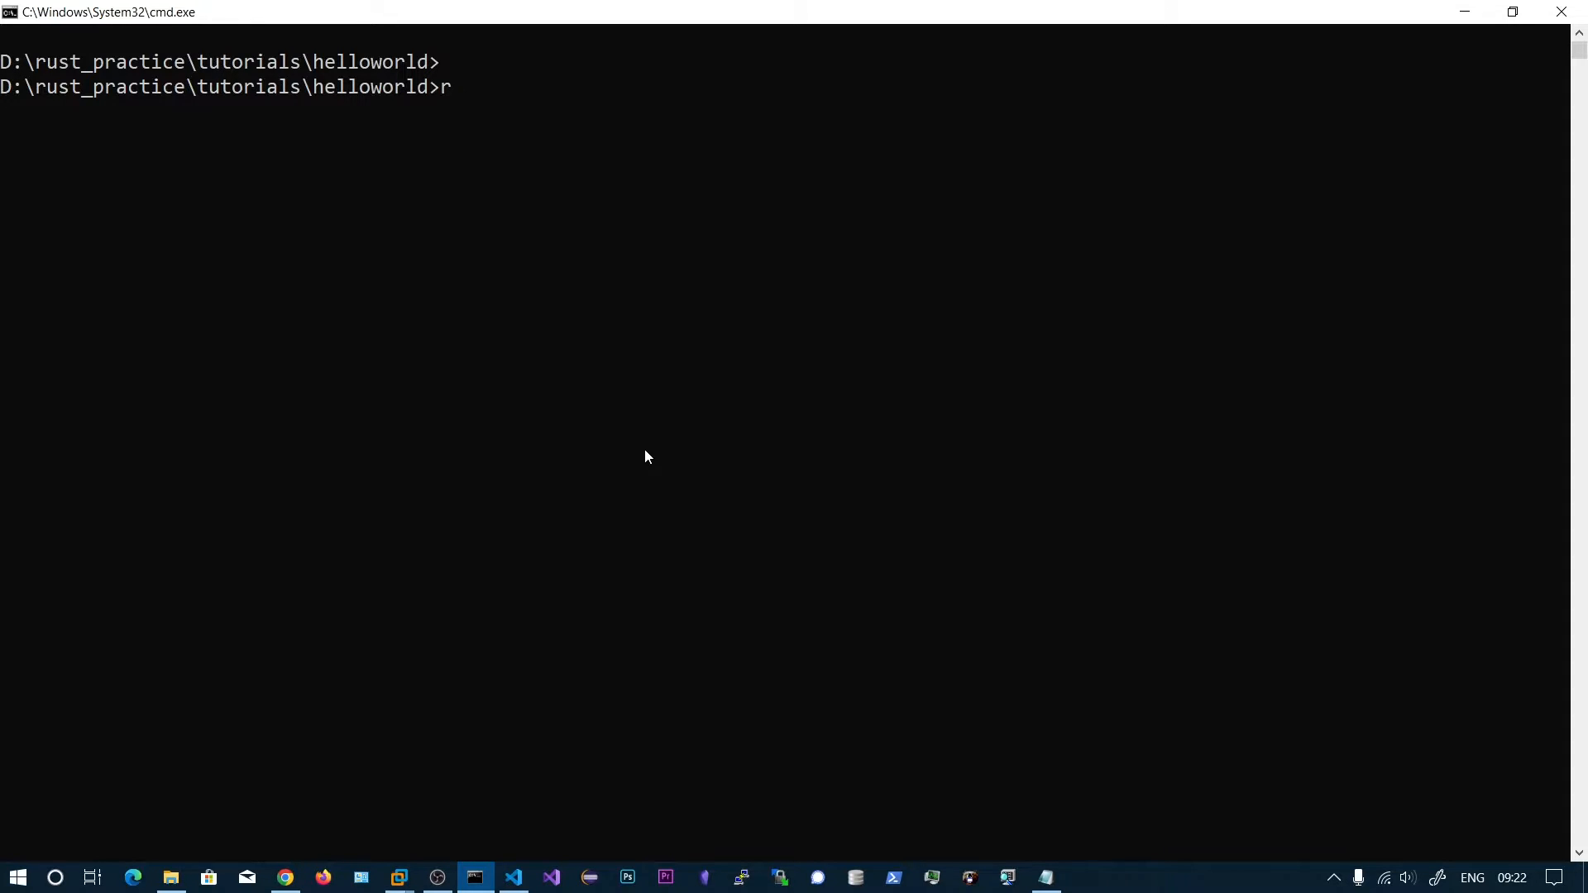
type("ustup")
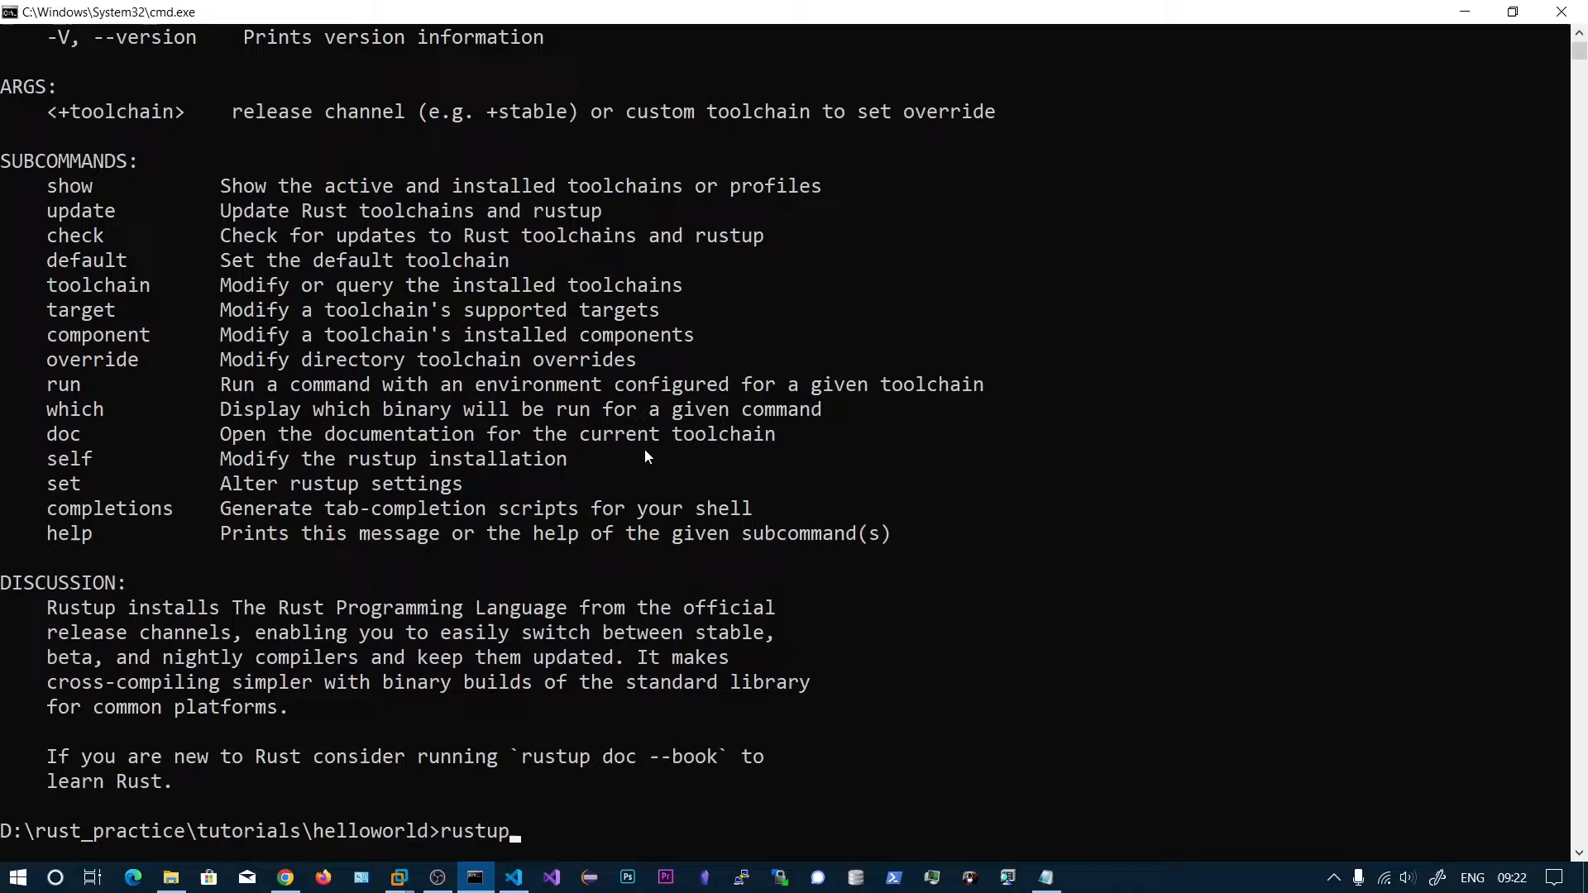
type("show")
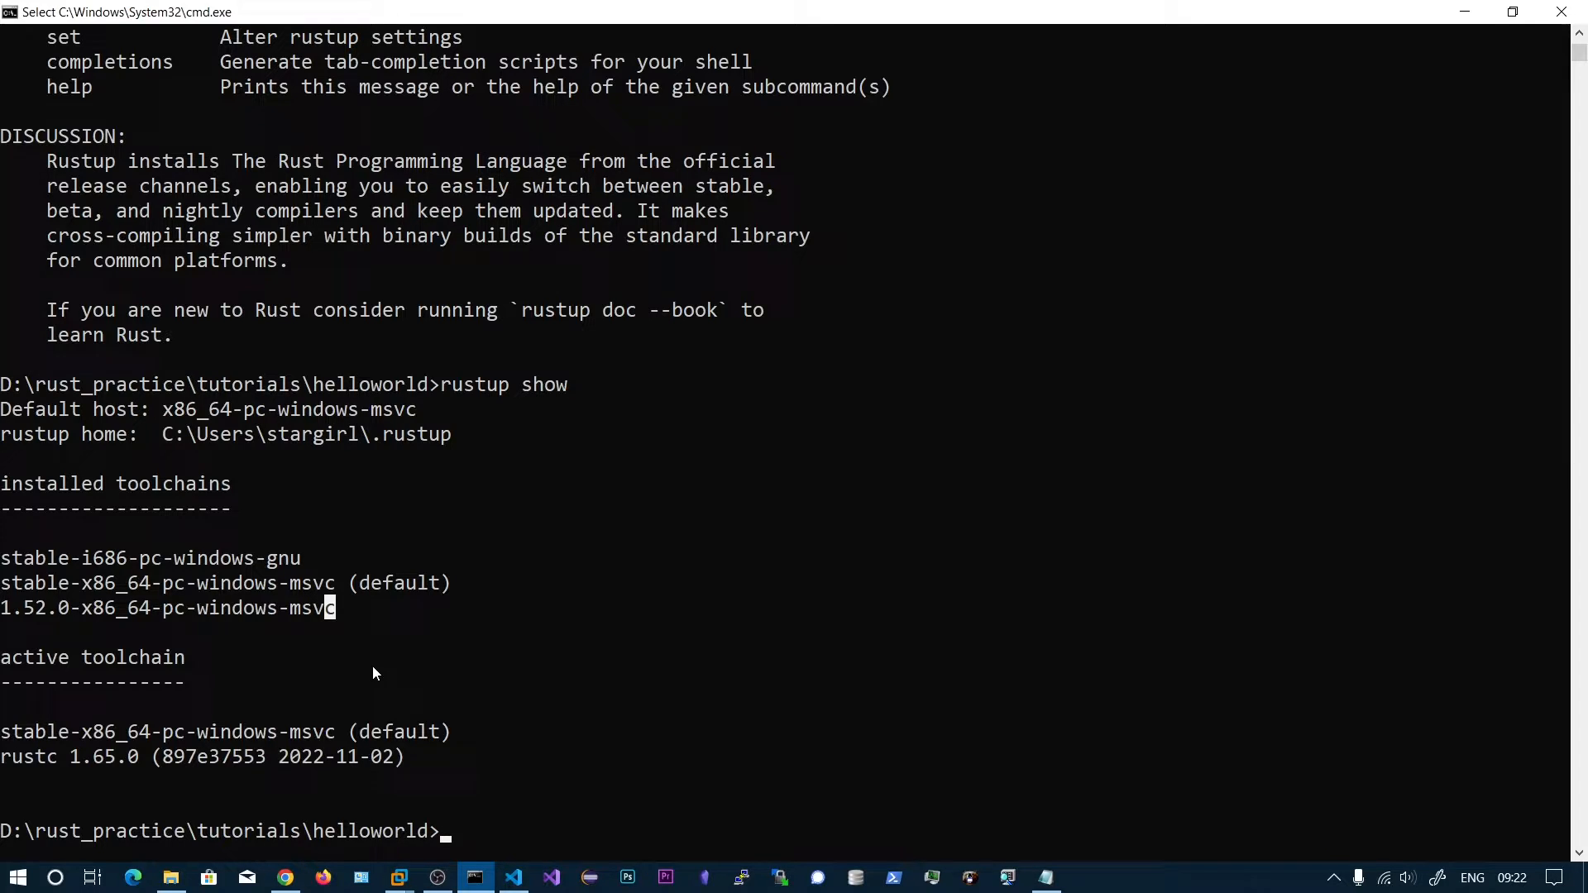
type("rustup")
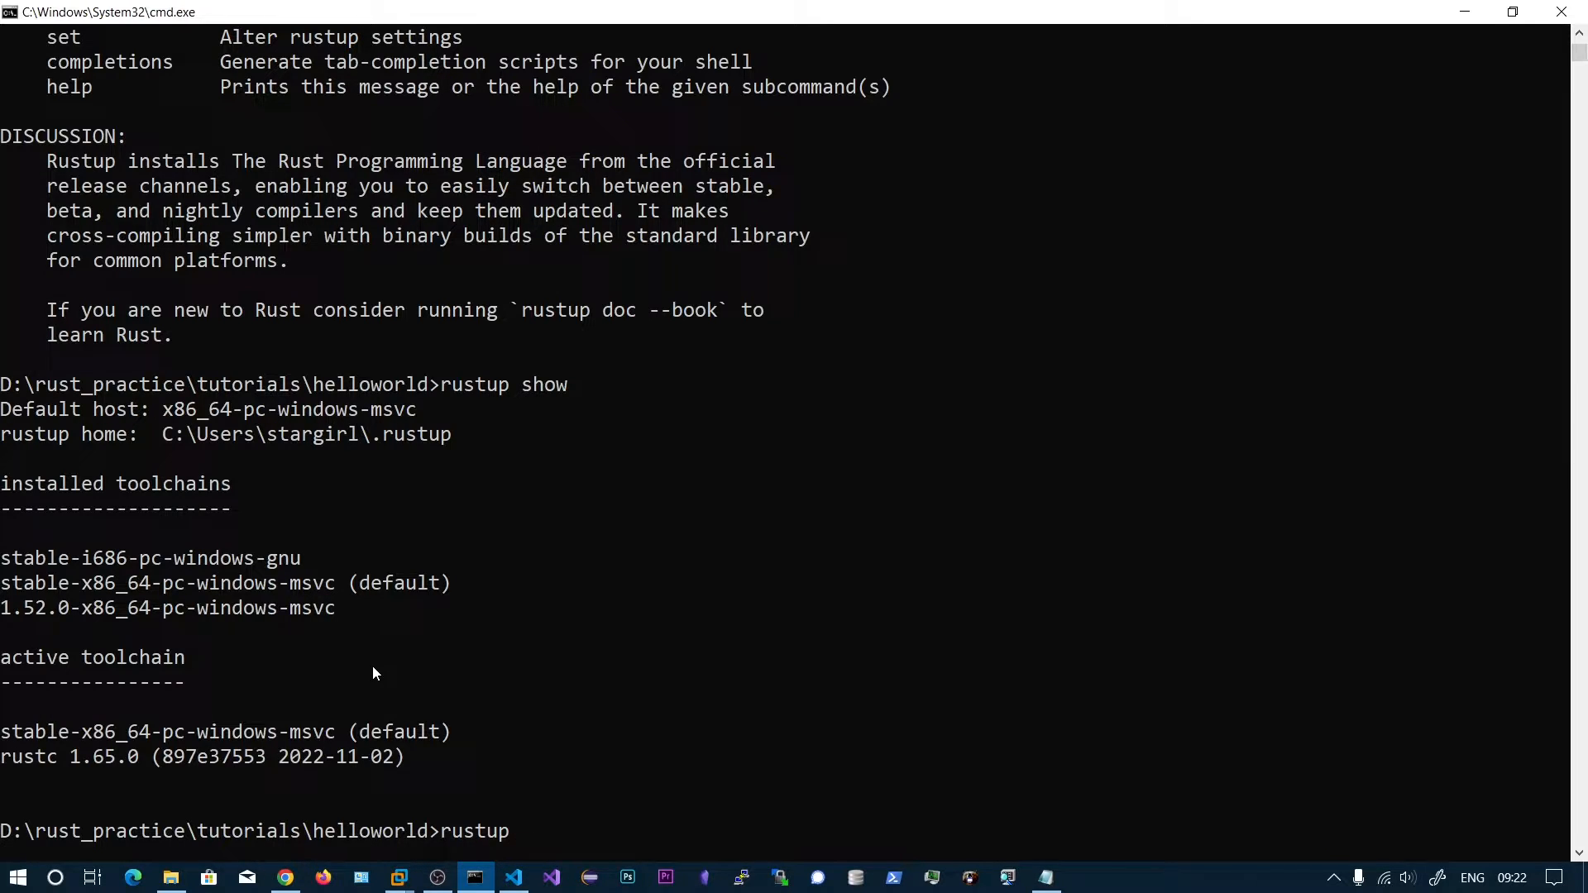
type("show")
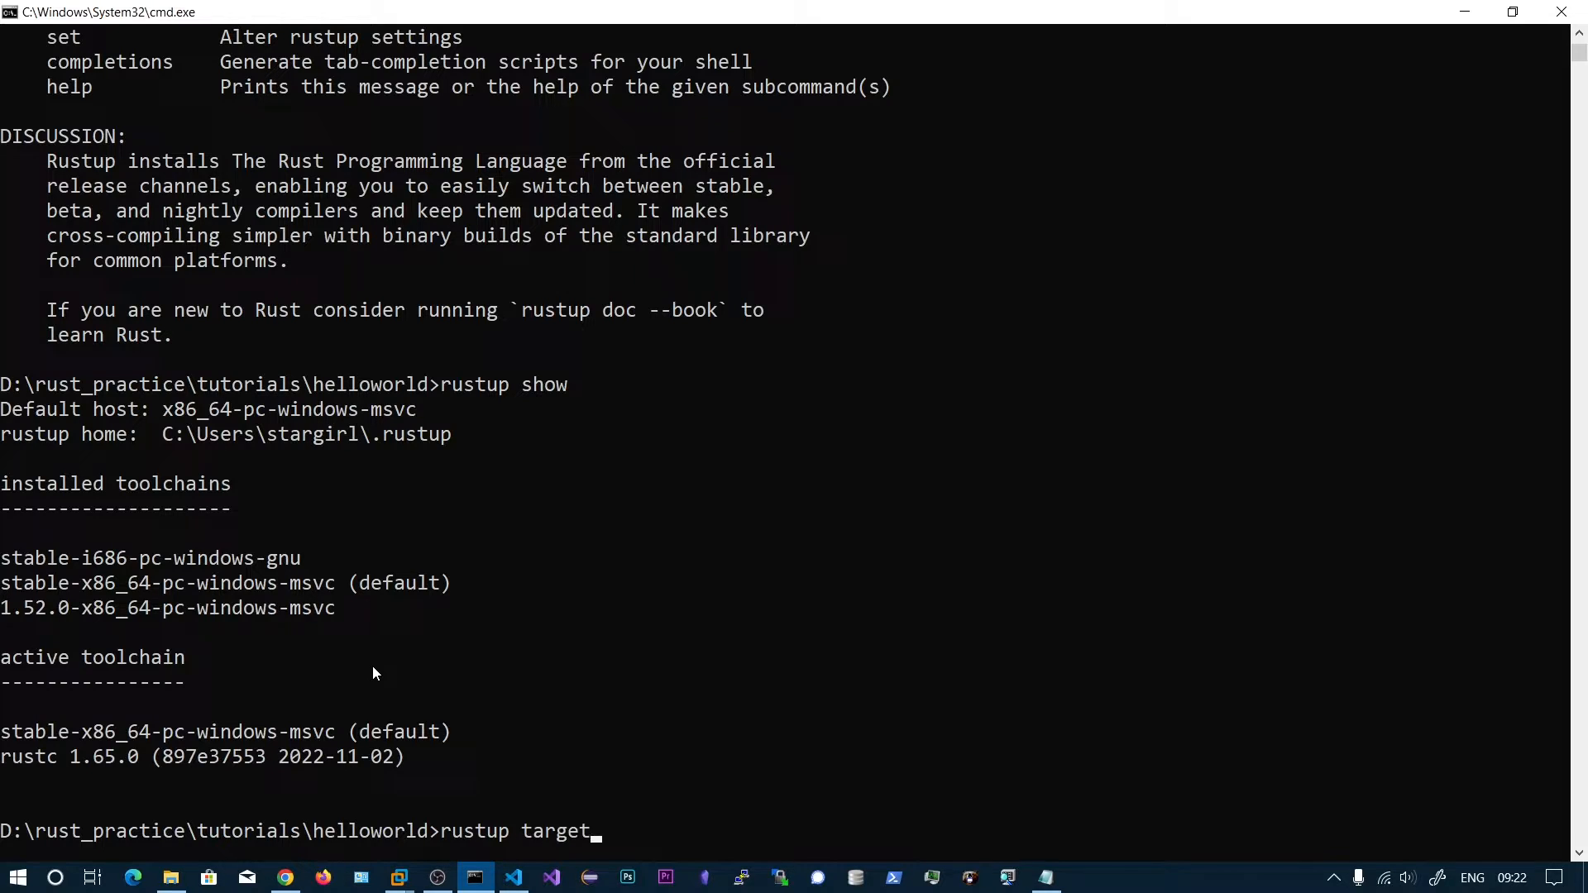
- Run rustup target list, scroll the output, and select the i686-pc-windows-msvc target name
type("list")
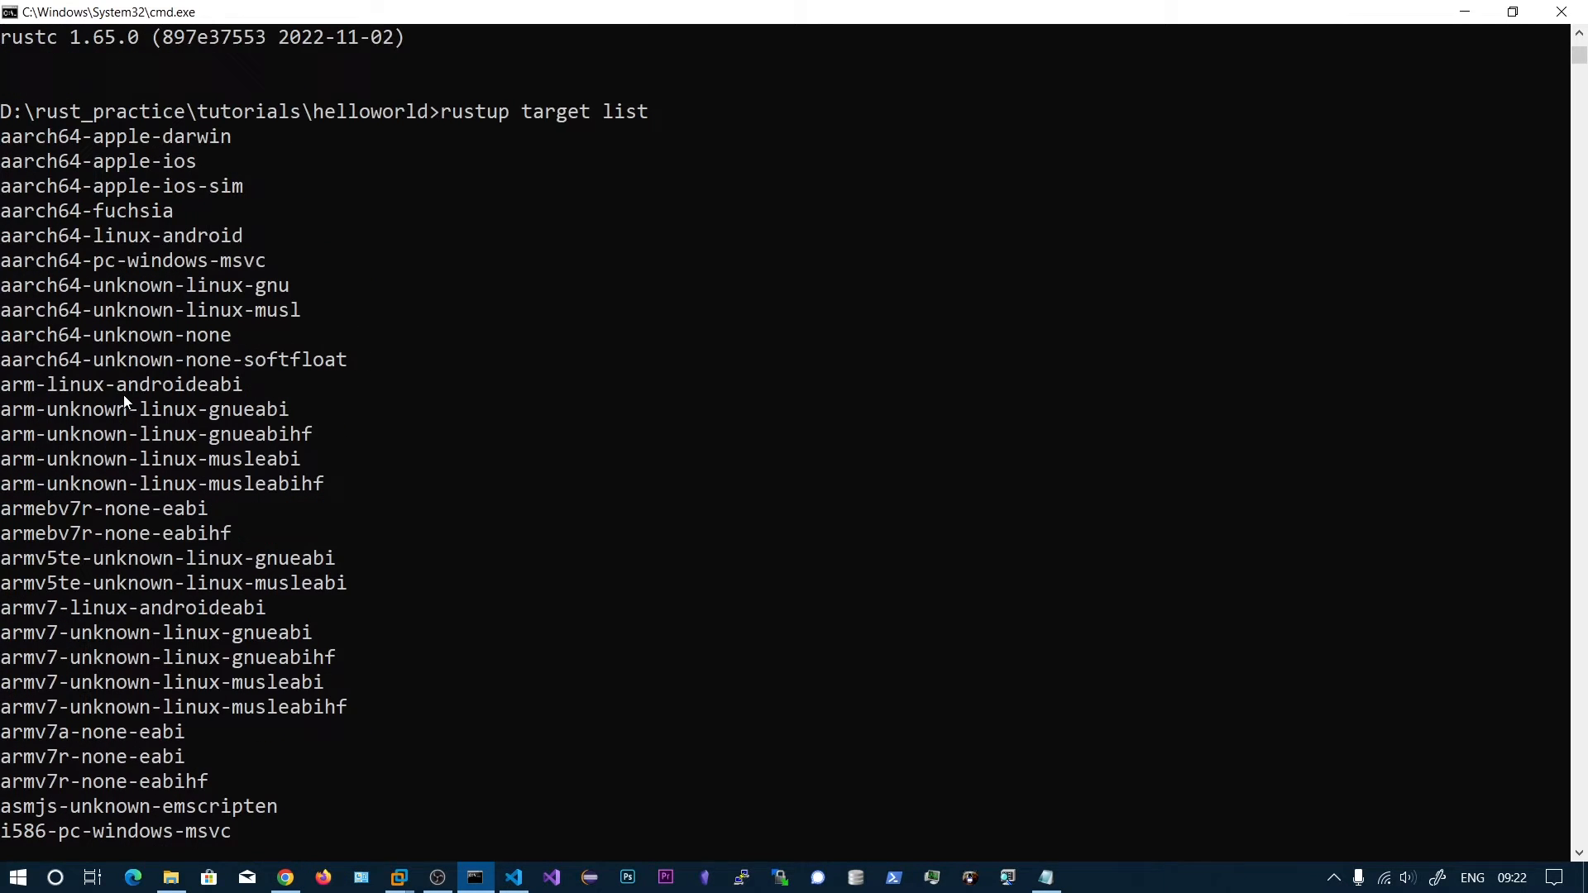
scroll("down", 3)
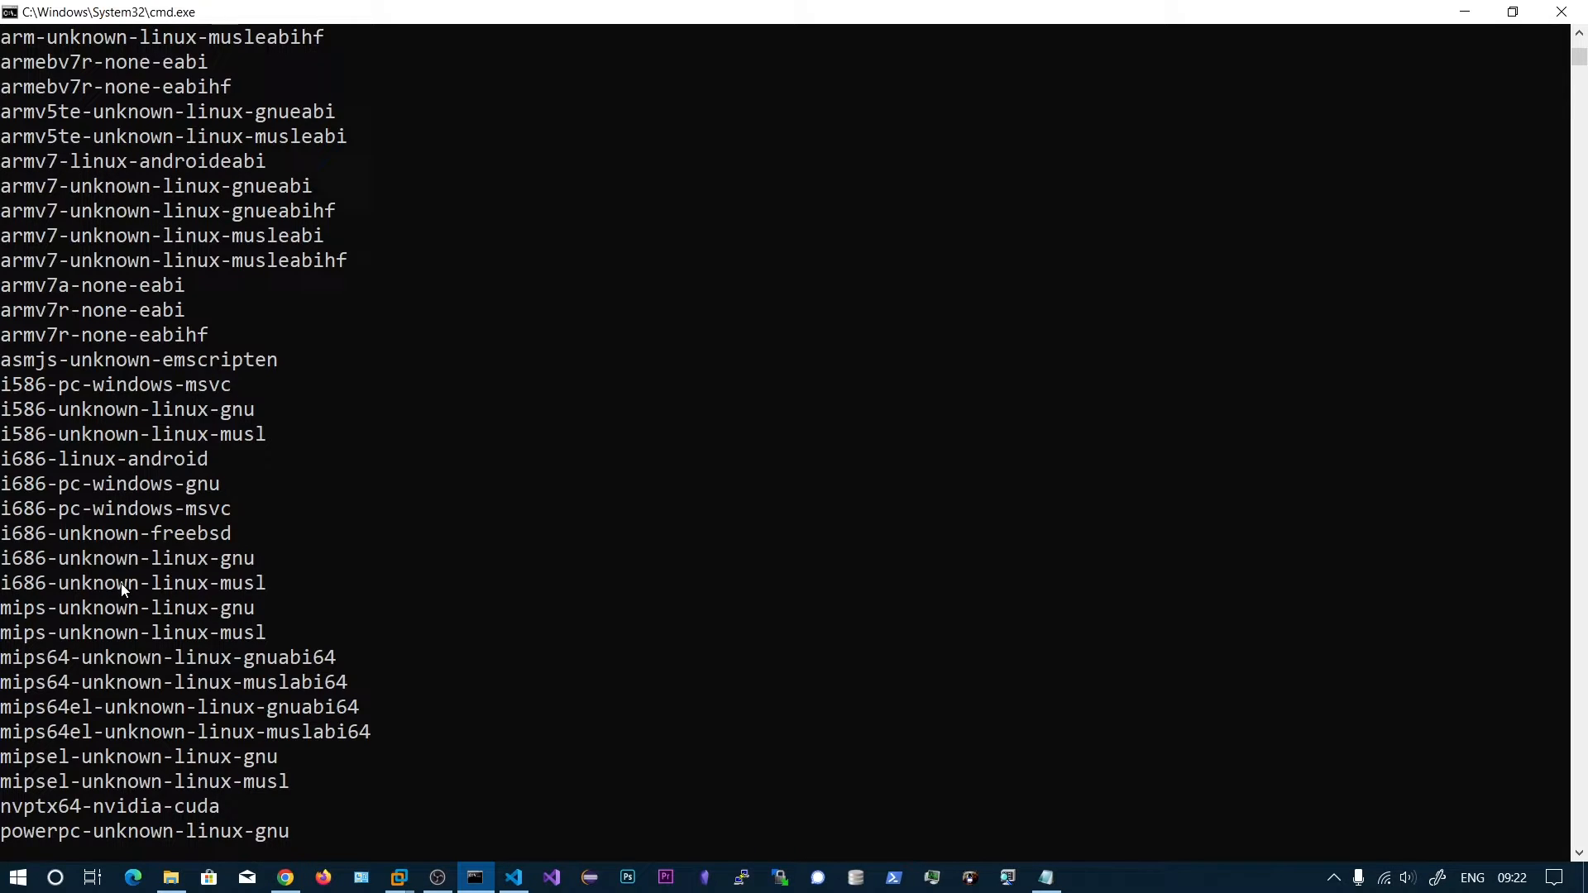
scroll("down", 3)
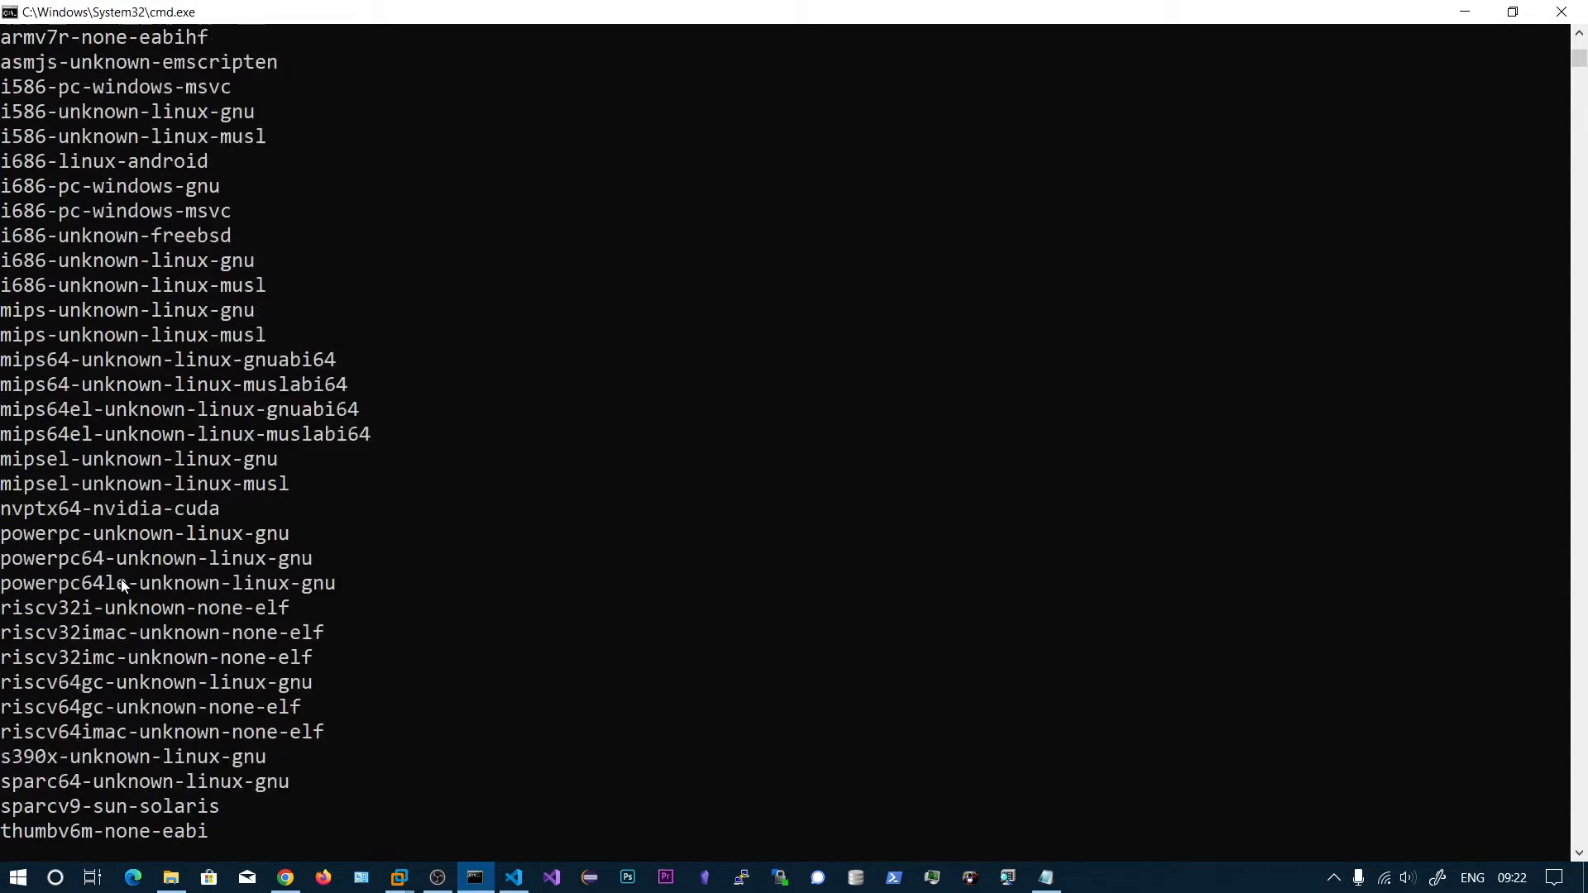
scroll("down", 3)
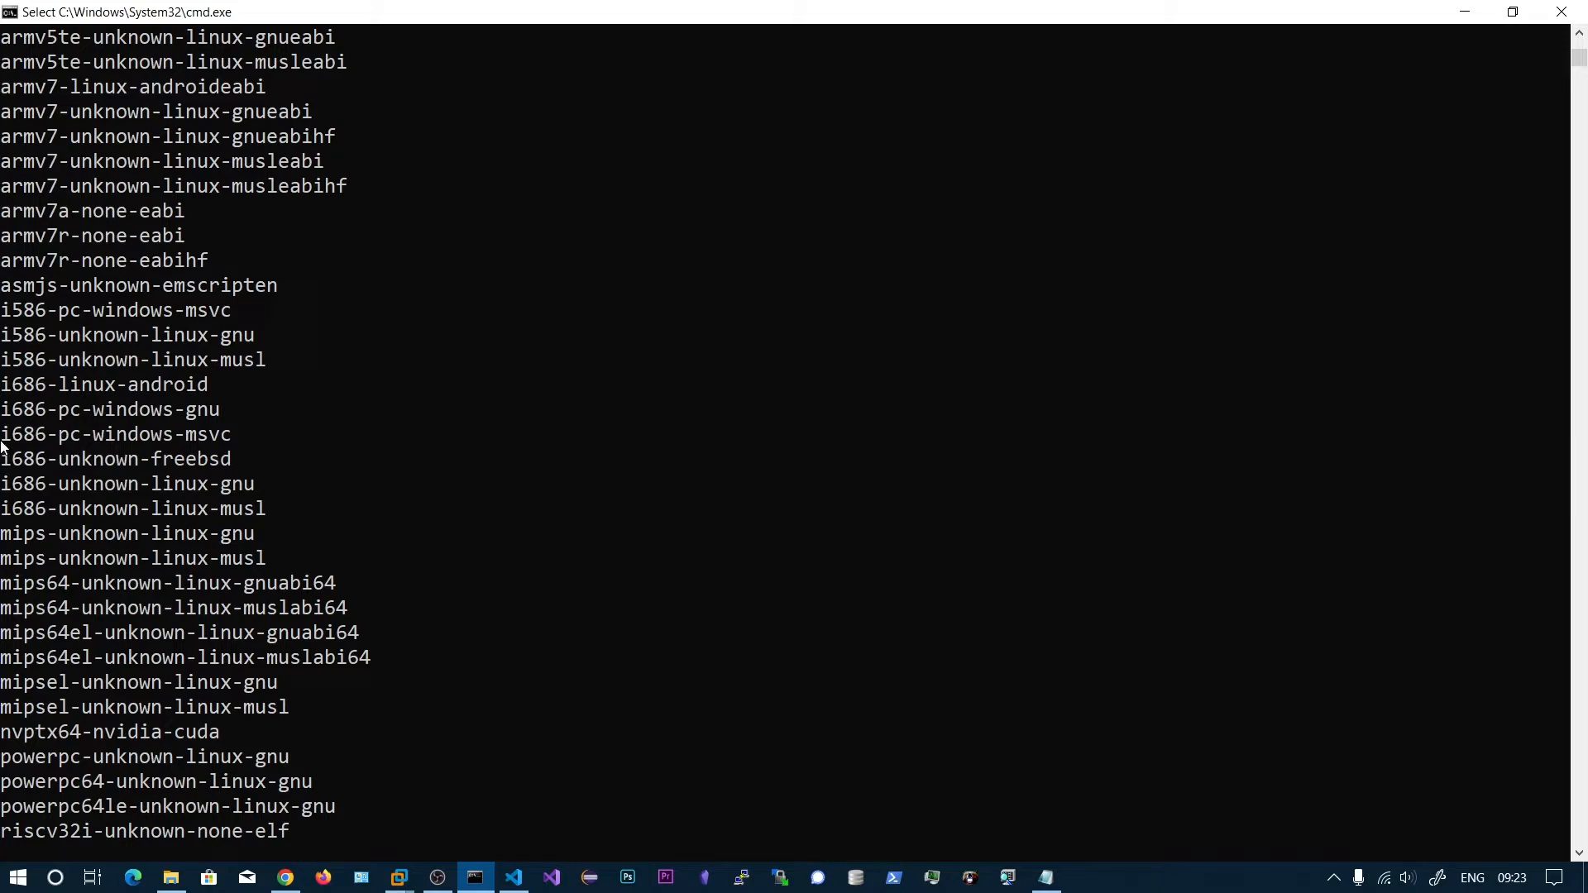
mouse_move(51, 440)
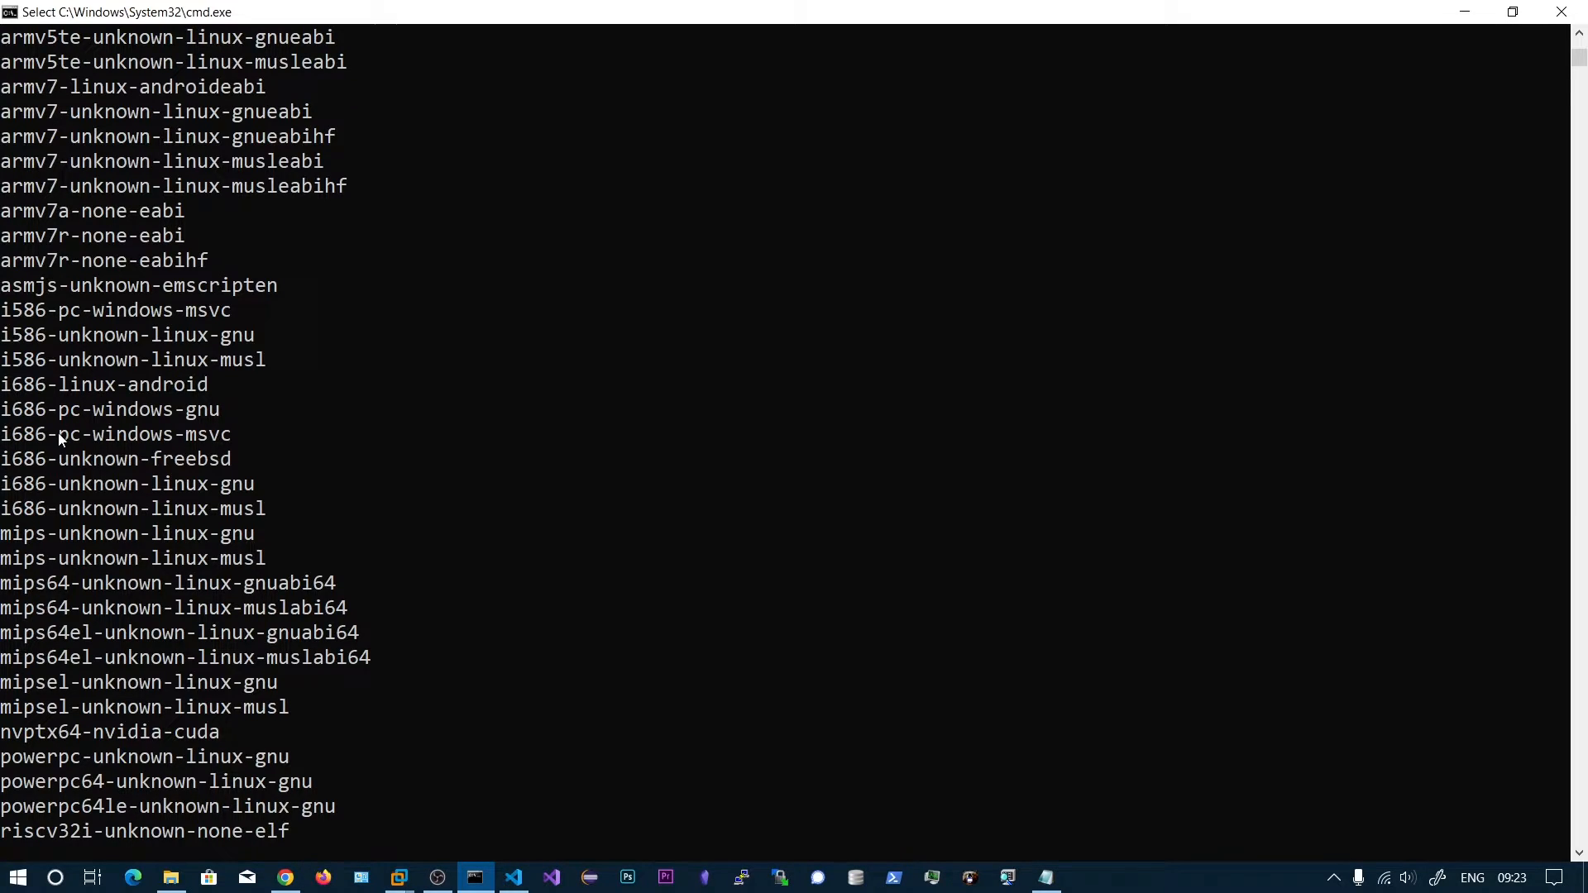
double_click(115, 434)
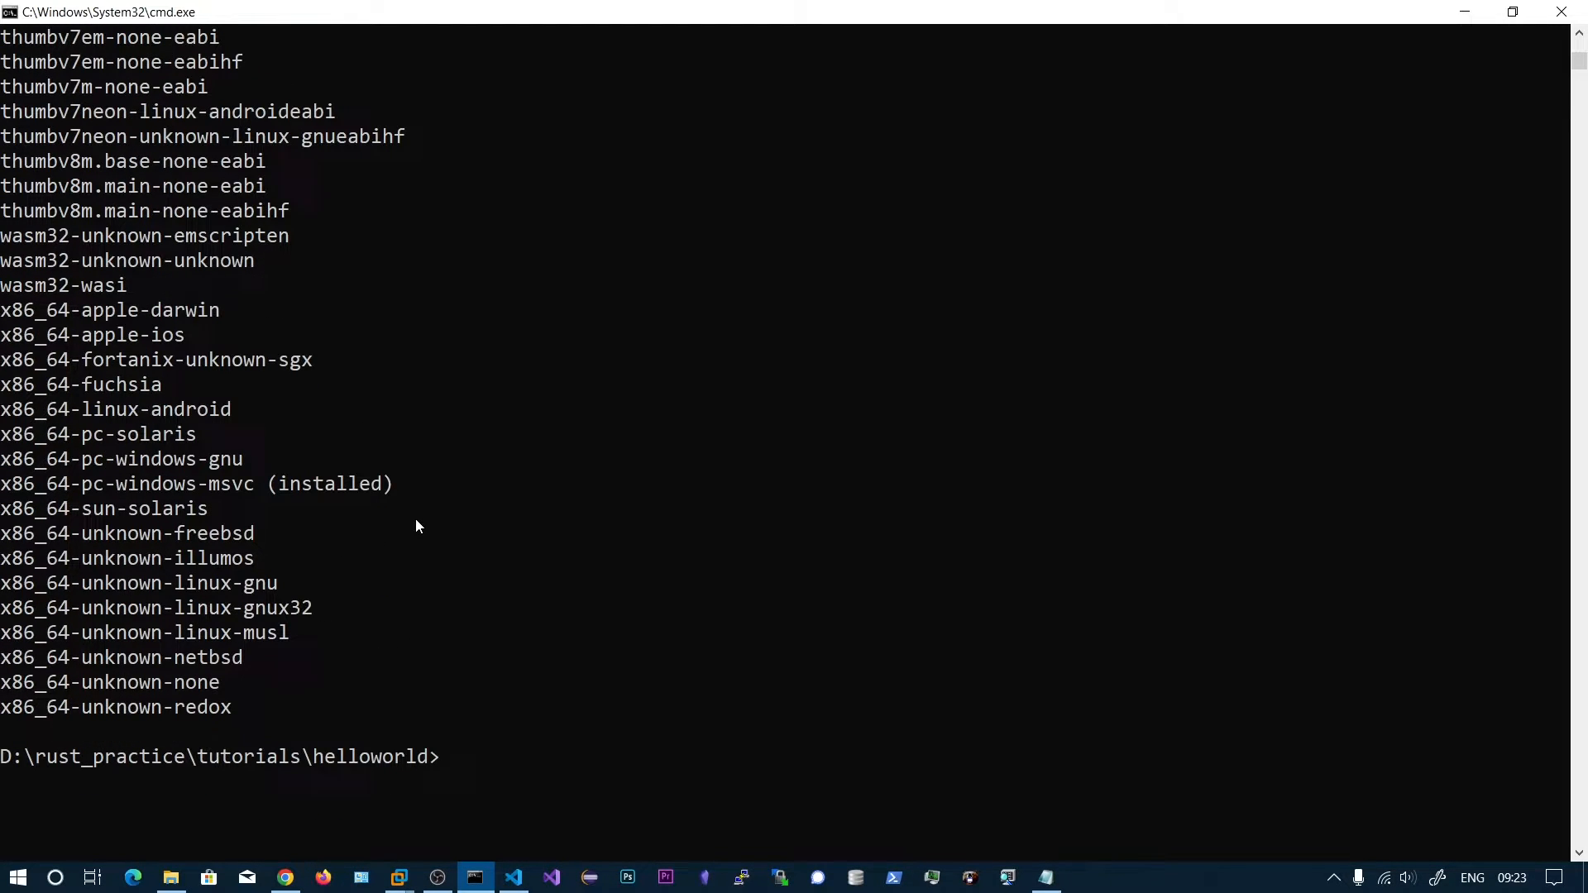
- Try installing i686-pc-windows-msvc and i686-pc-windows-gnu, then install stable-i686-pc-windows-gnu (rustc 1.65.0)
type("rus")
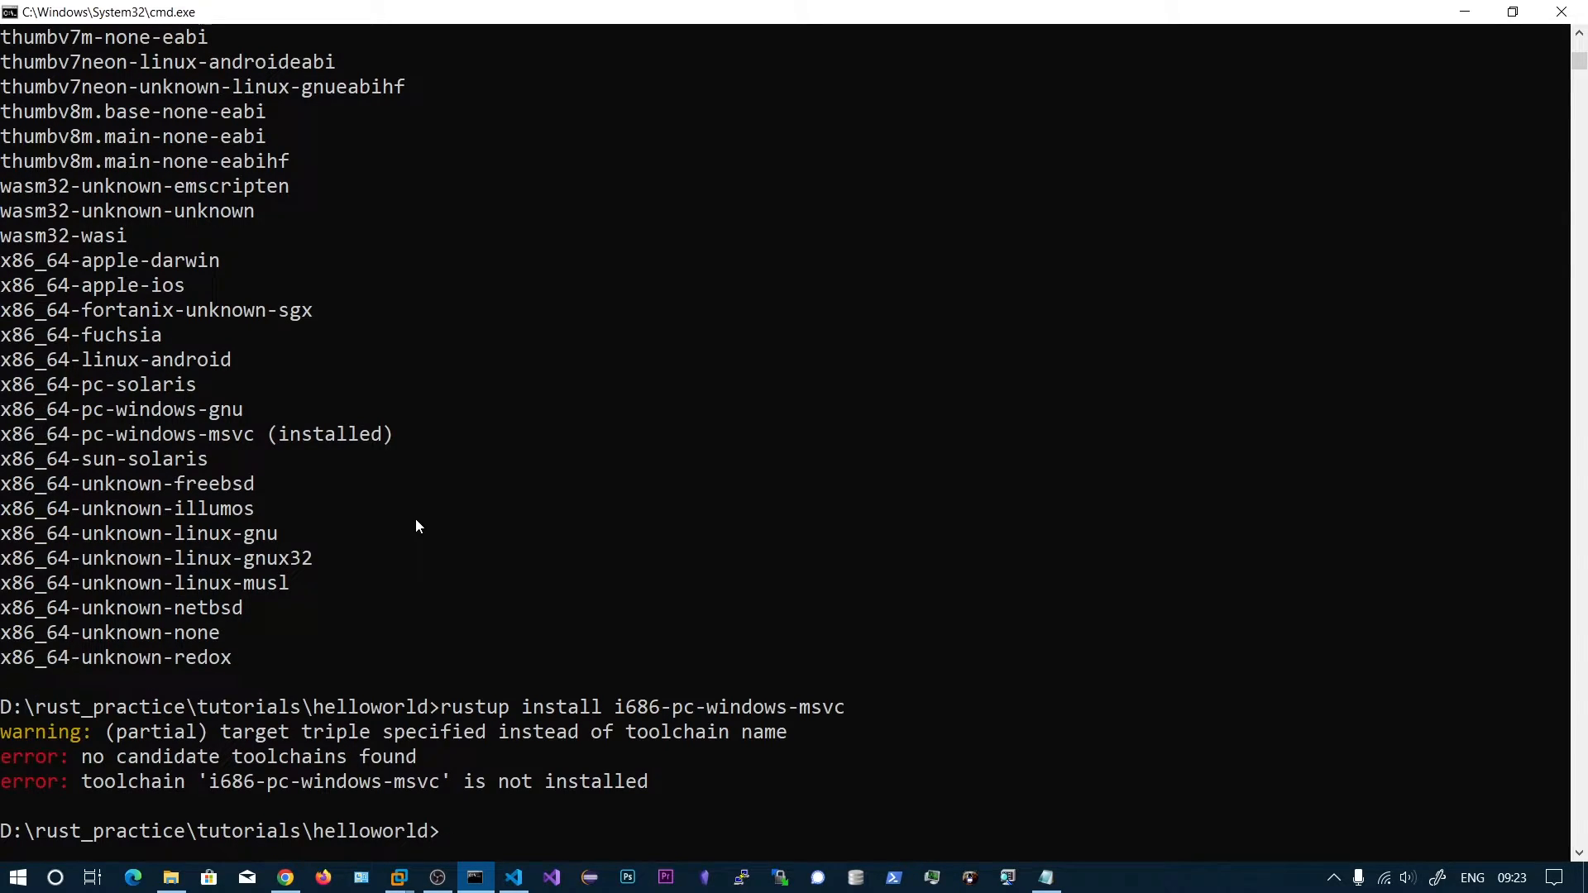
mouse_move(351, 795)
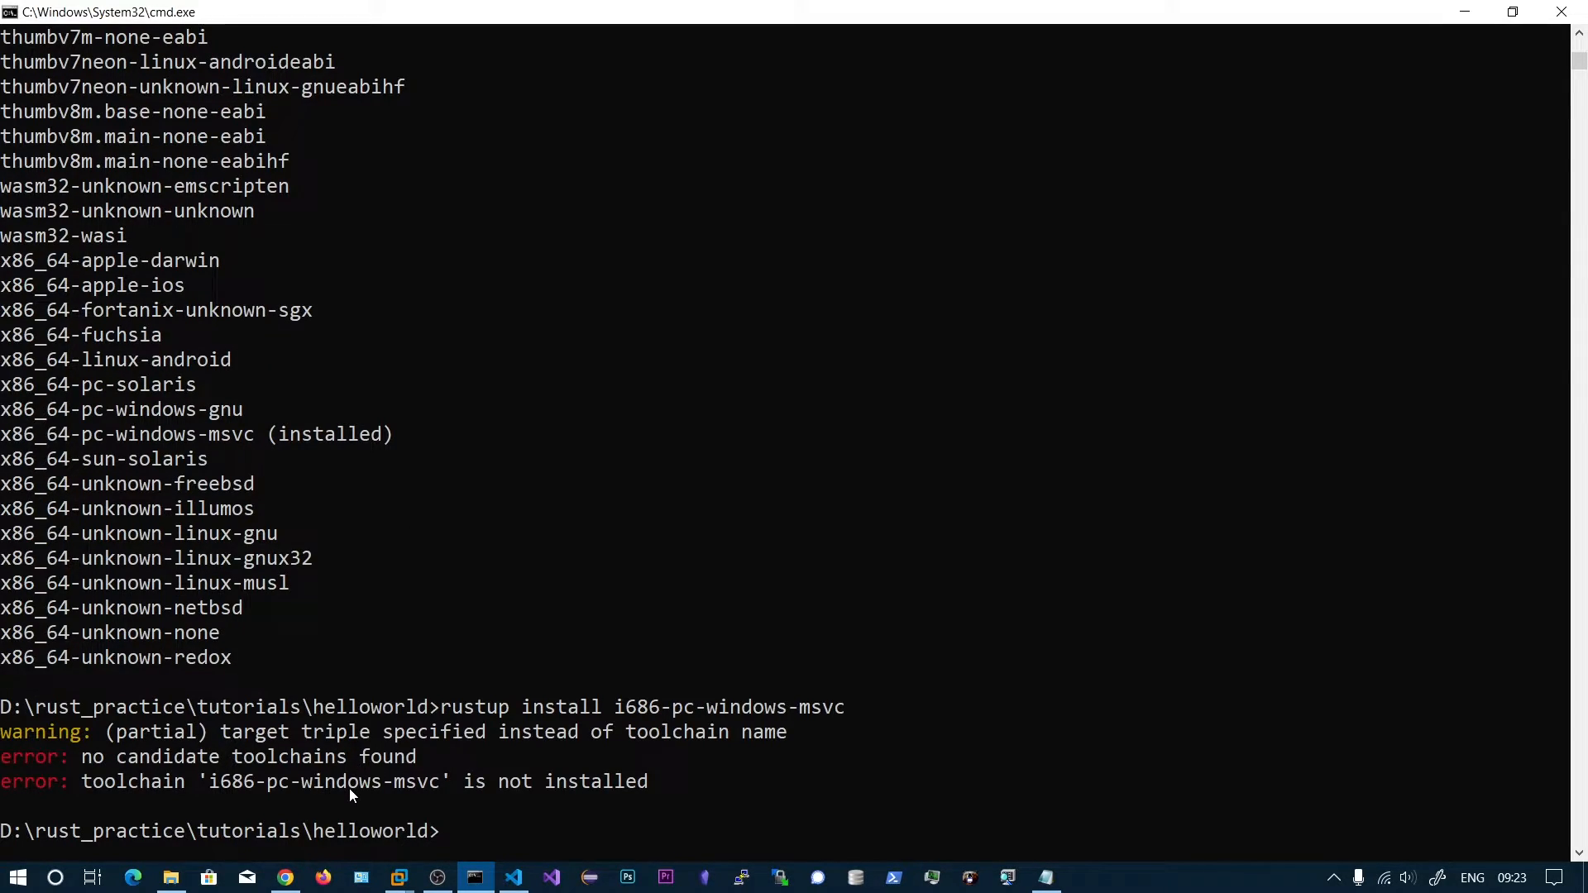
mouse_move(599, 780)
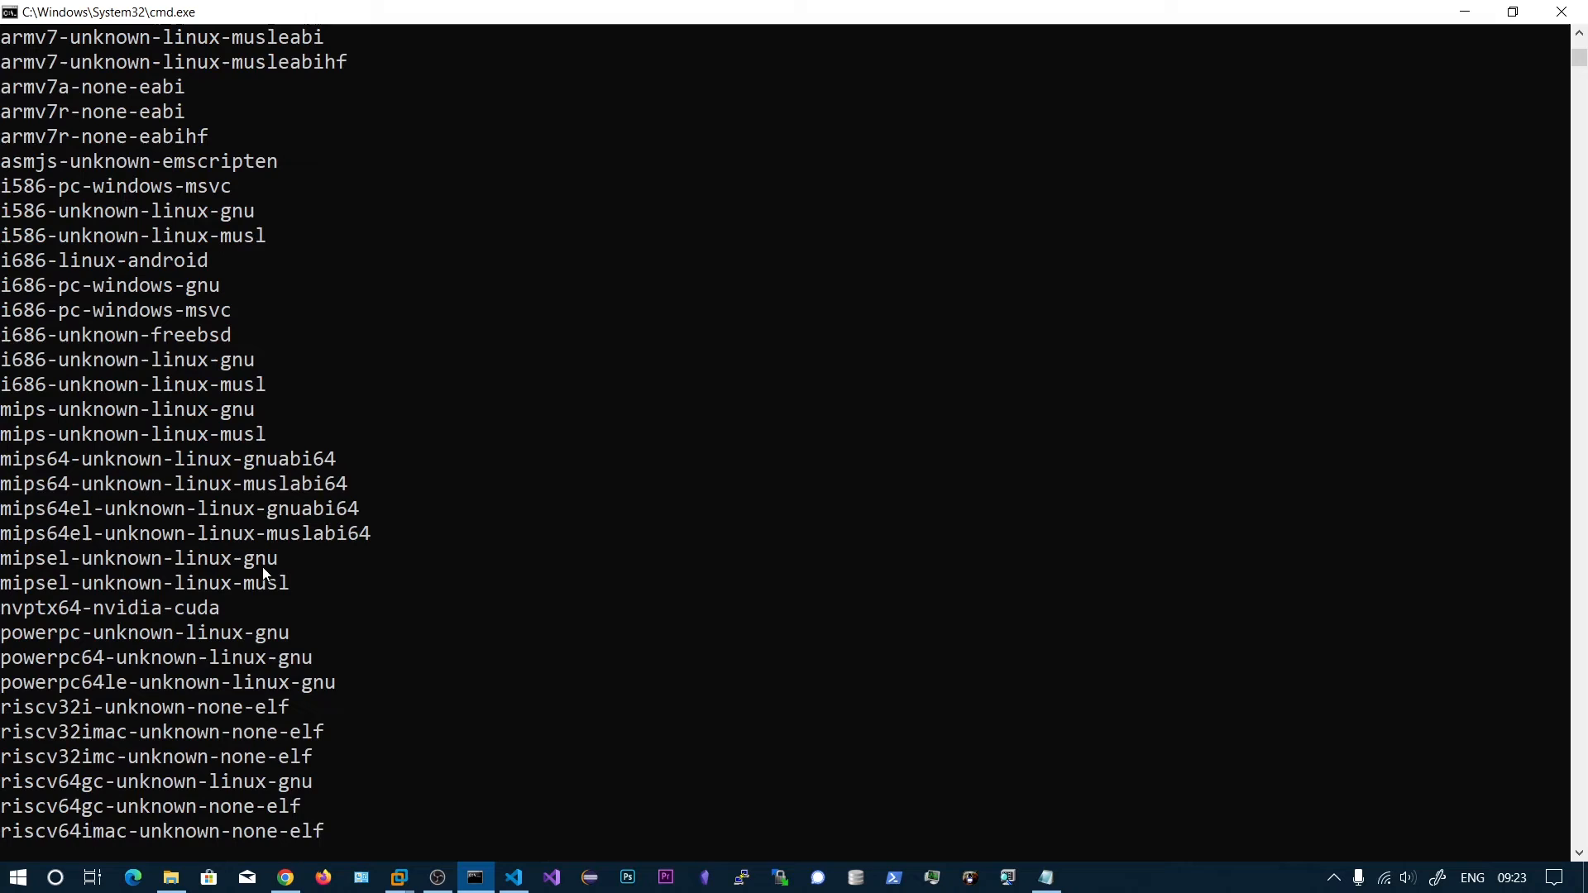
mouse_move(115, 301)
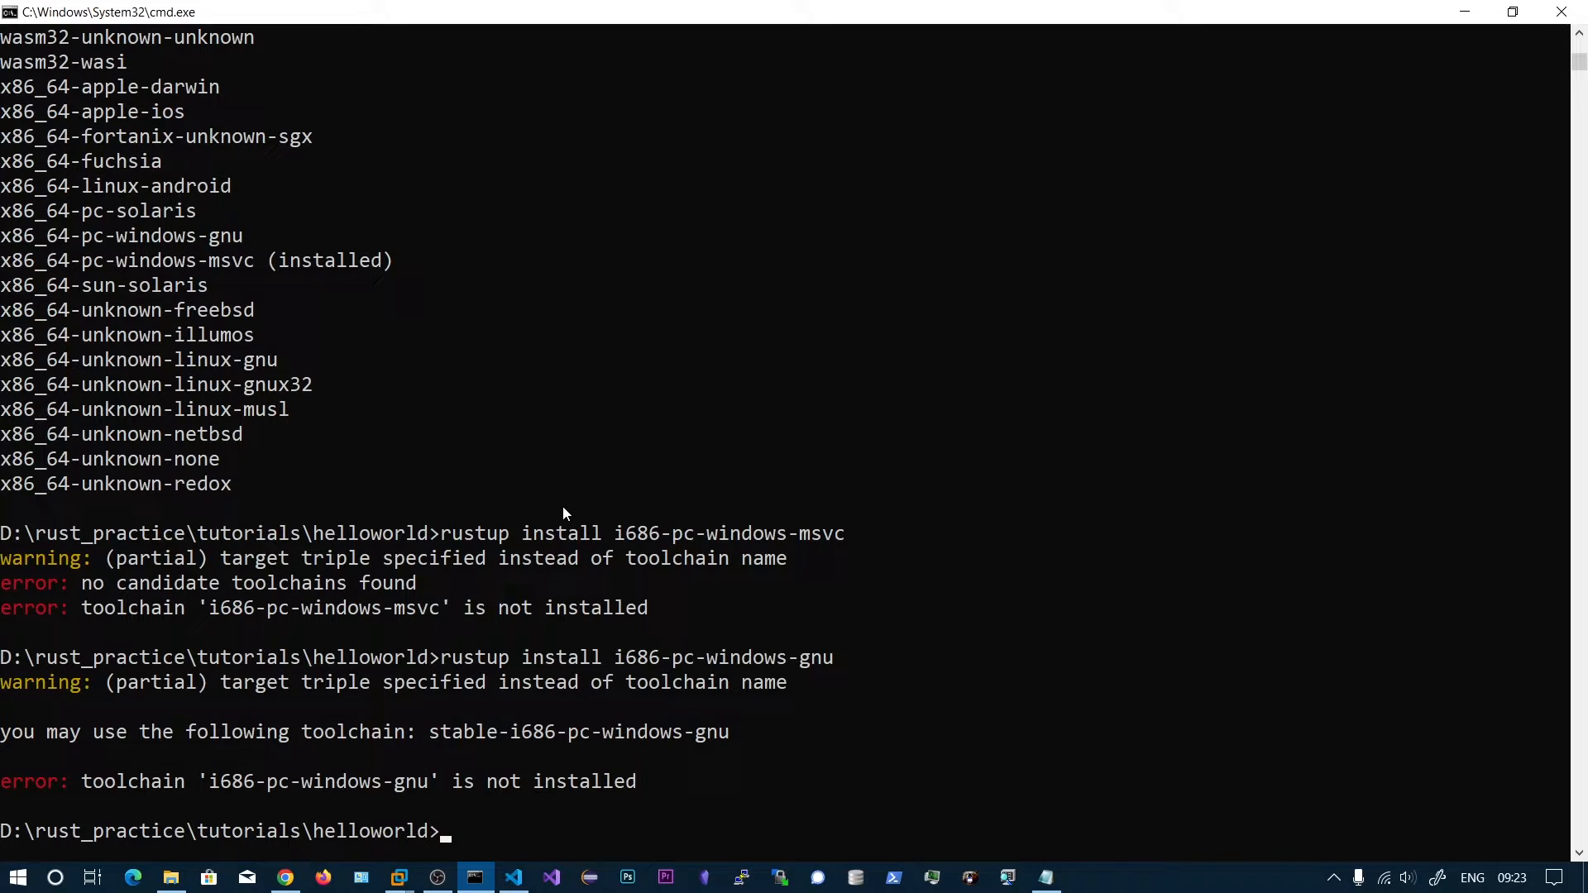
type("rustup install i686-pc-windows-gnu")
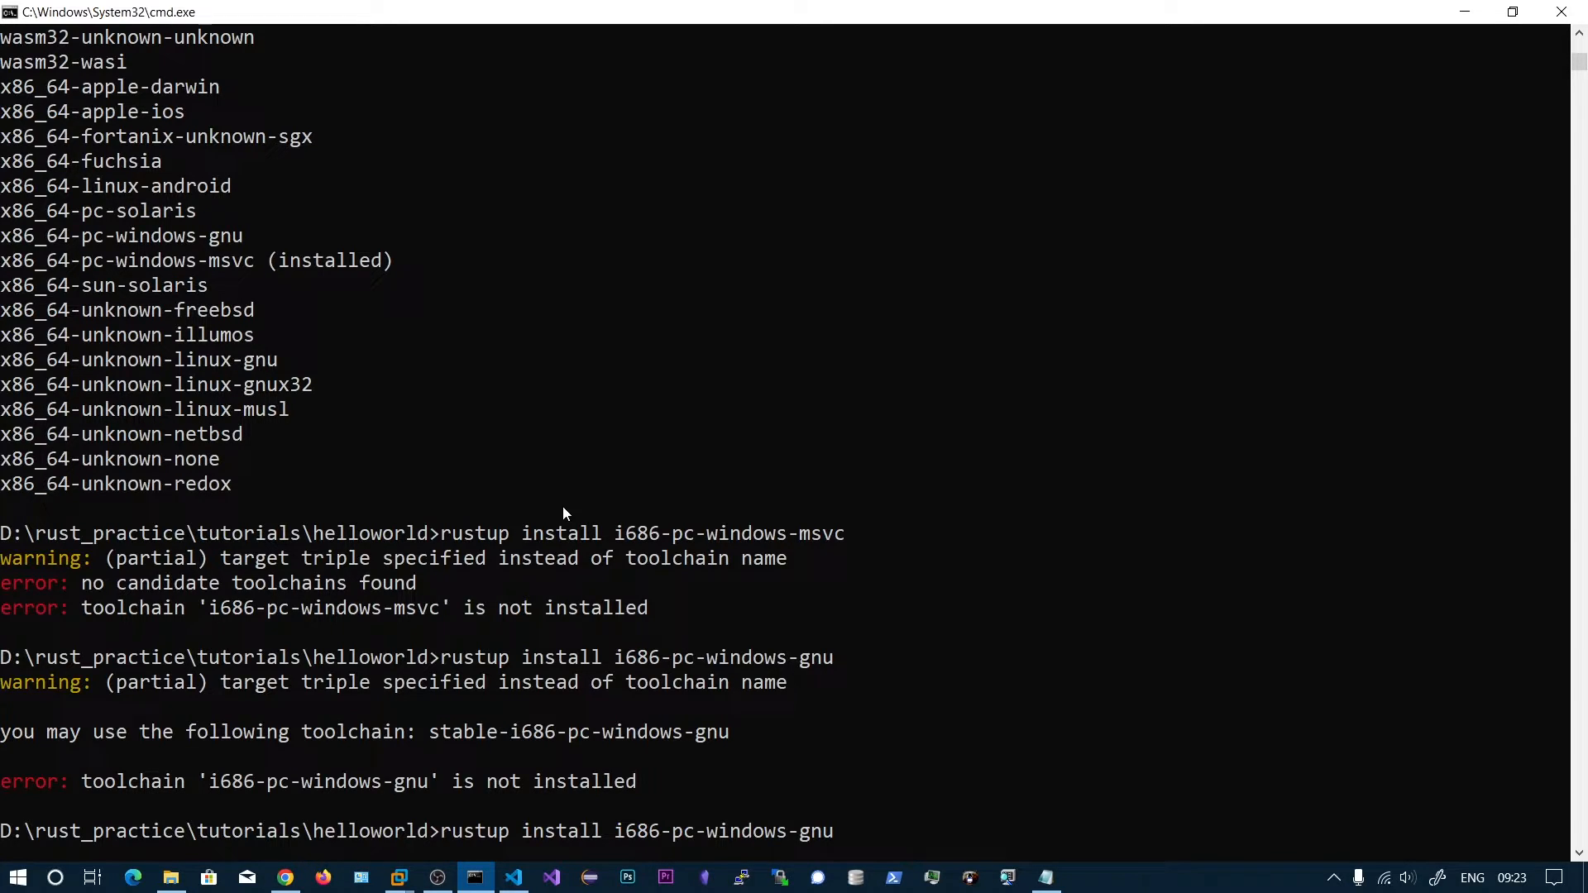
type("stable-")
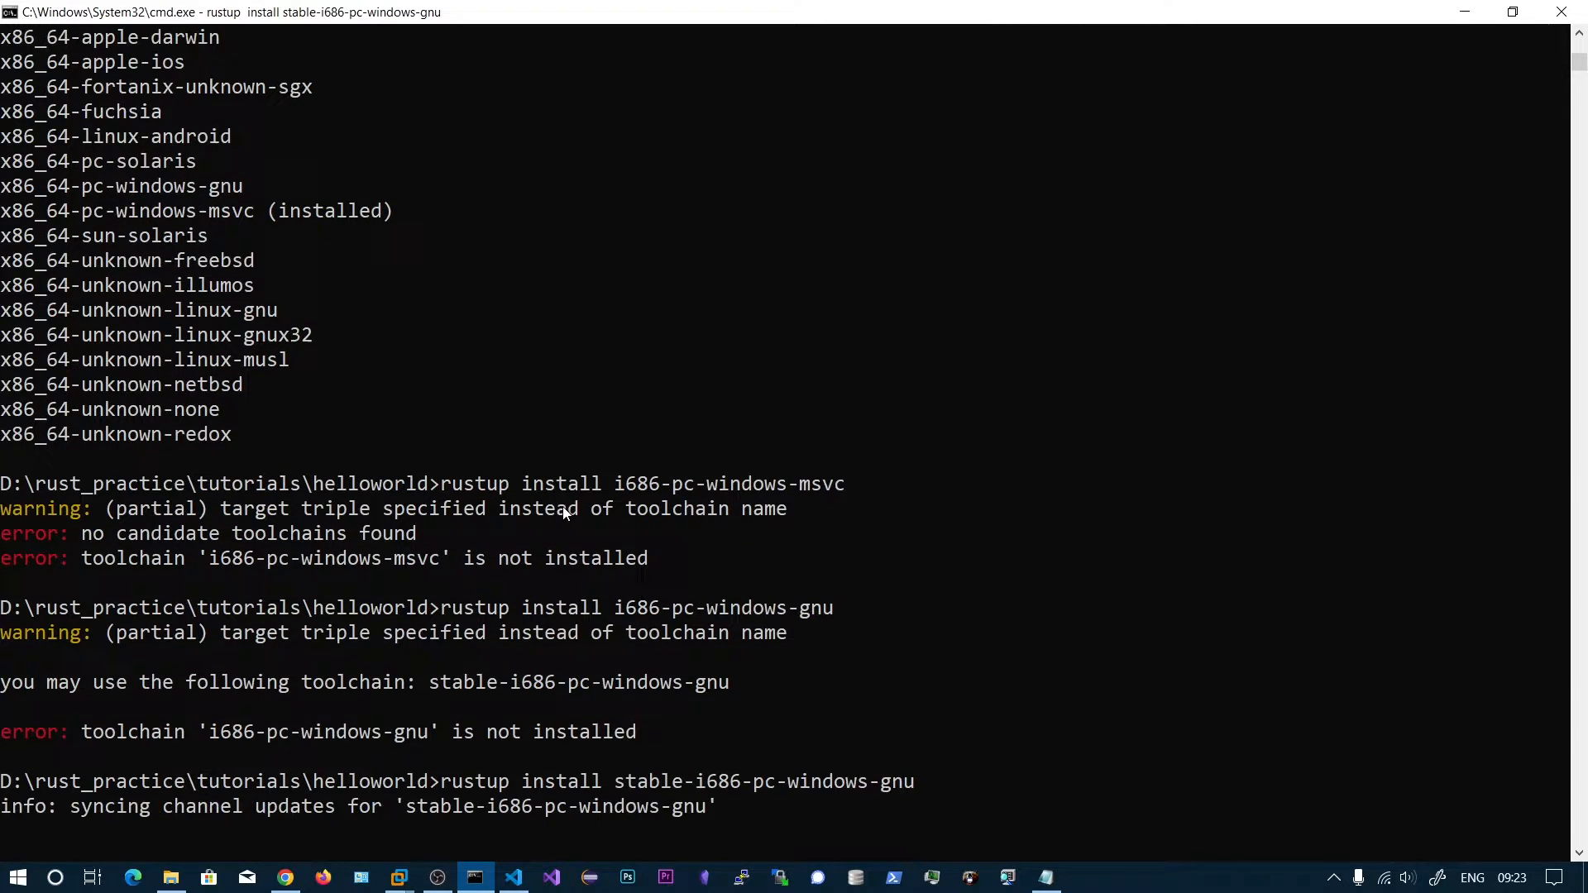
type("rustup install i686-pc-windows-gnu")
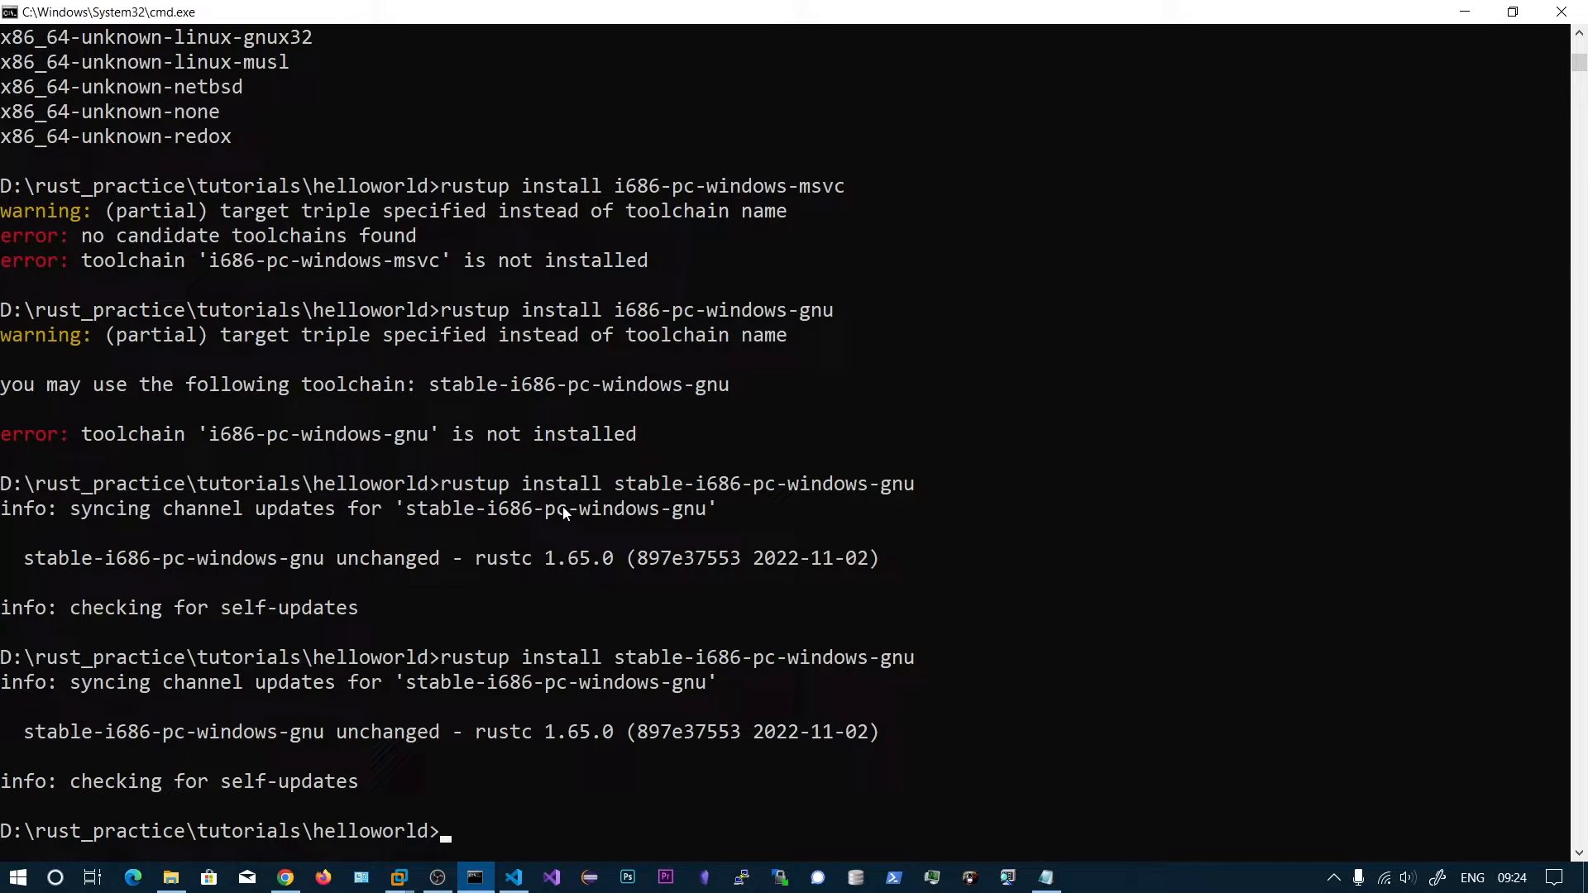
type("rustup install i686-pc-windows-gnu")
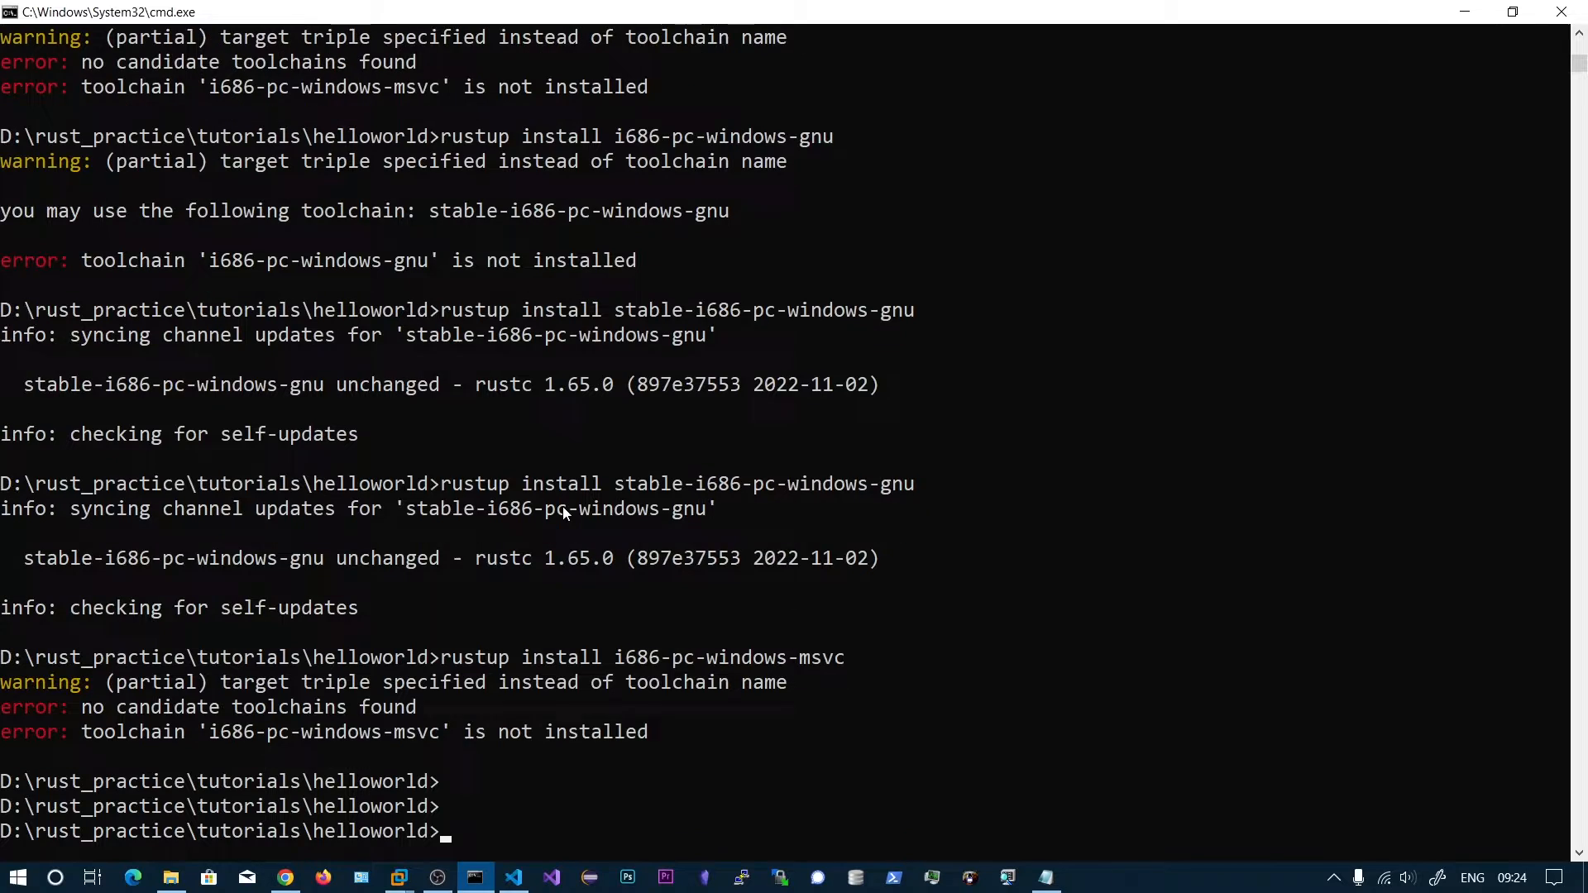
mouse_move(425, 533)
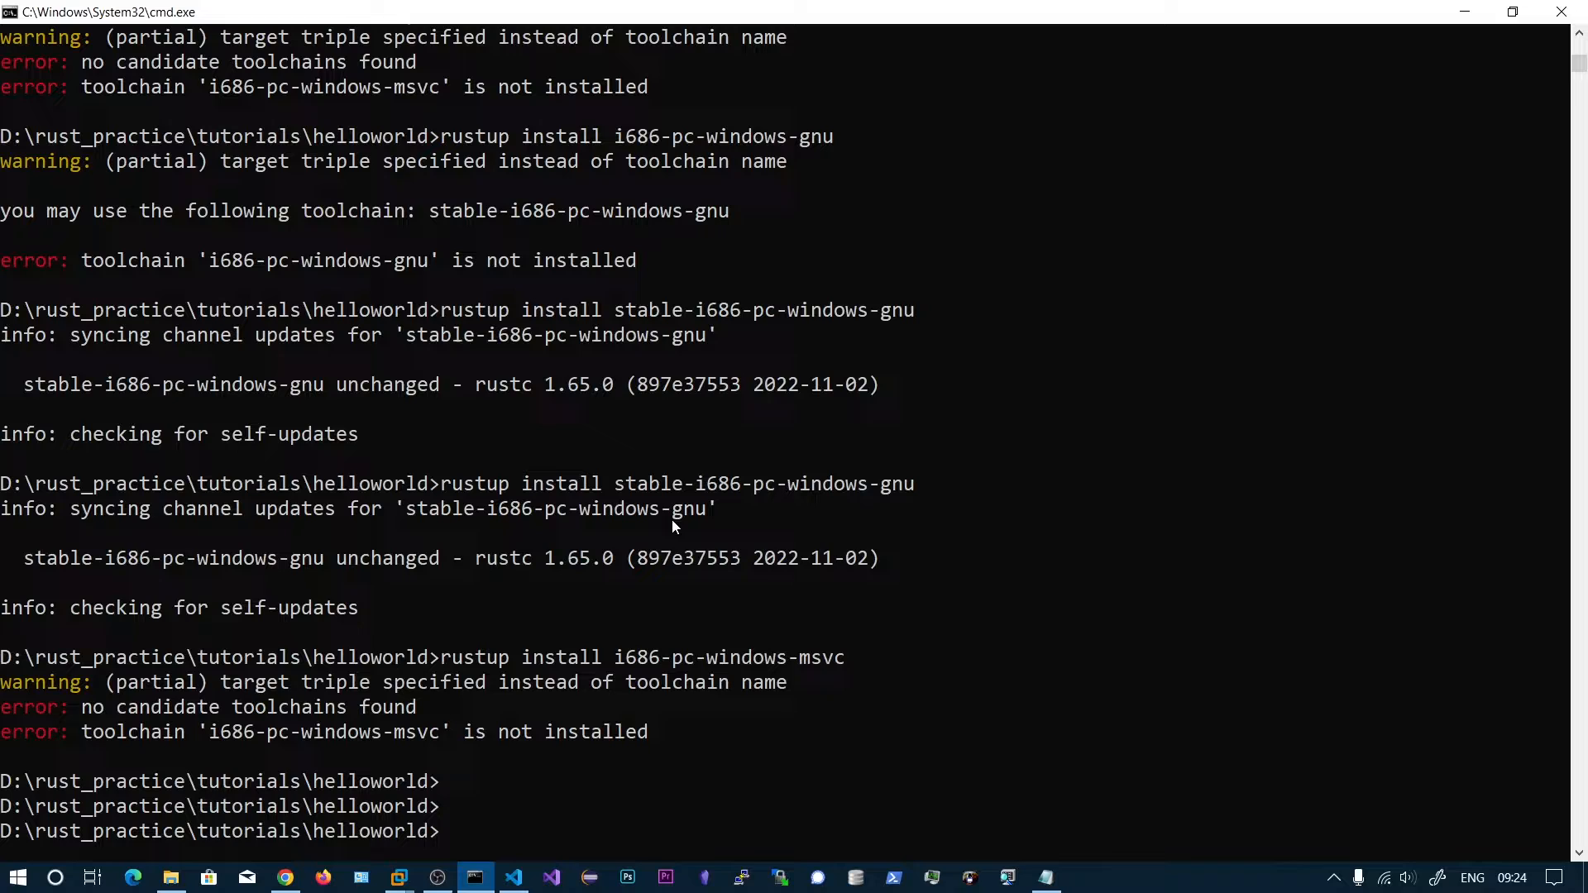
- Rerun rustup show to confirm three installed toolchains, then return to main.rs
type("rustup show")
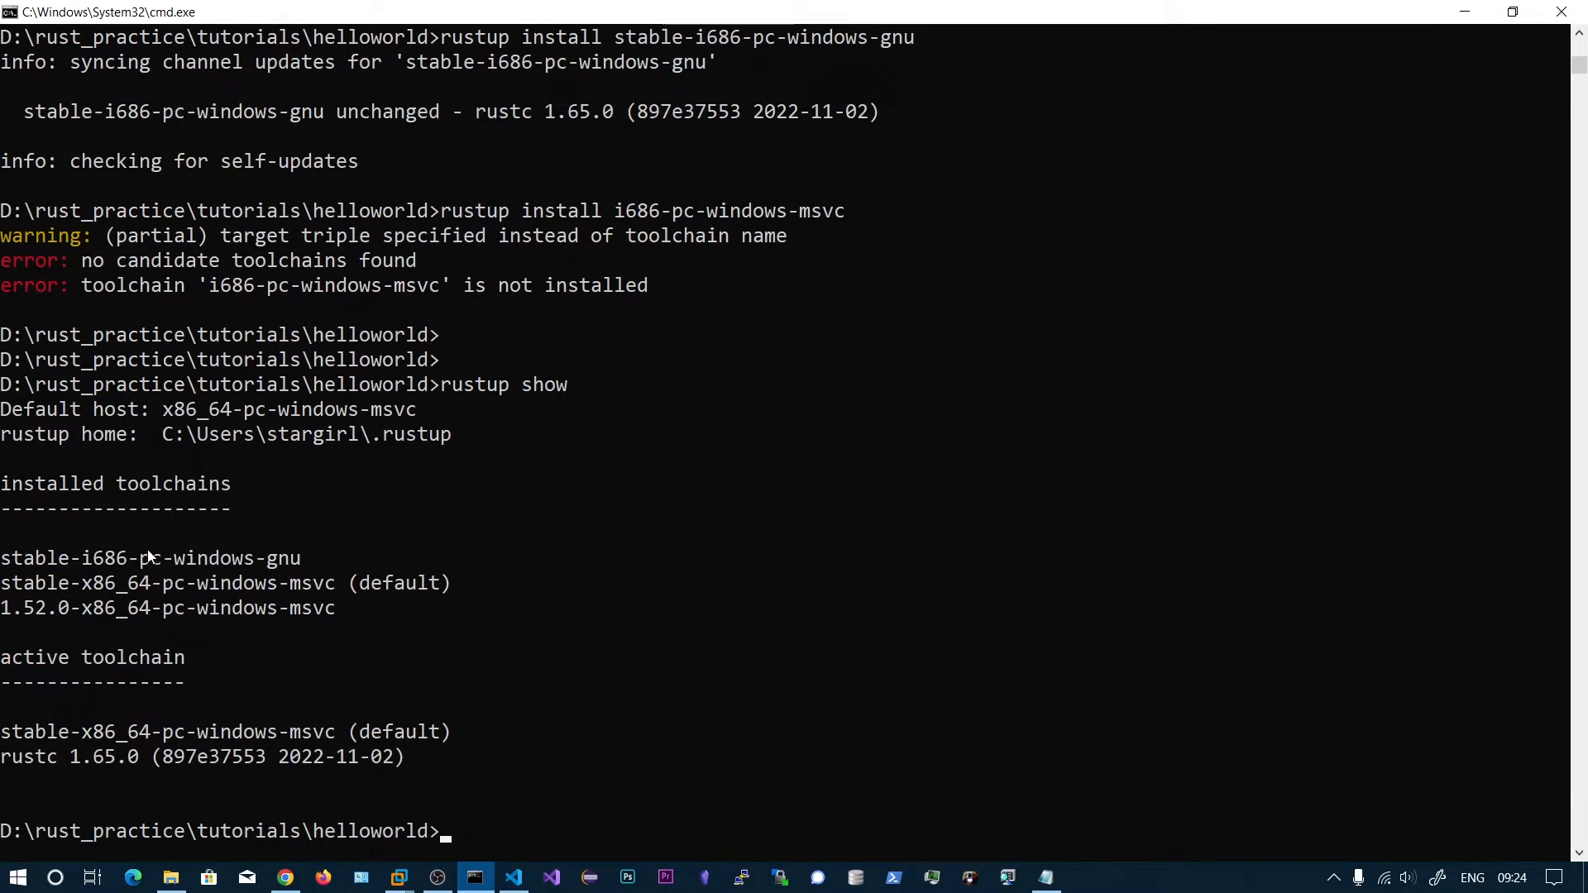
mouse_move(139, 601)
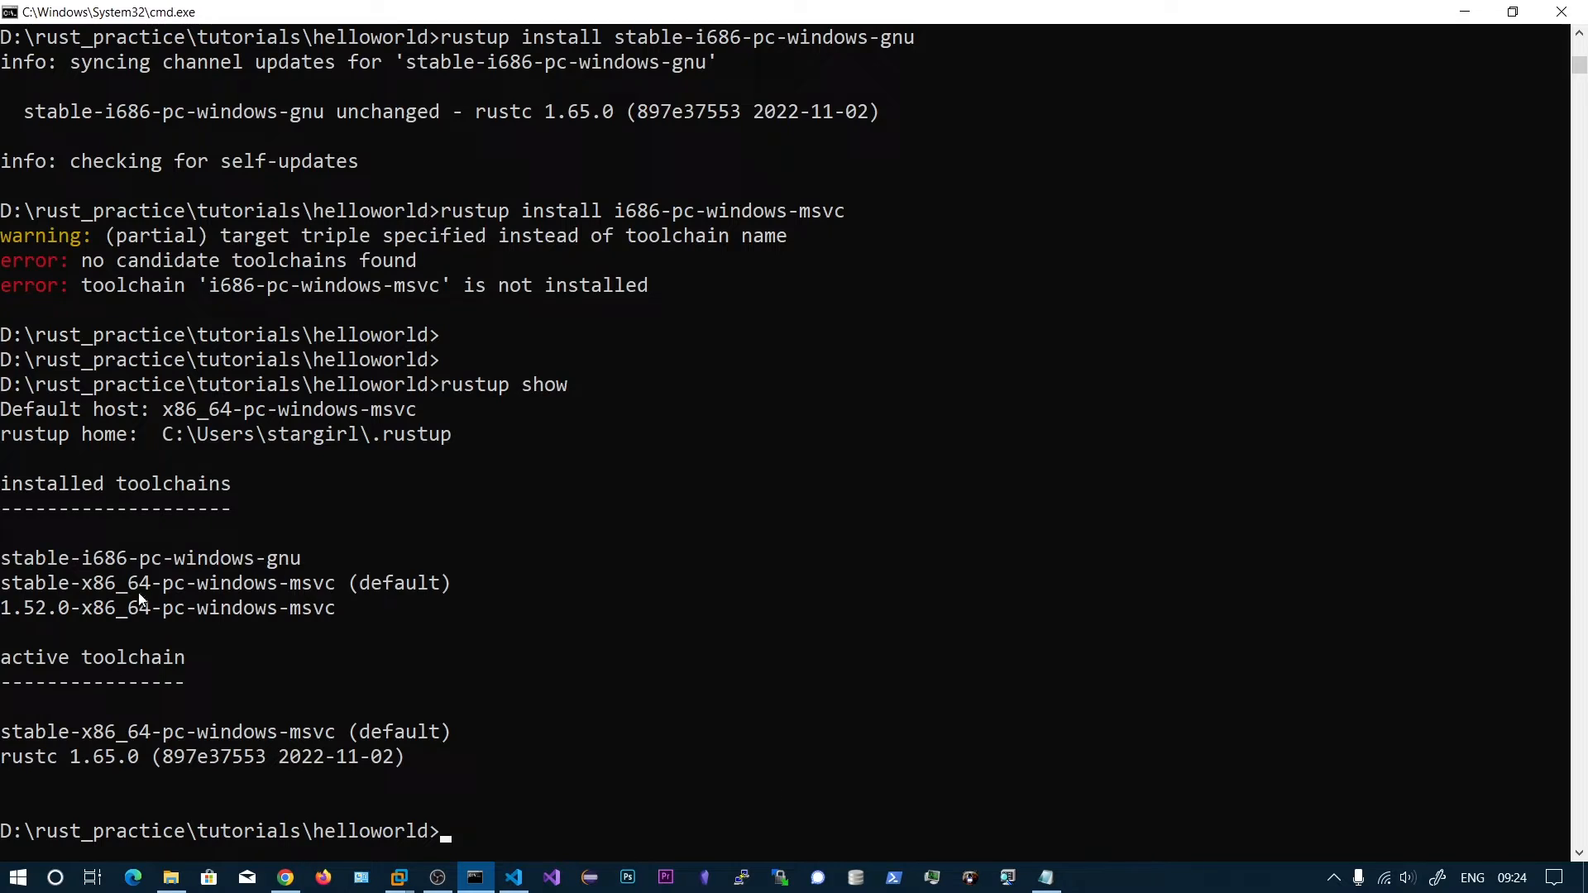
mouse_move(203, 583)
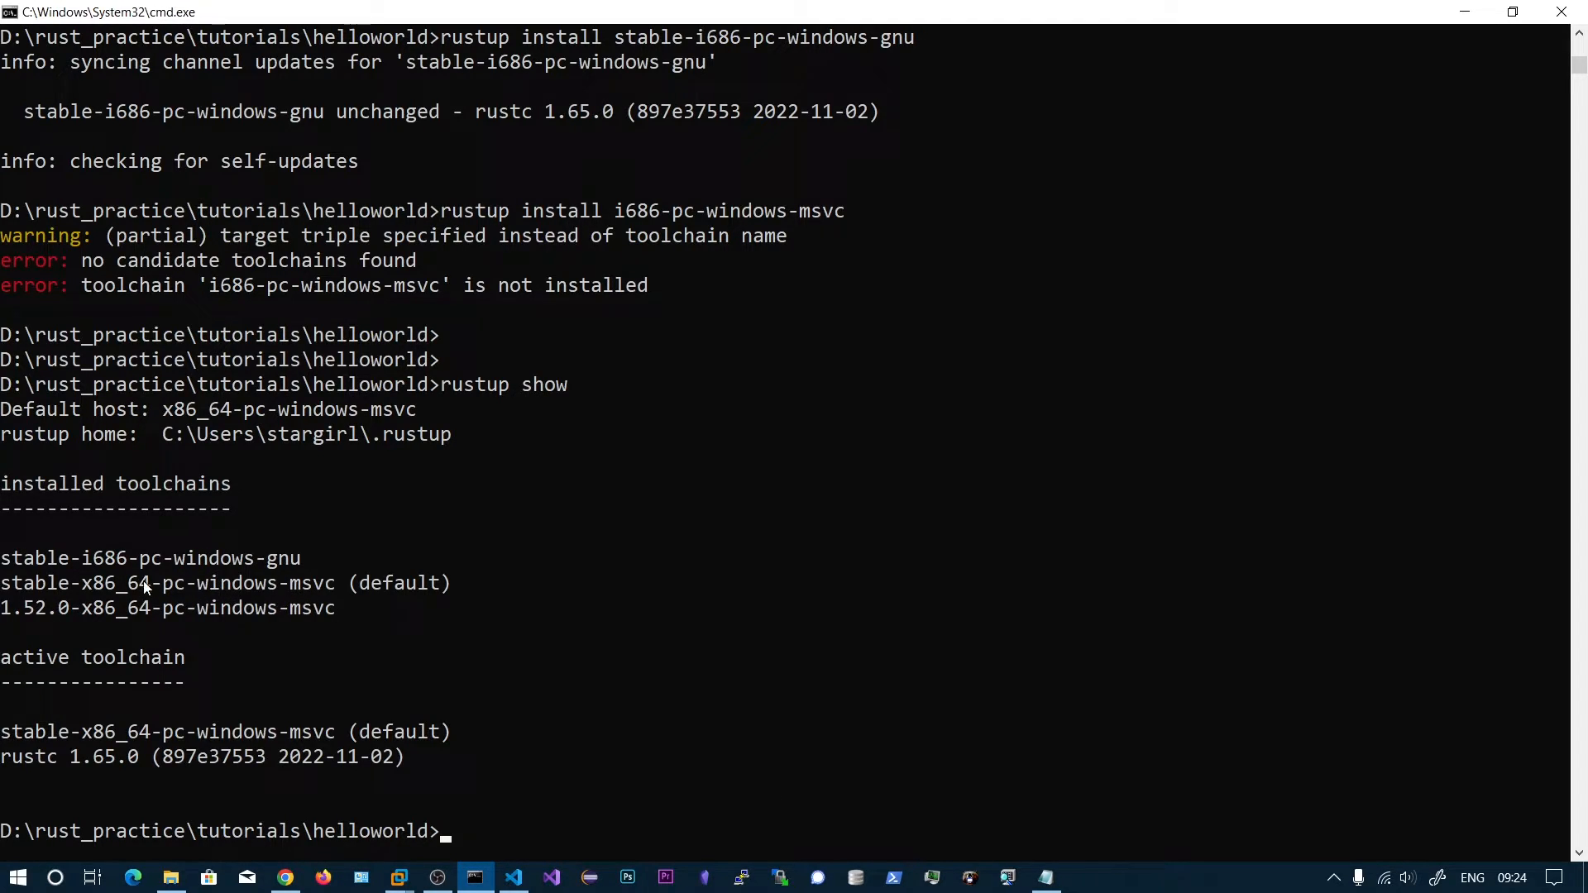
mouse_move(432, 658)
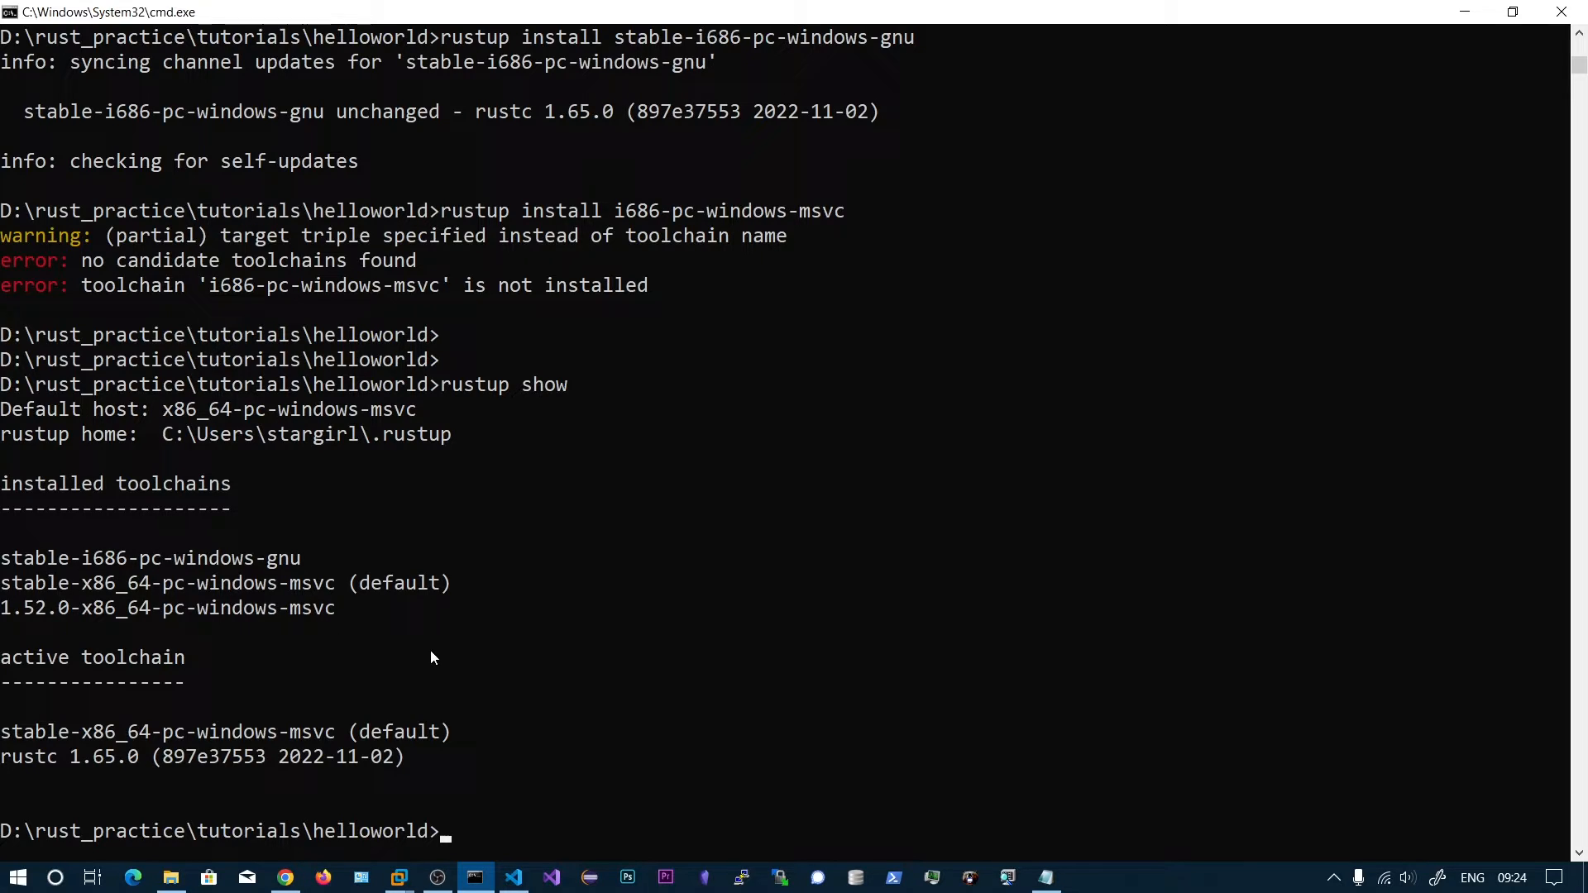
type("rust")
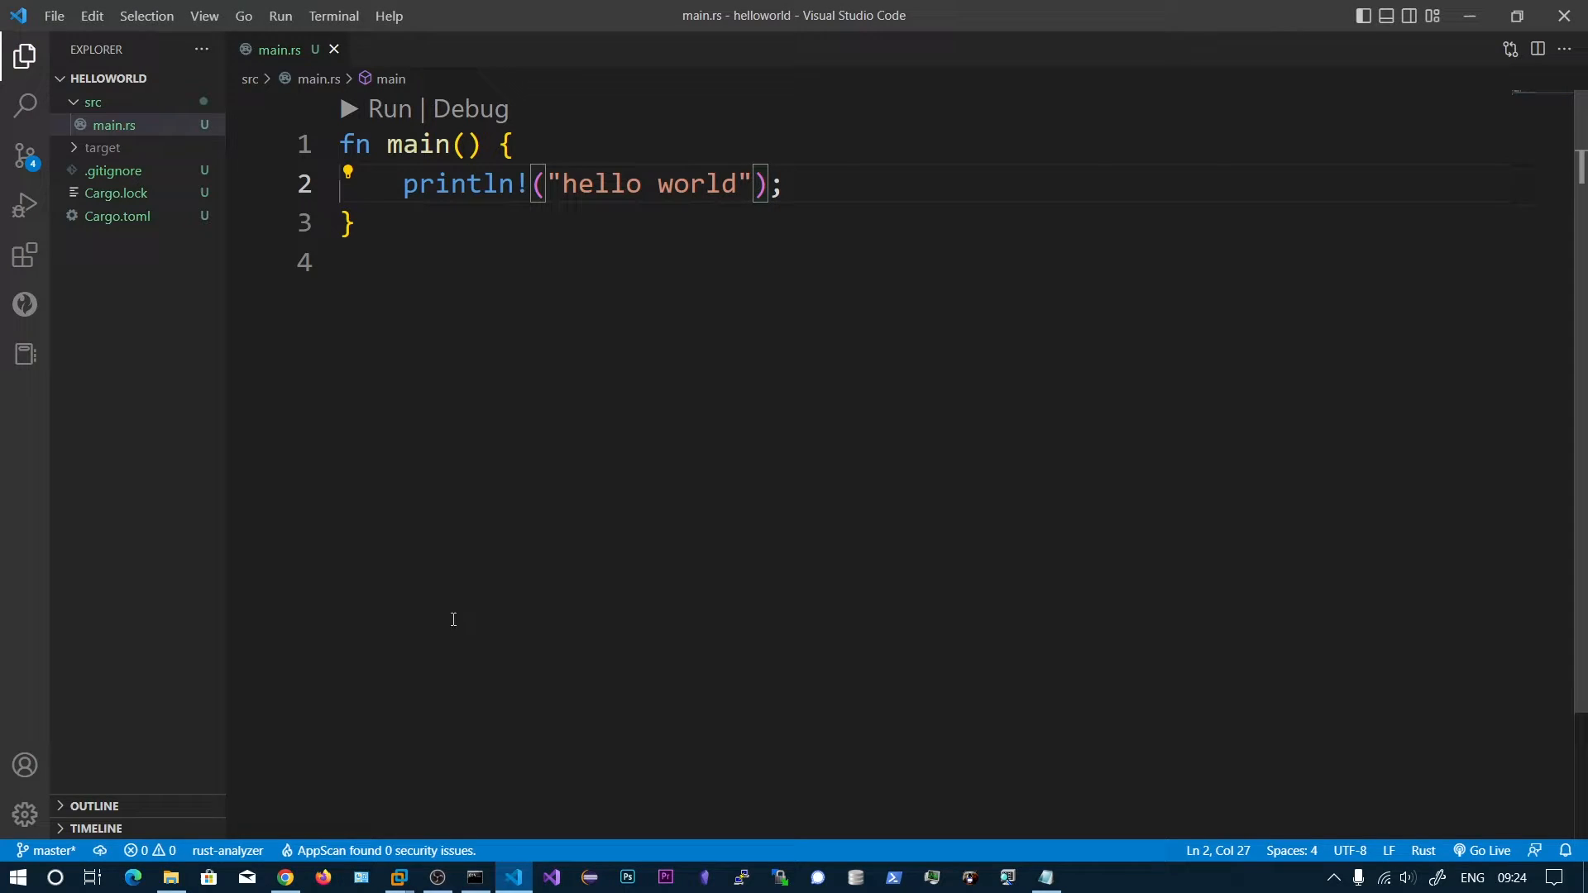
- Set stable-i686-pc-windows-gnu as the default toolchain and cargo run, printing 'hello world'
left_click(474, 877)
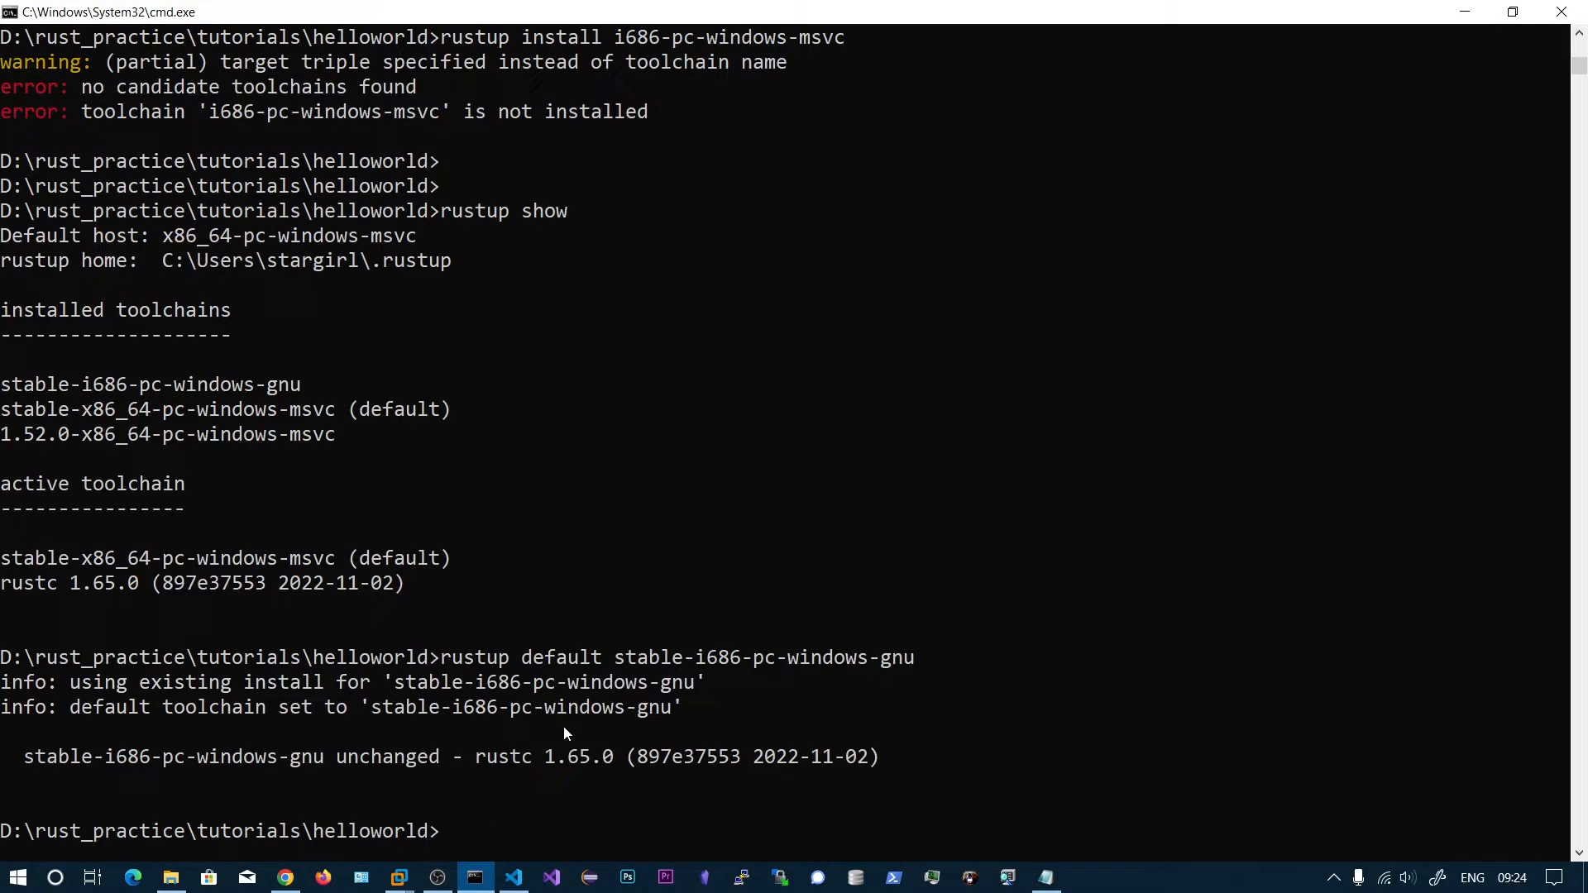
type("caro g")
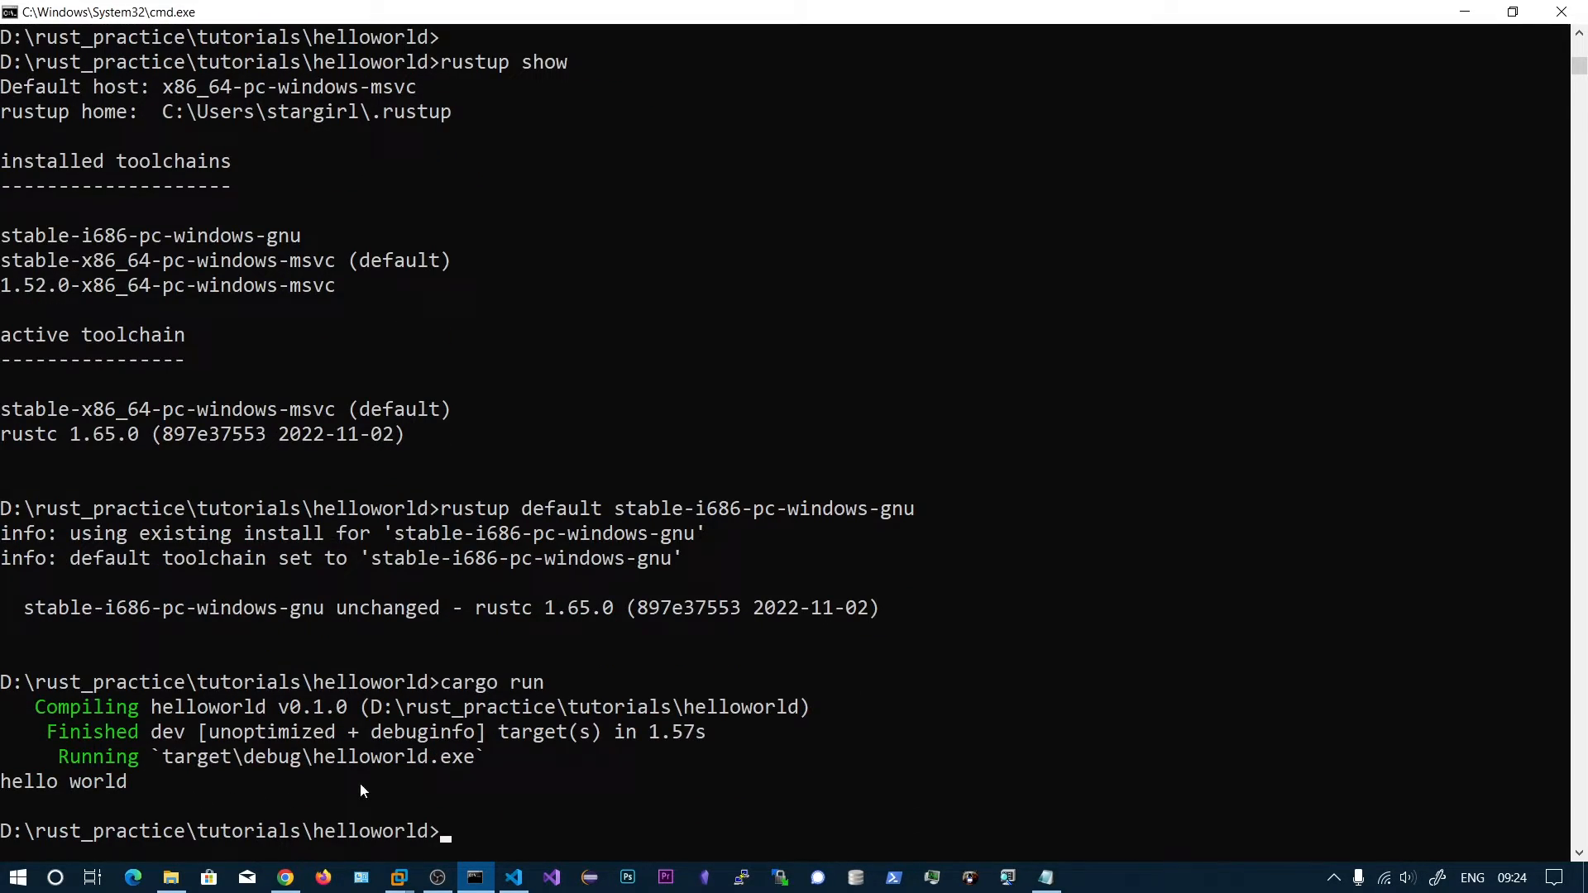
mouse_move(137, 807)
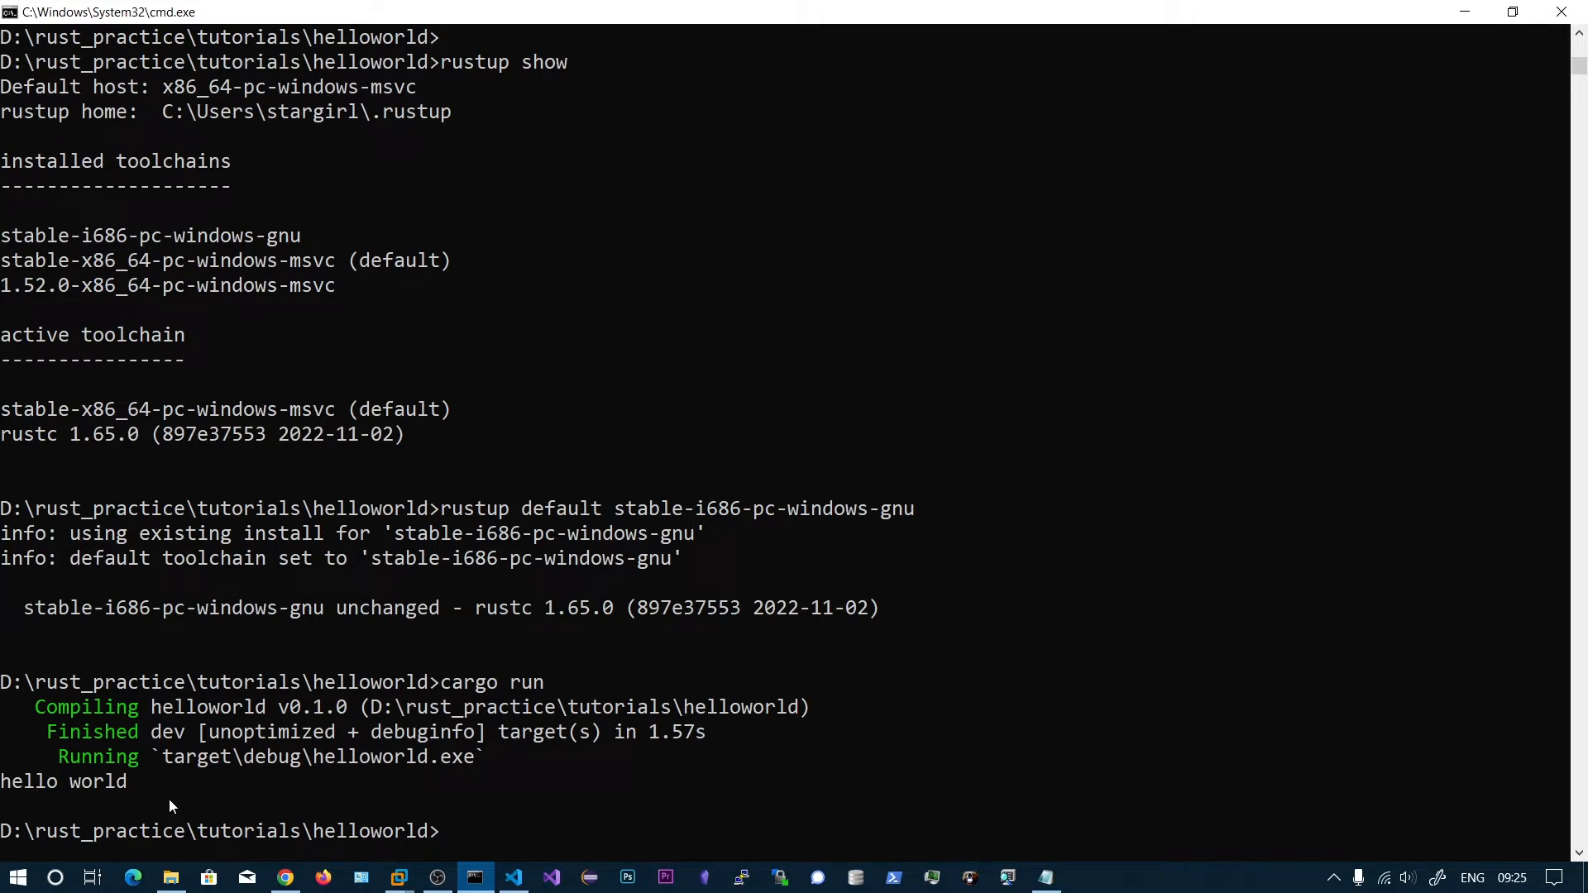
mouse_move(525, 808)
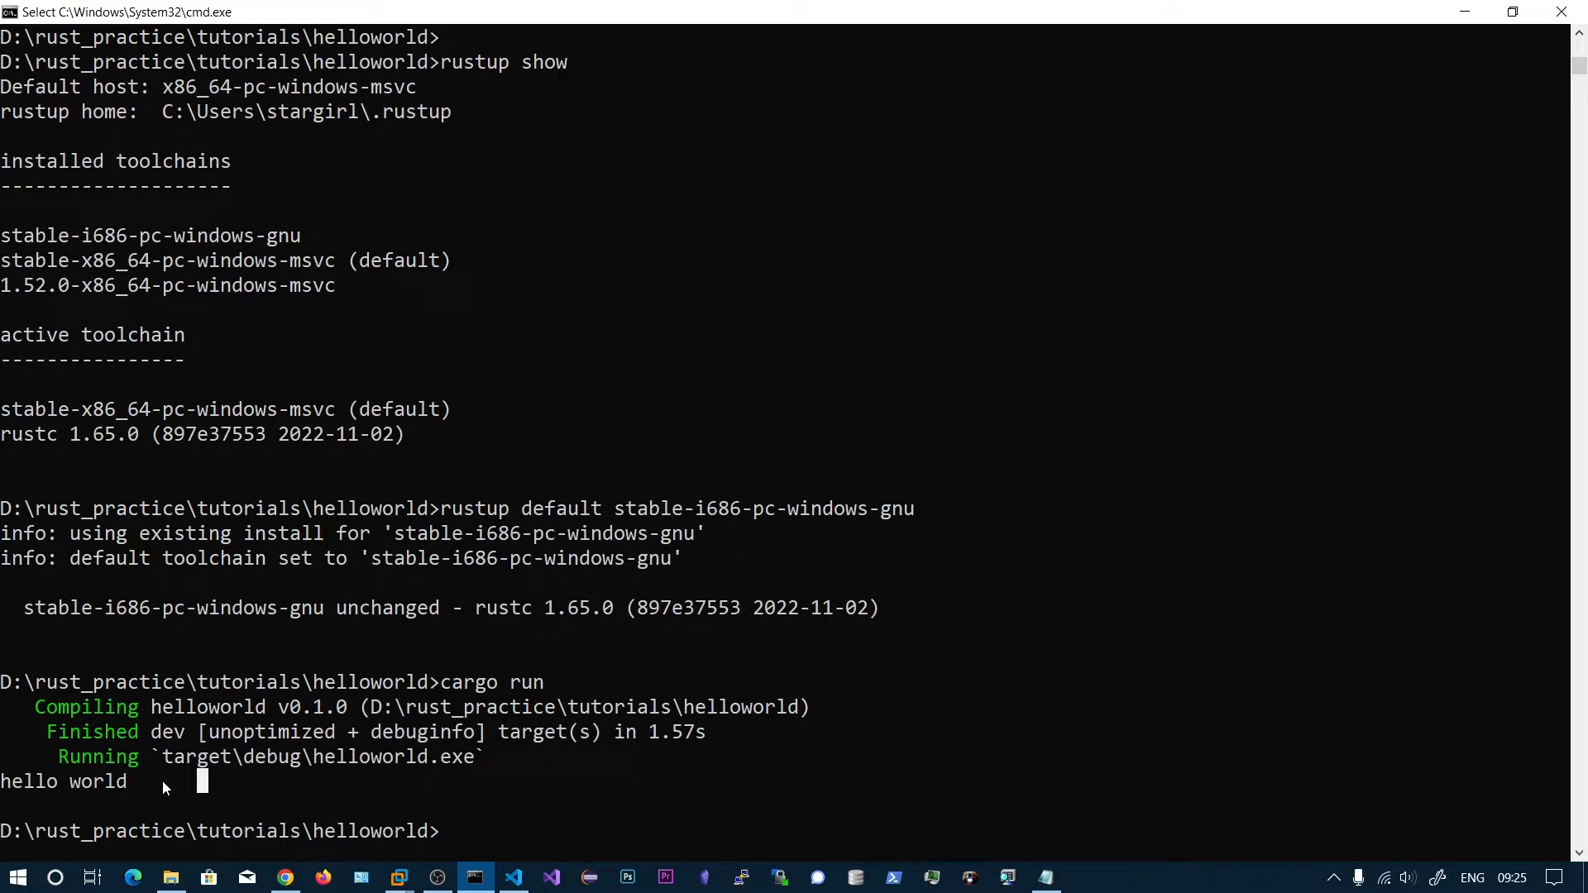
mouse_move(118, 801)
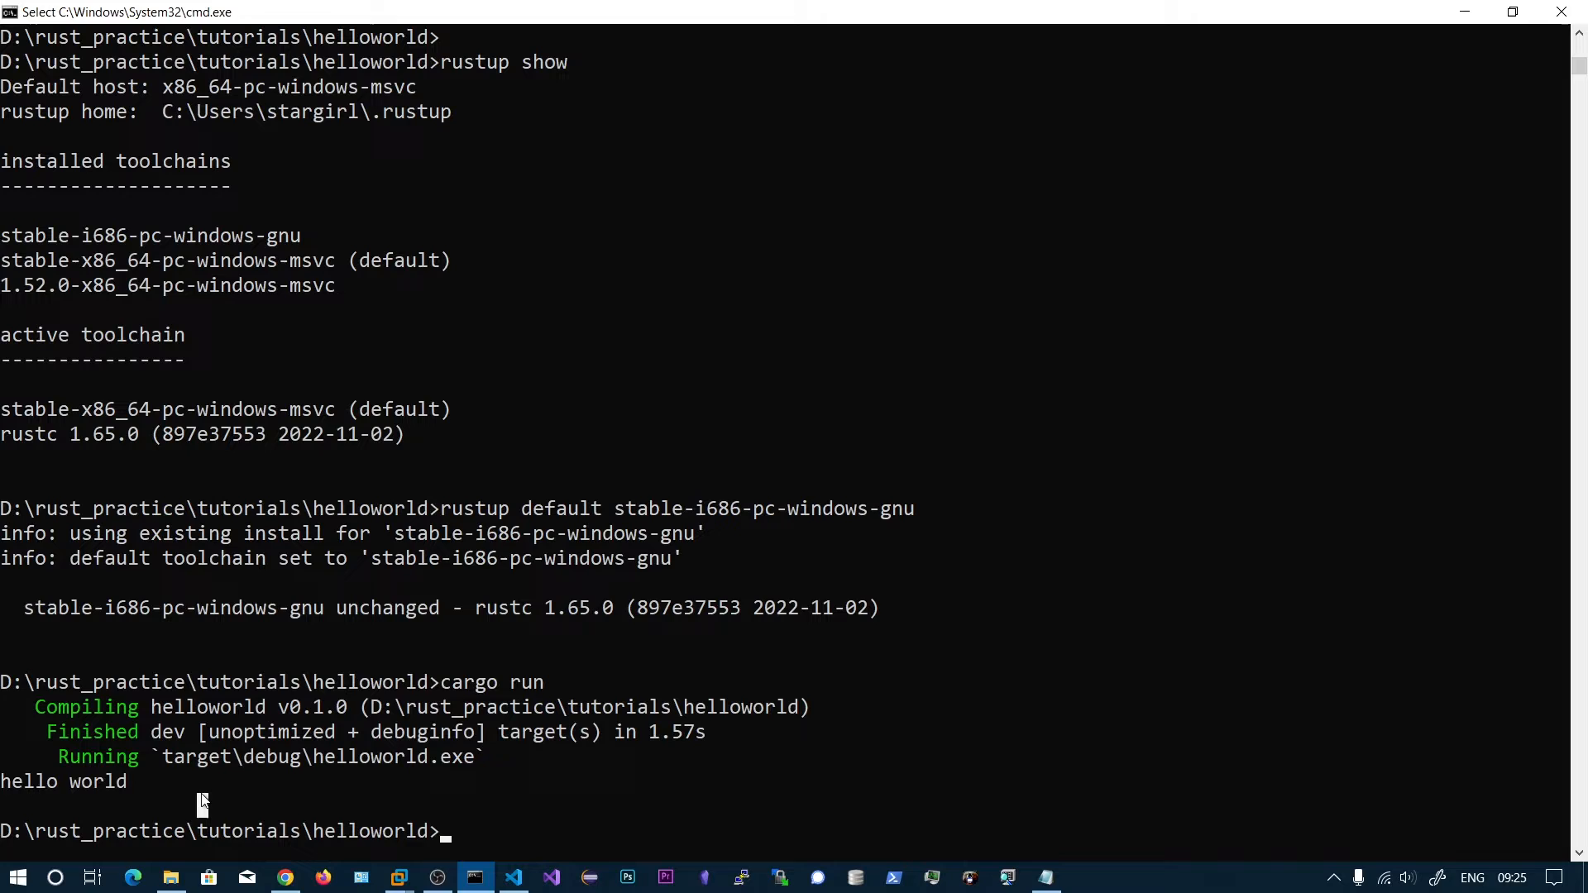
left_click(513, 878)
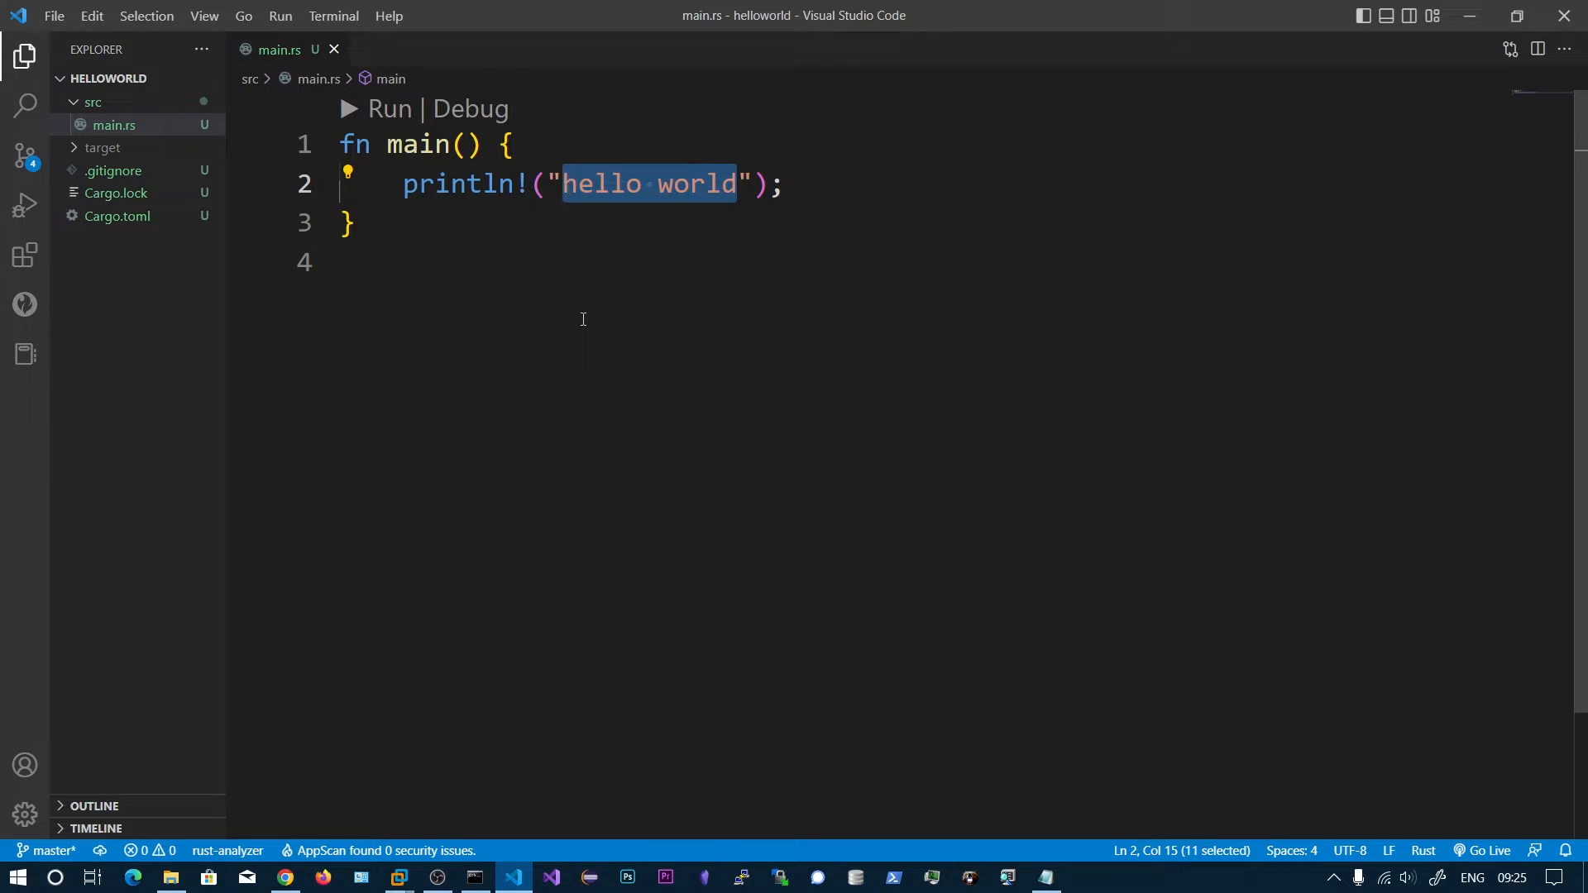
mouse_move(589, 338)
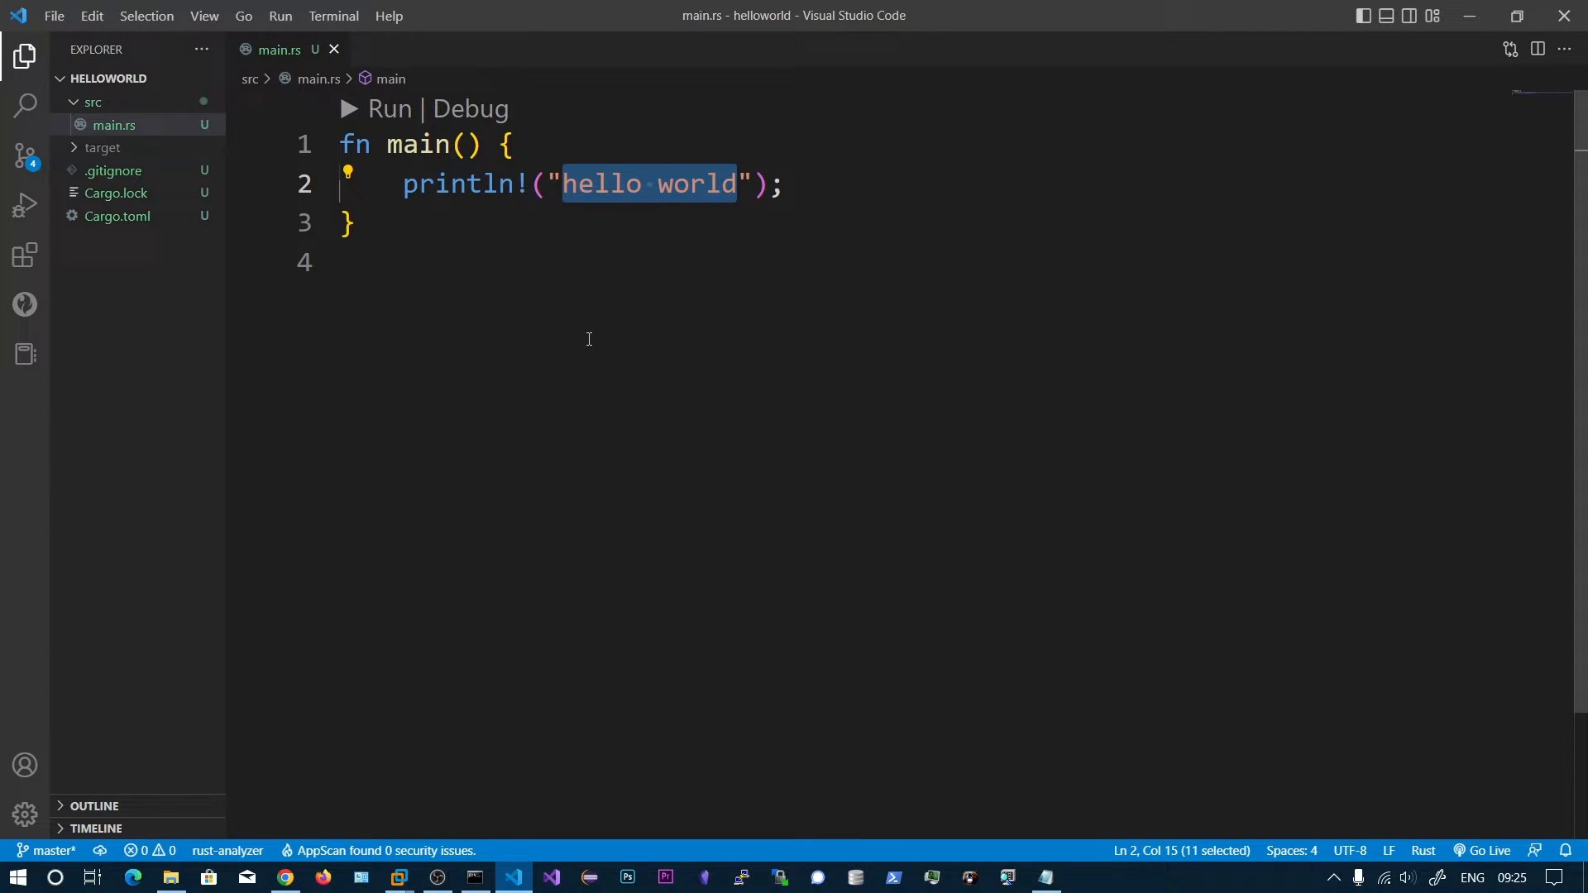
- Change println! to a {} placeholder with argument 5 and start cargo run again
type("{}")
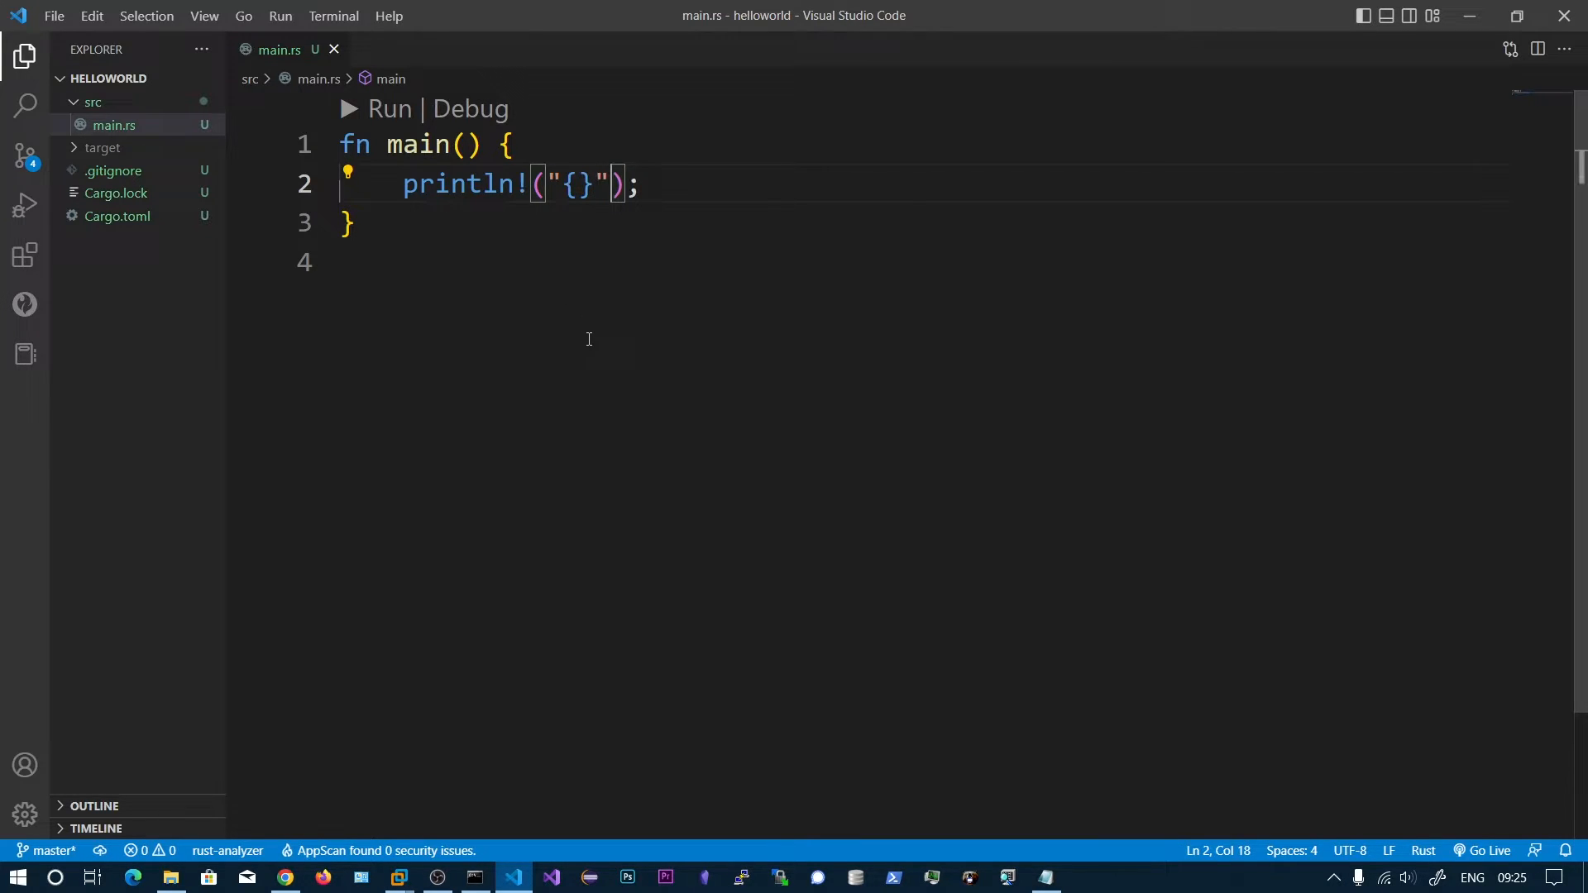
type(",")
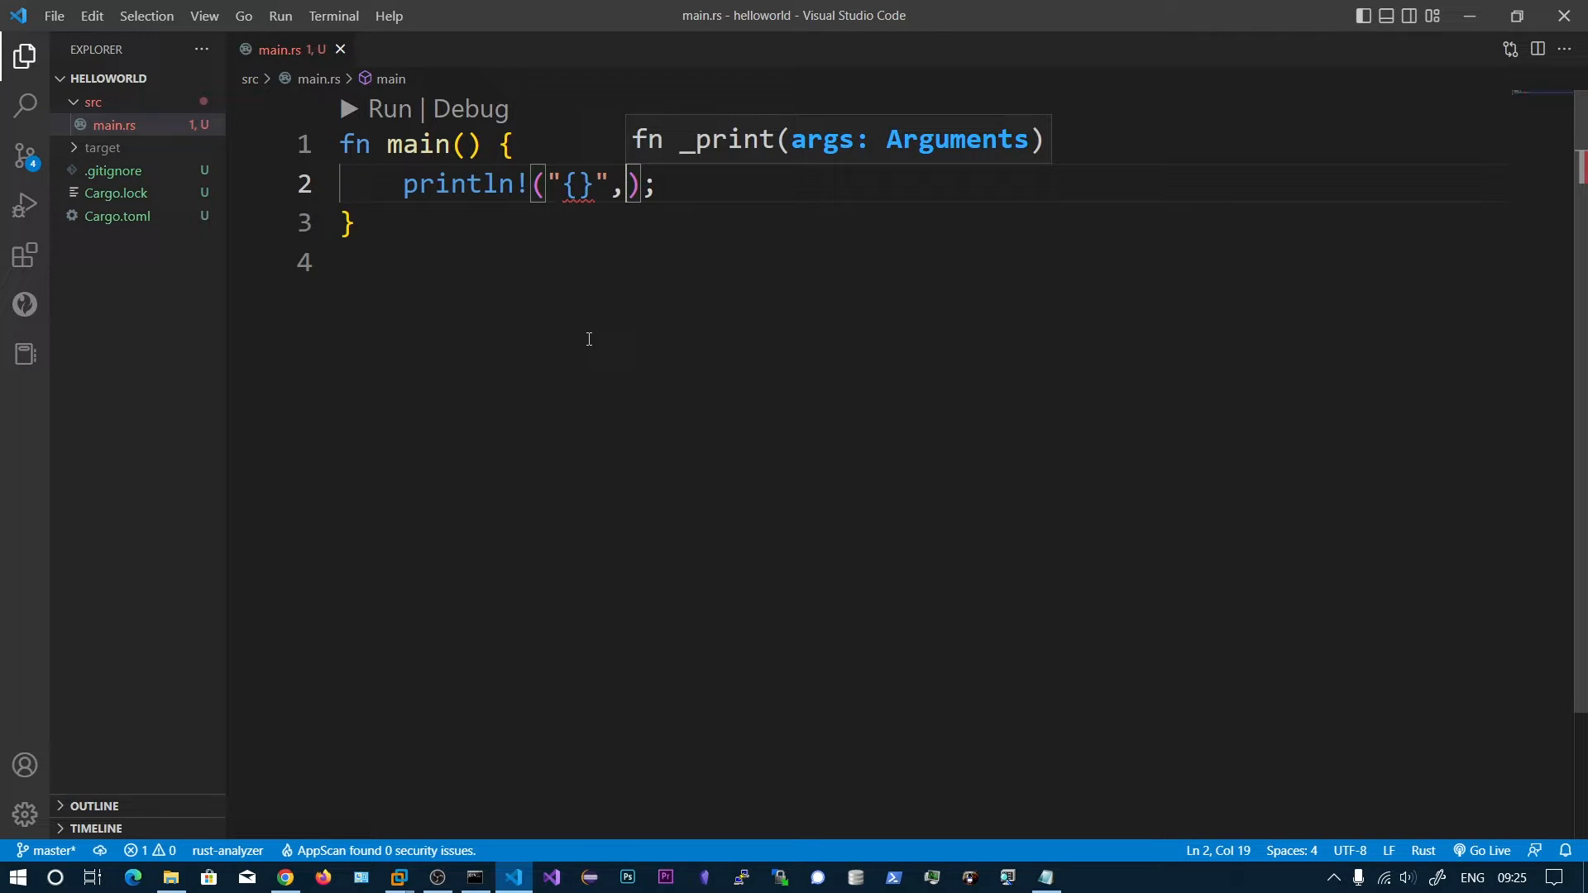
type("5")
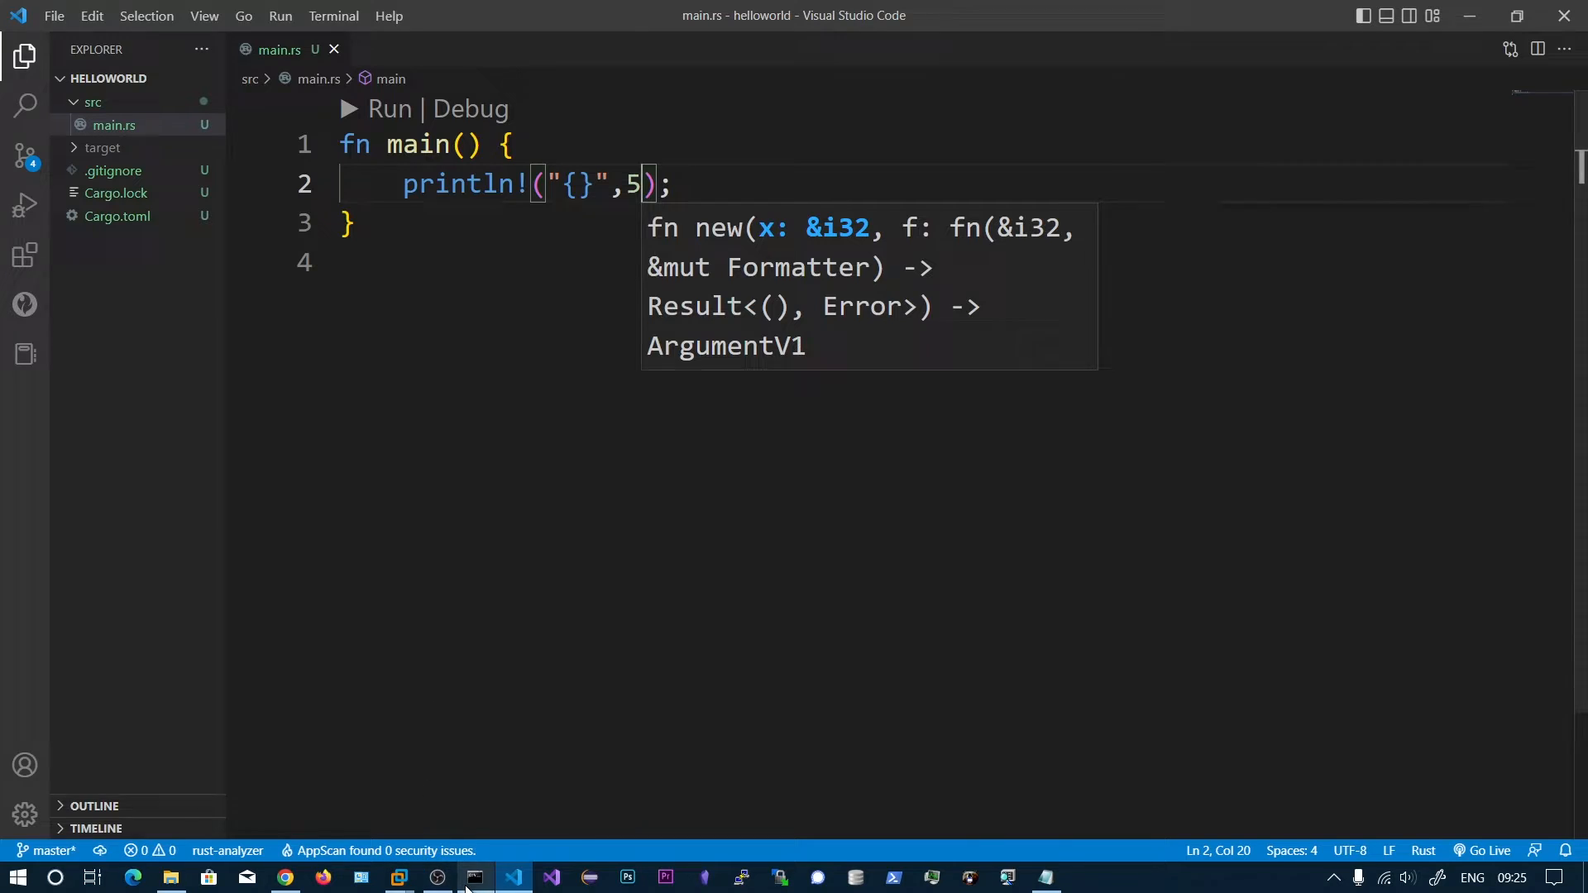
left_click(474, 877)
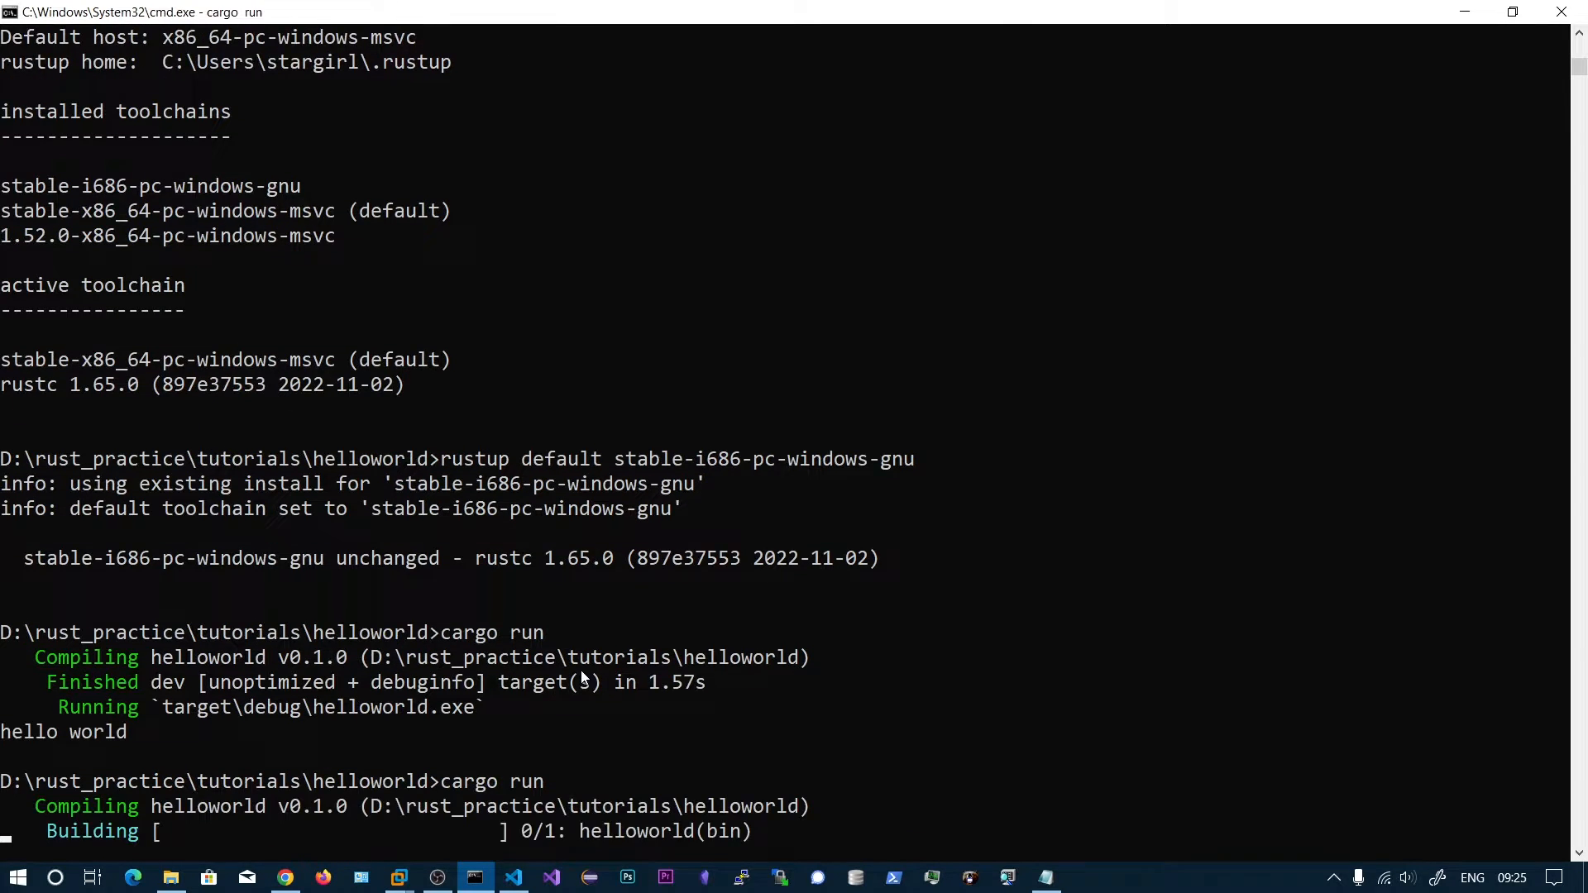
left_click(513, 878)
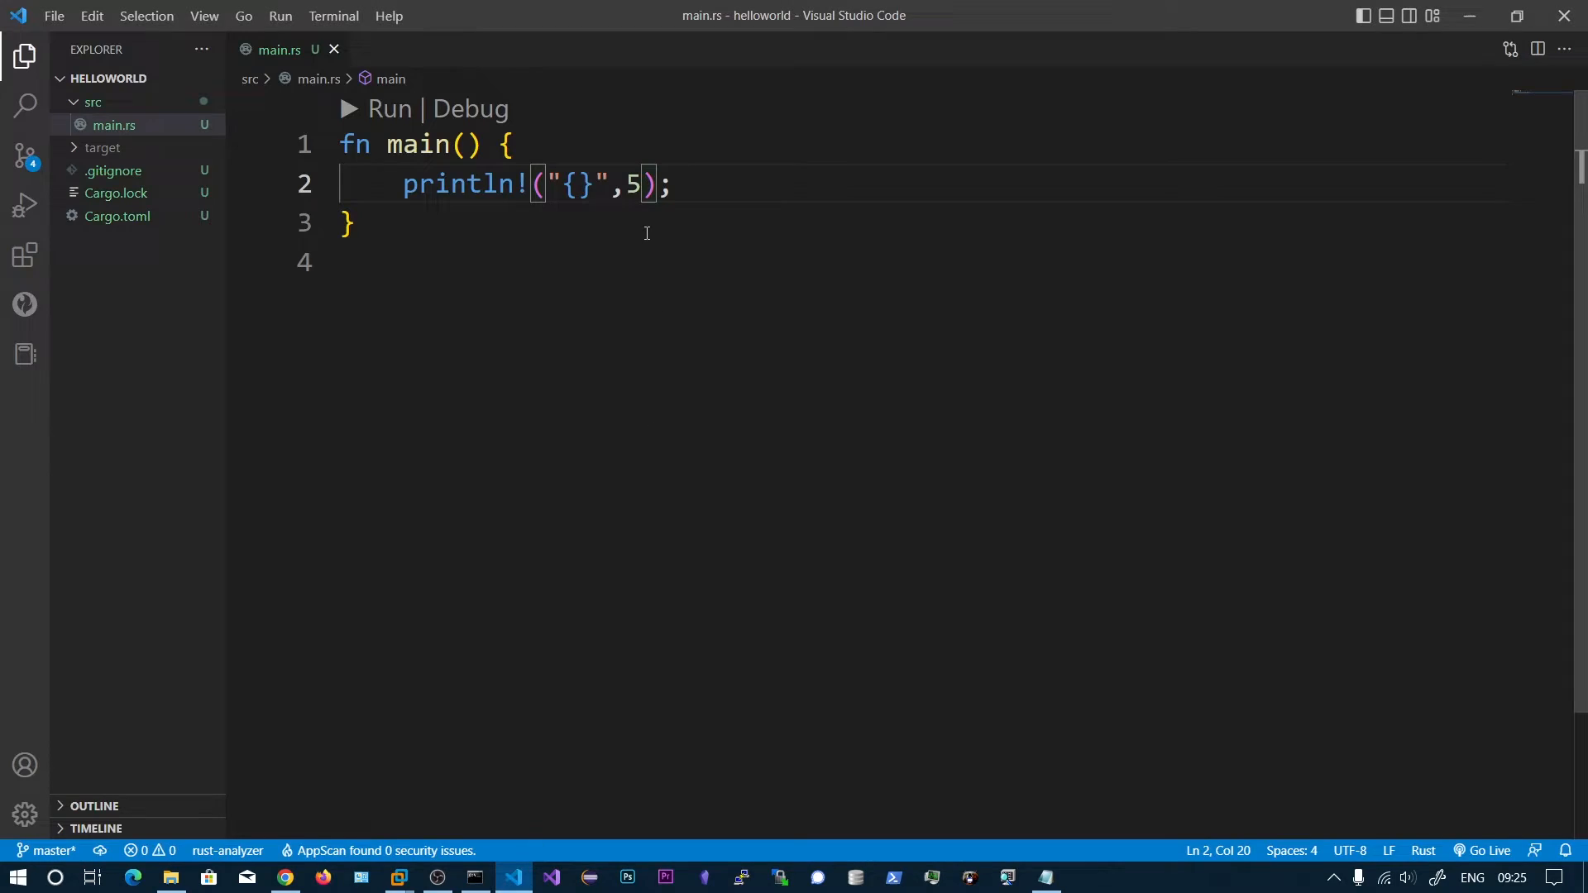
- Replace the 5 argument with std::mem::size_of::<usize>() using the size_of suggestion
key("Backspace")
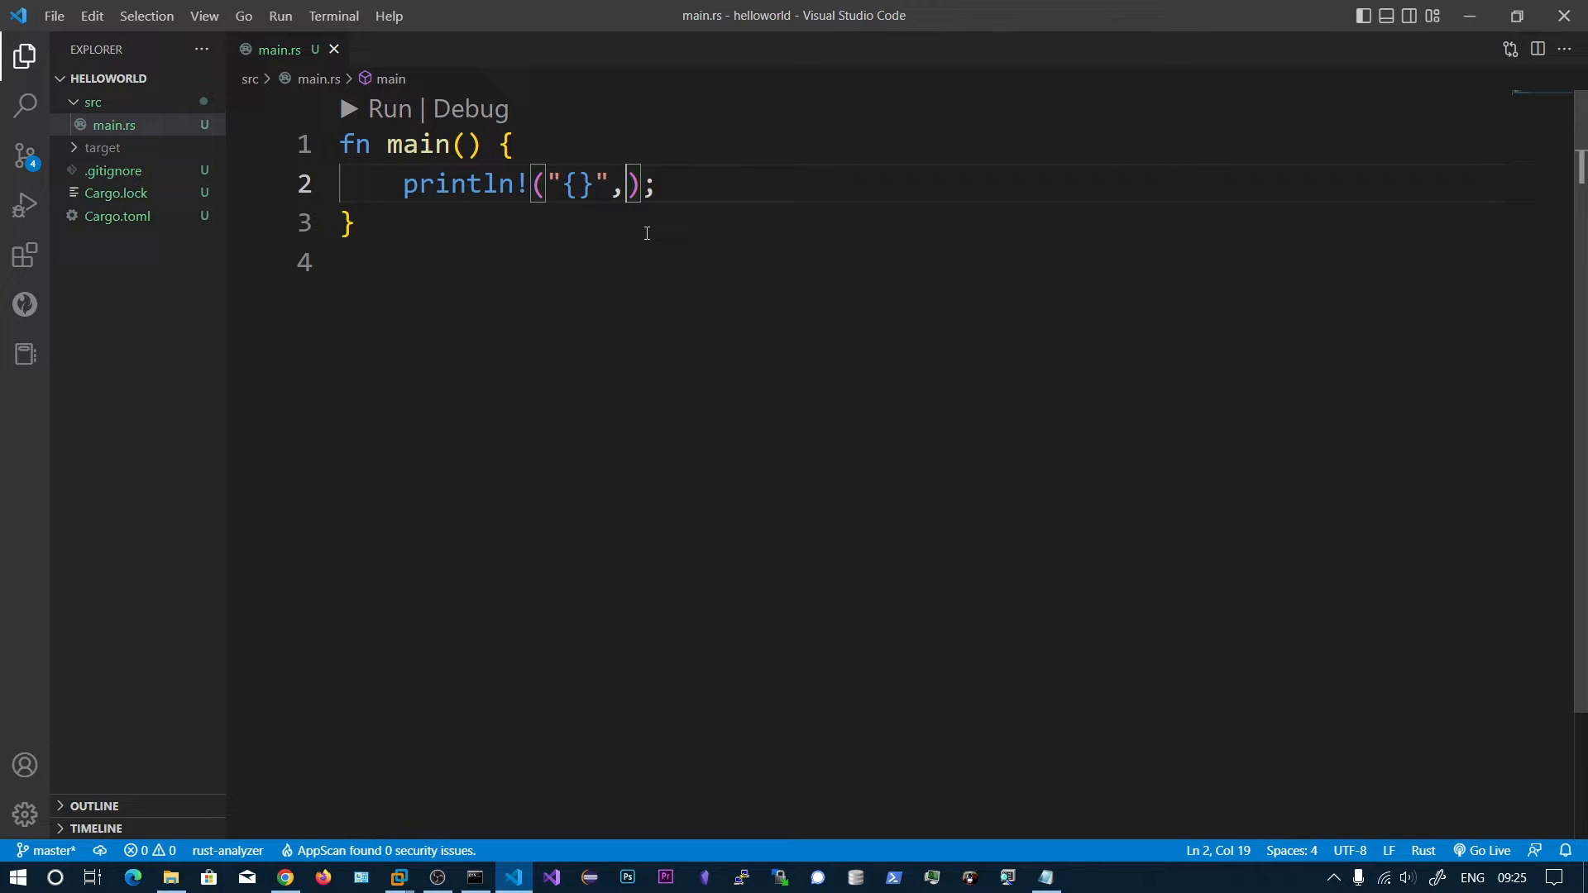
type("std")
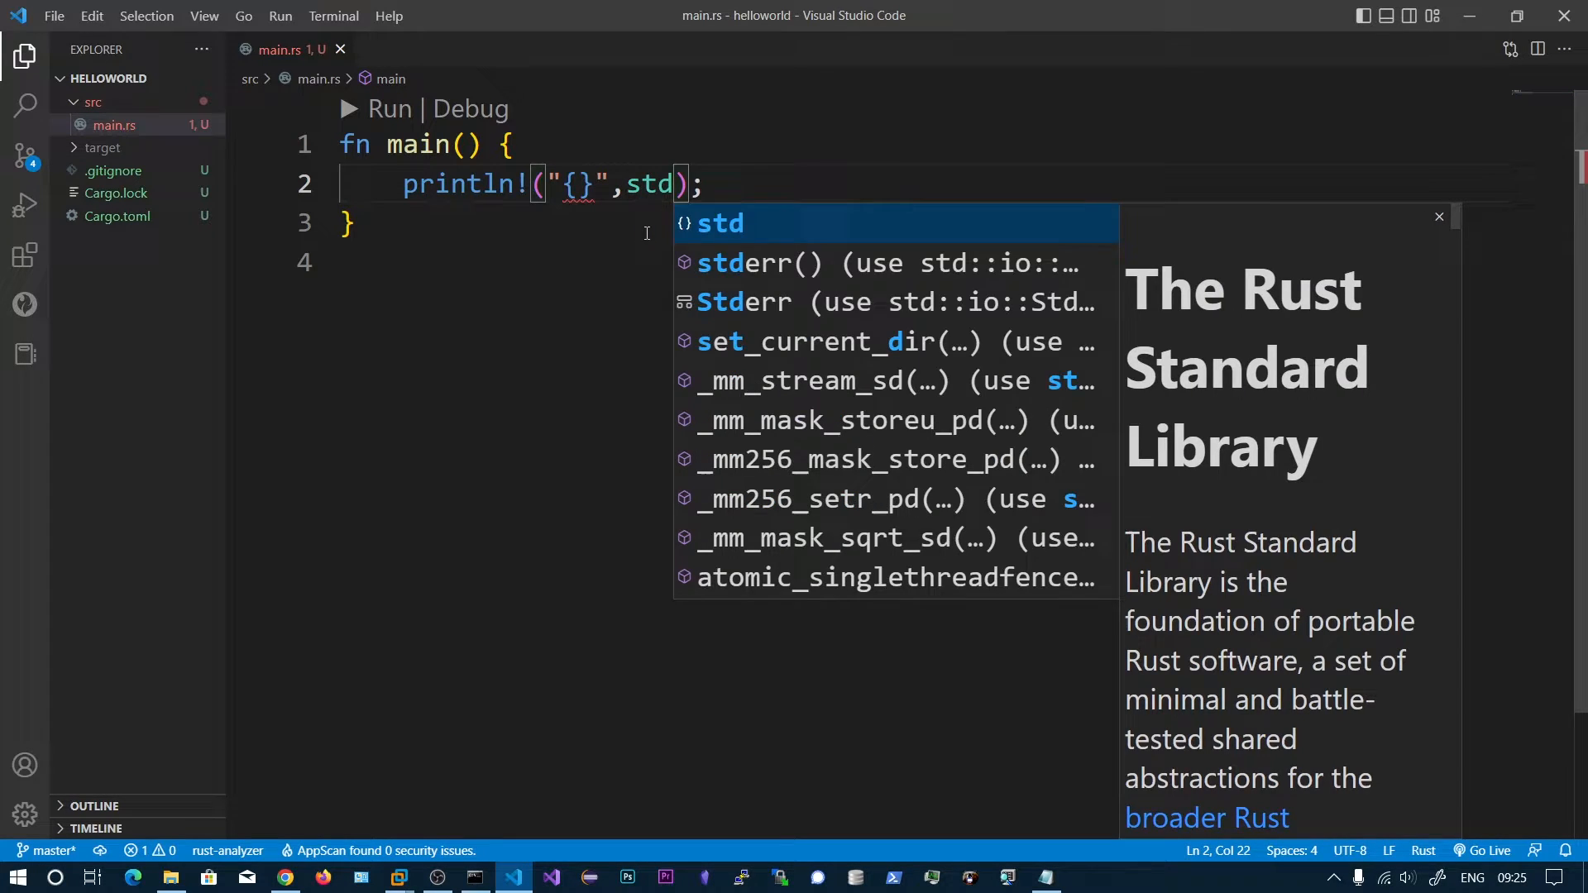
type("::")
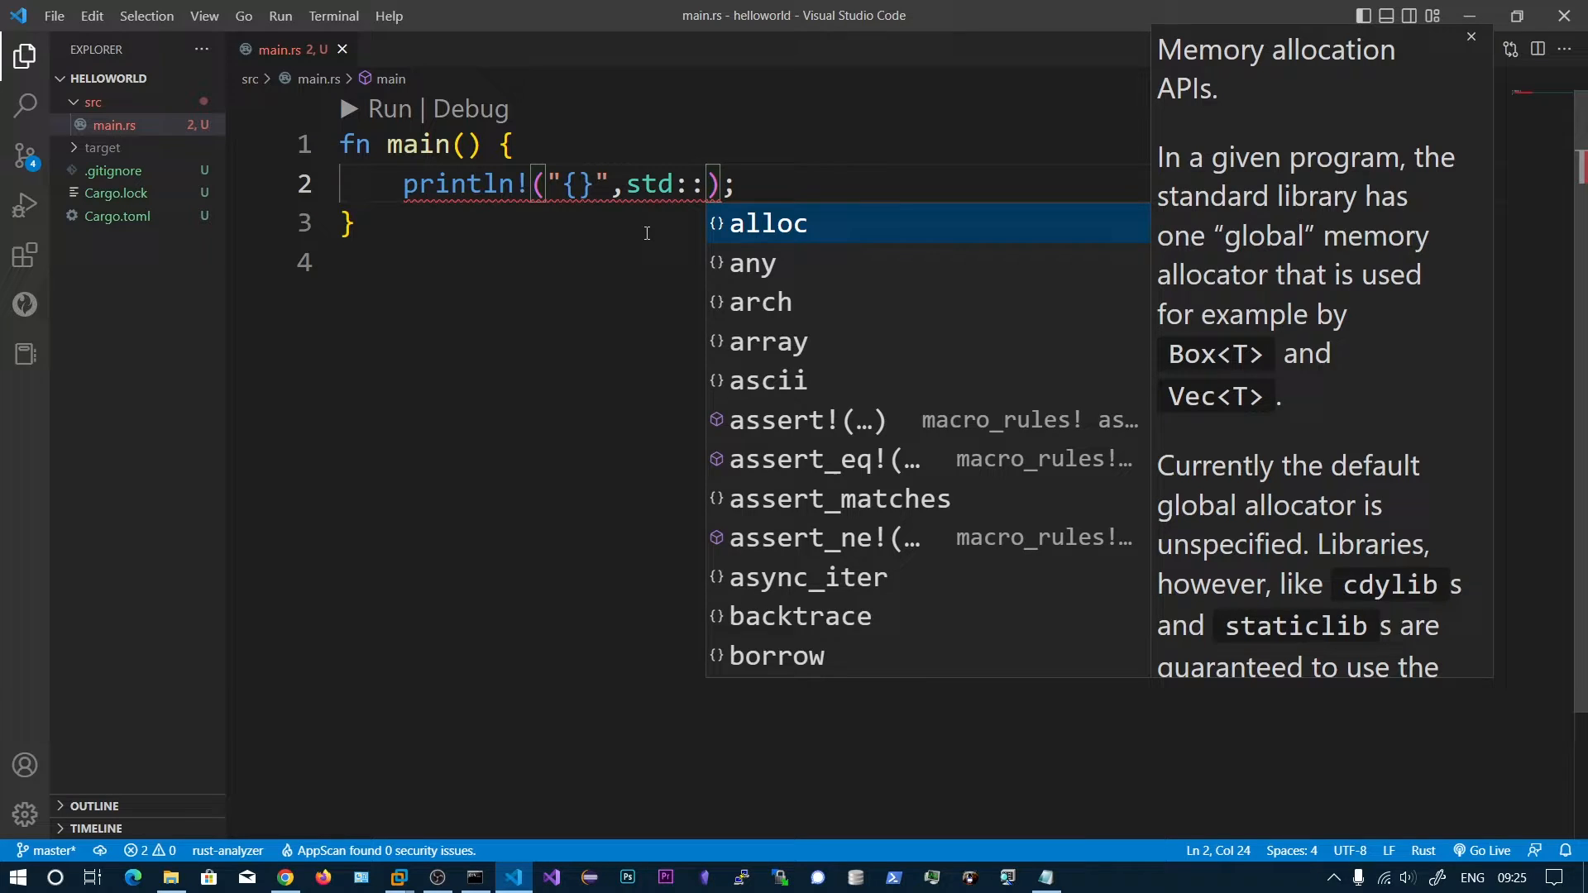
type("mem:")
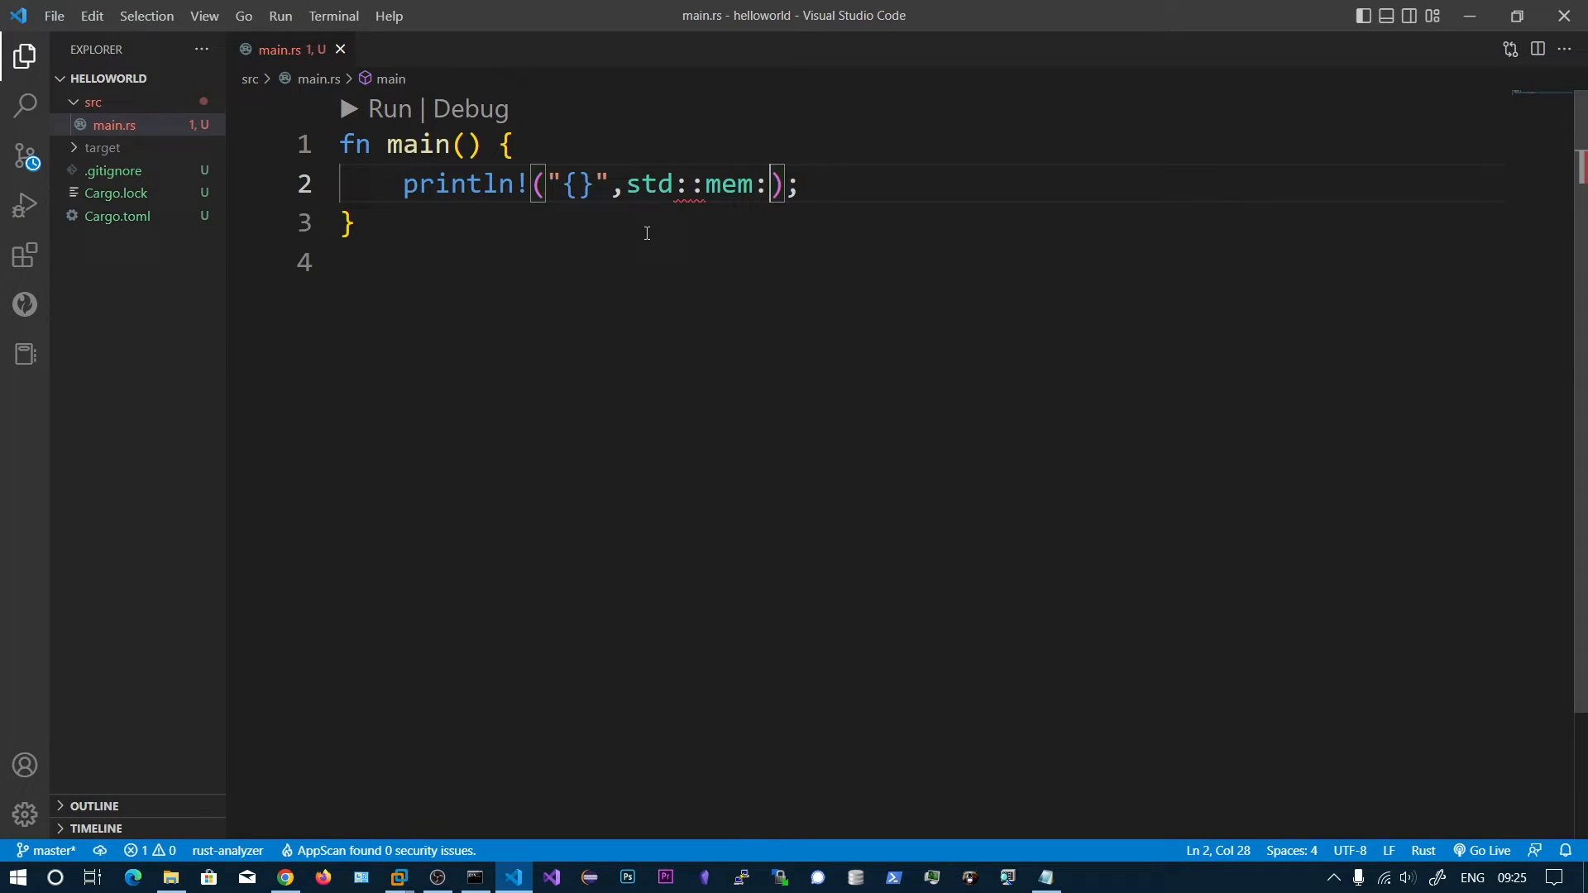
type("s")
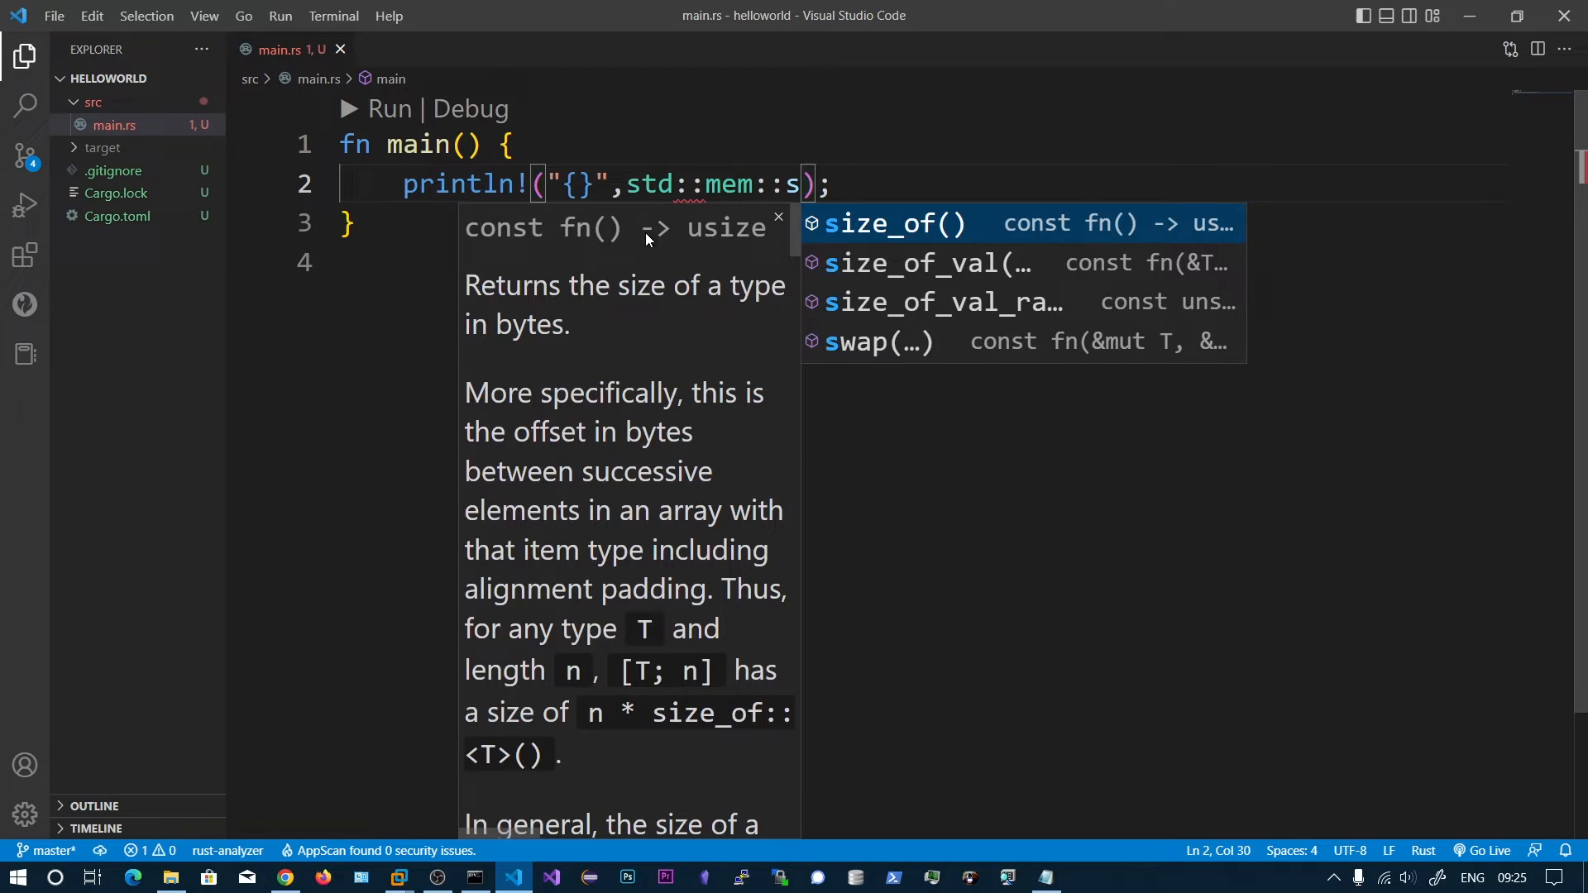
type("i")
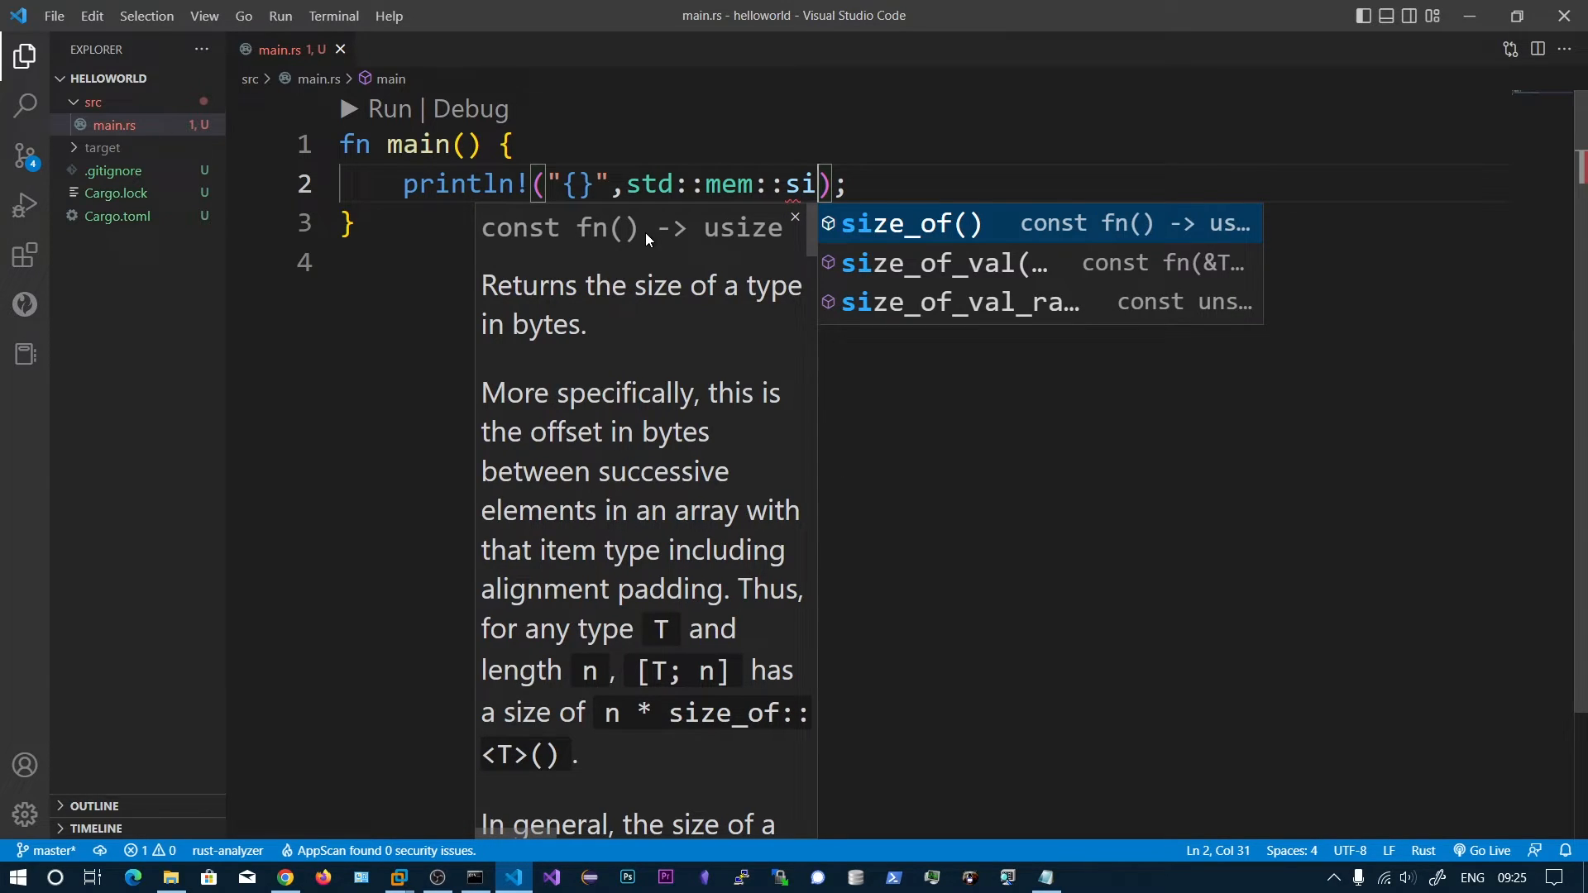
mouse_move(942, 265)
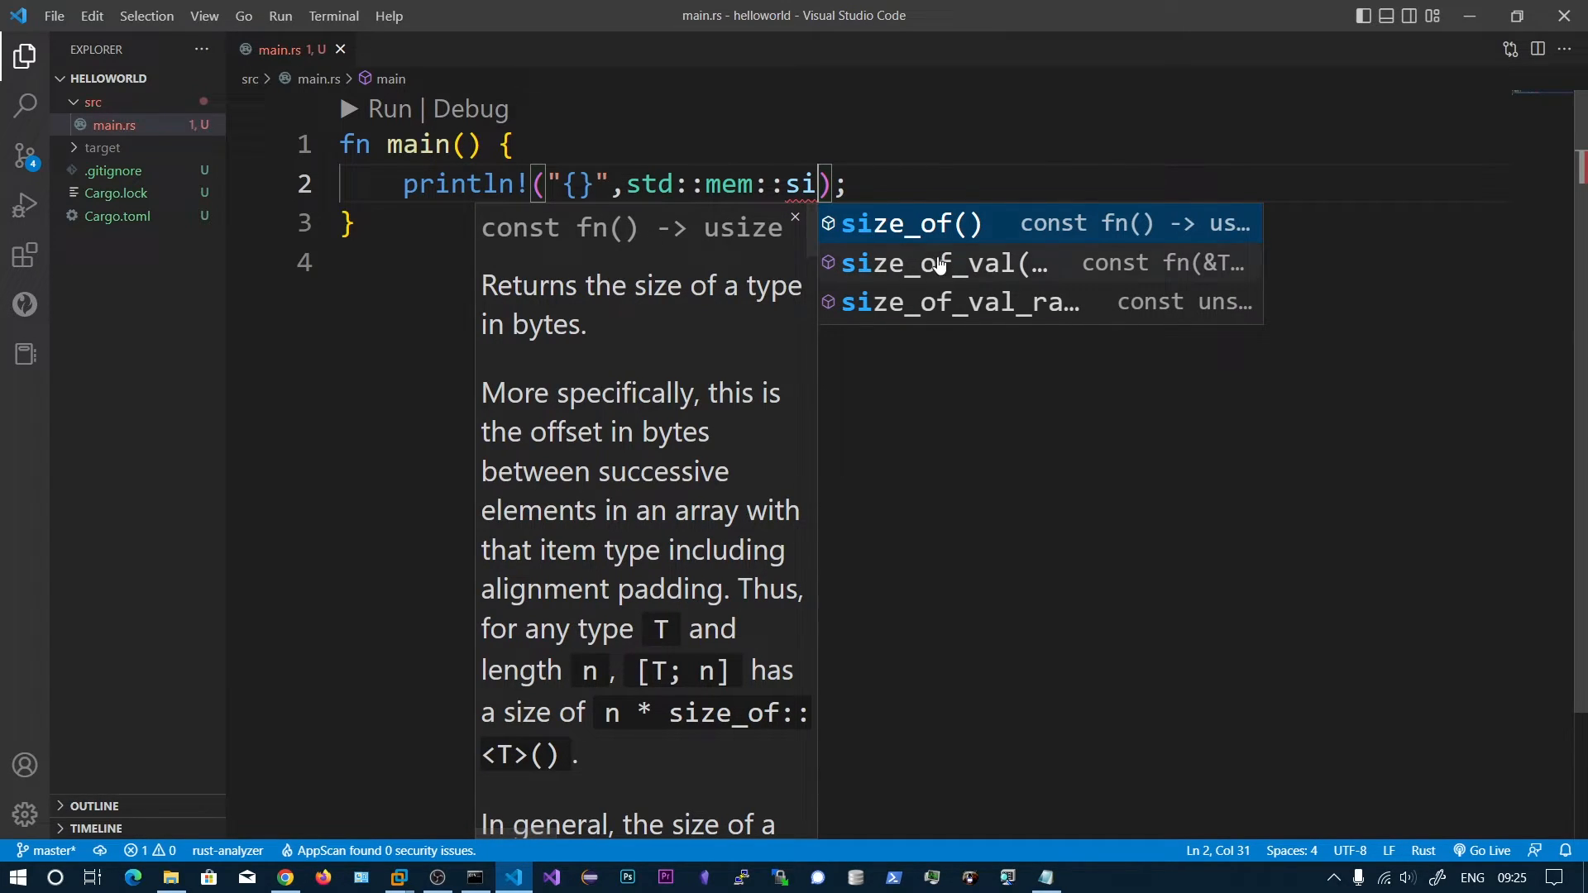
left_click(911, 224)
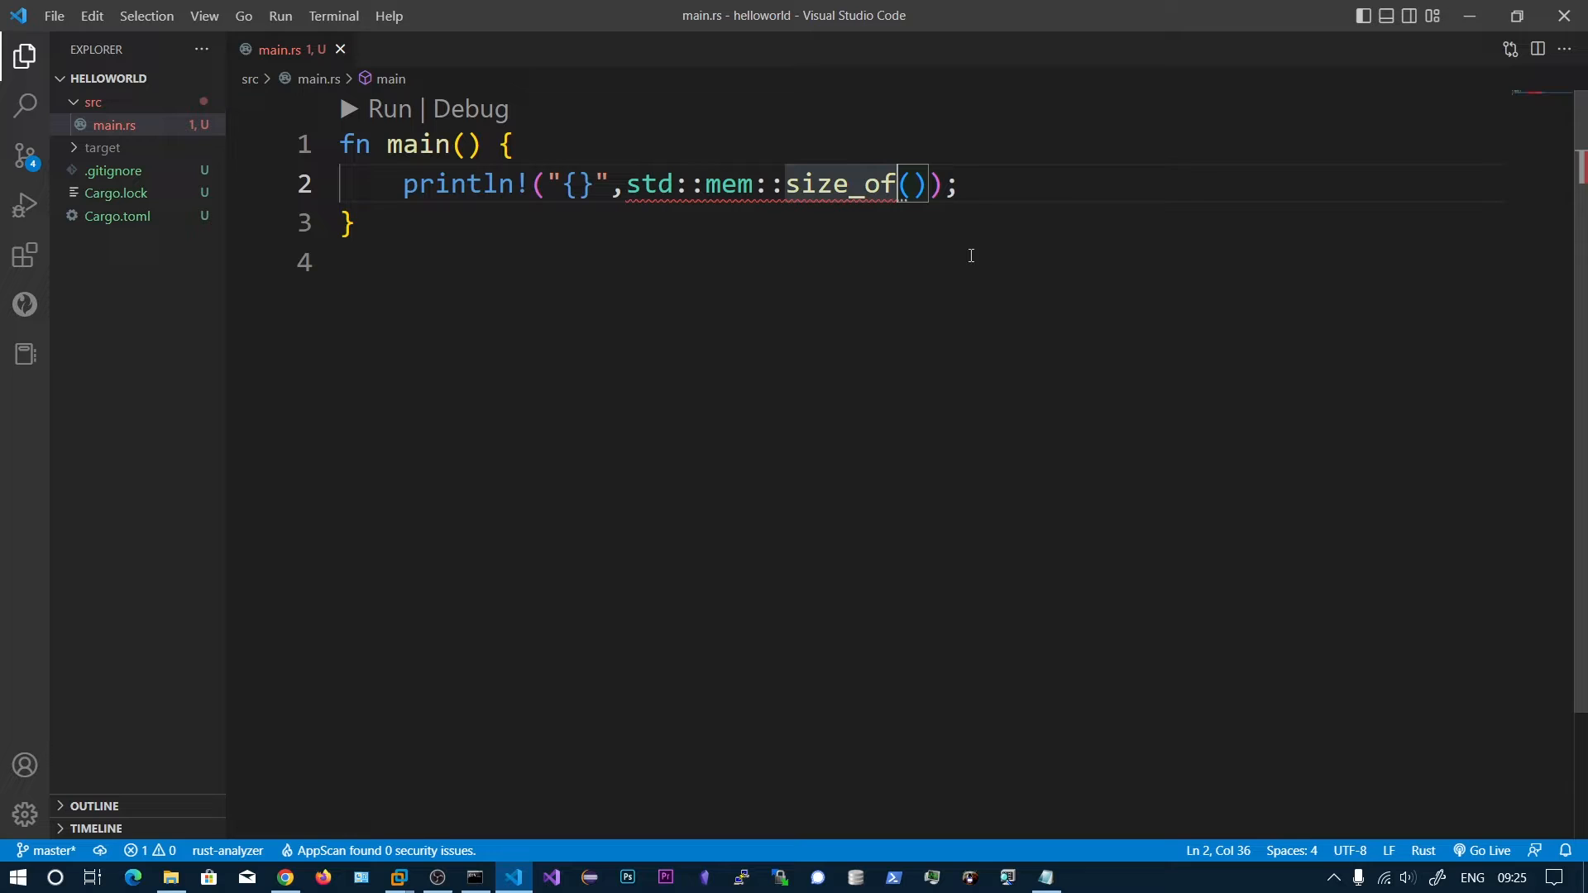
mouse_move(903, 196)
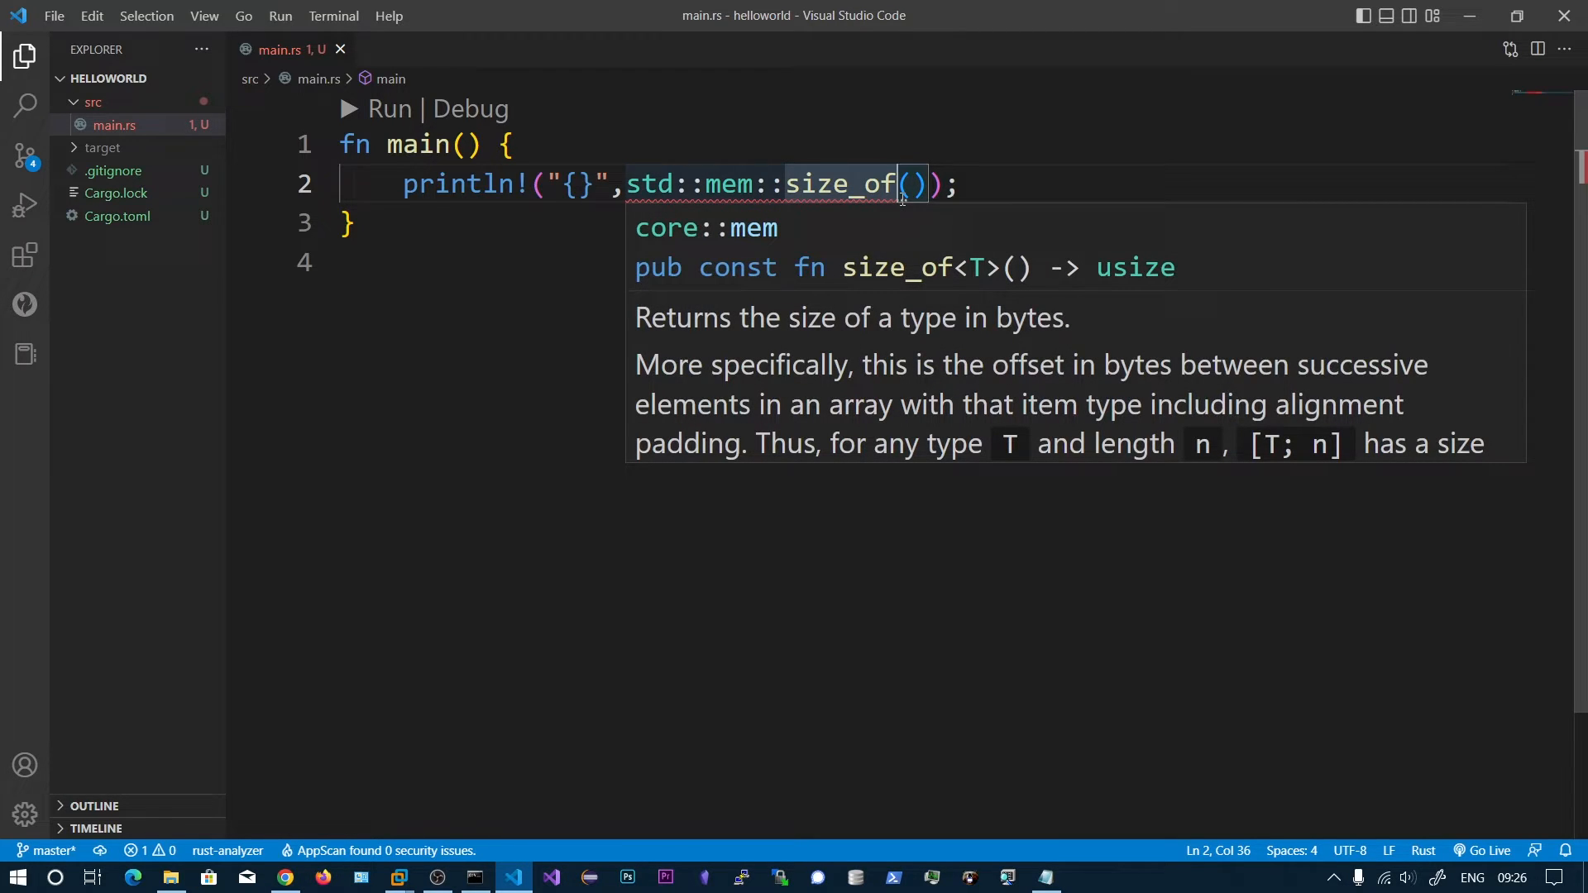
type("::<")
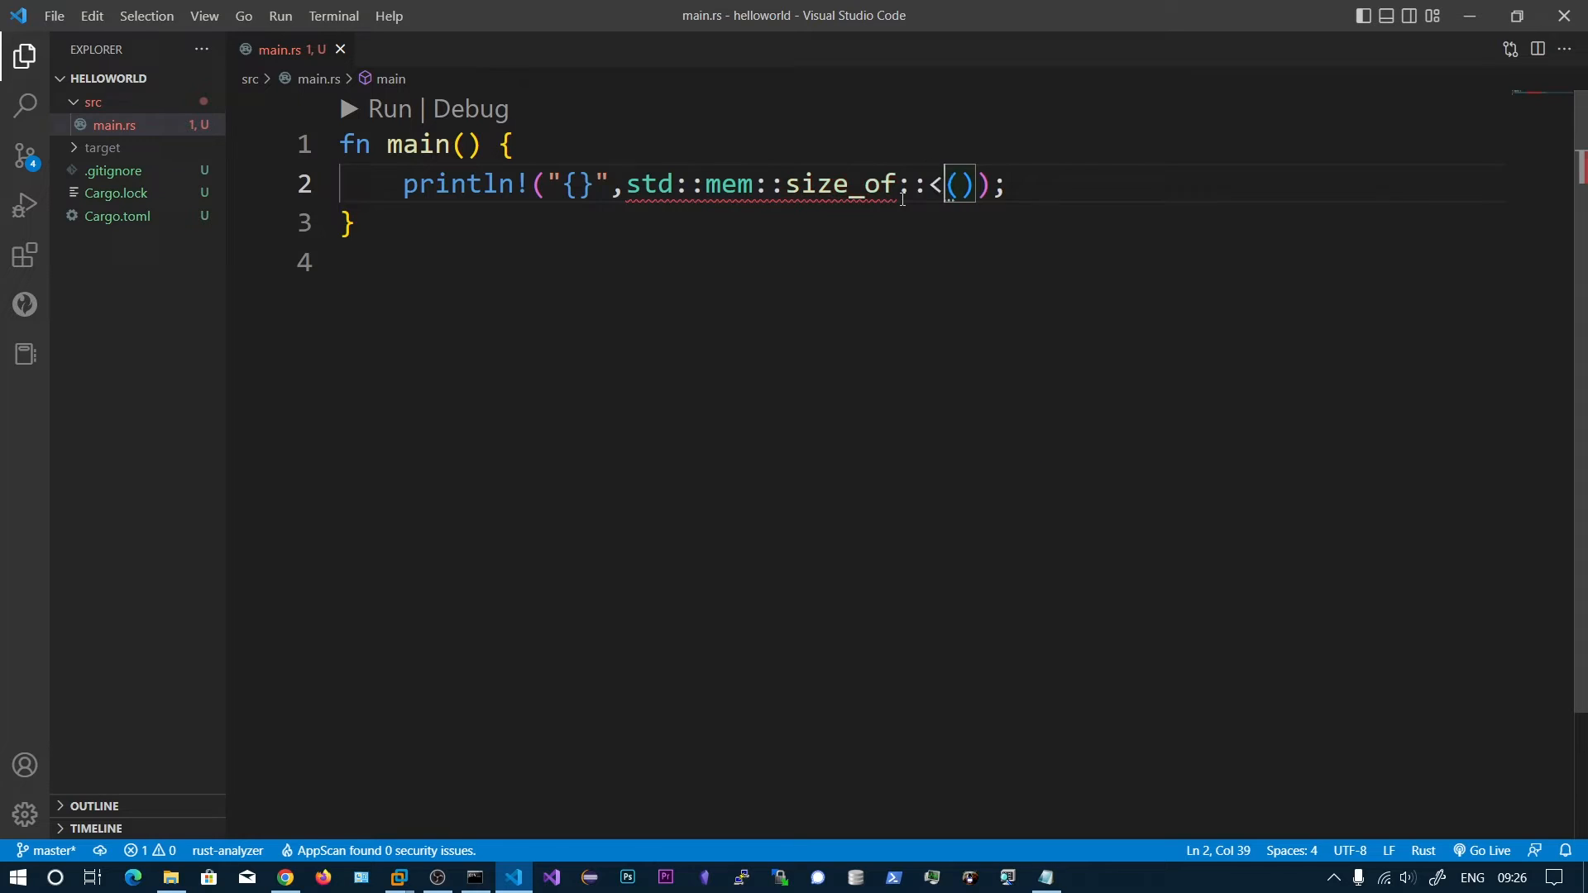
type("usize>")
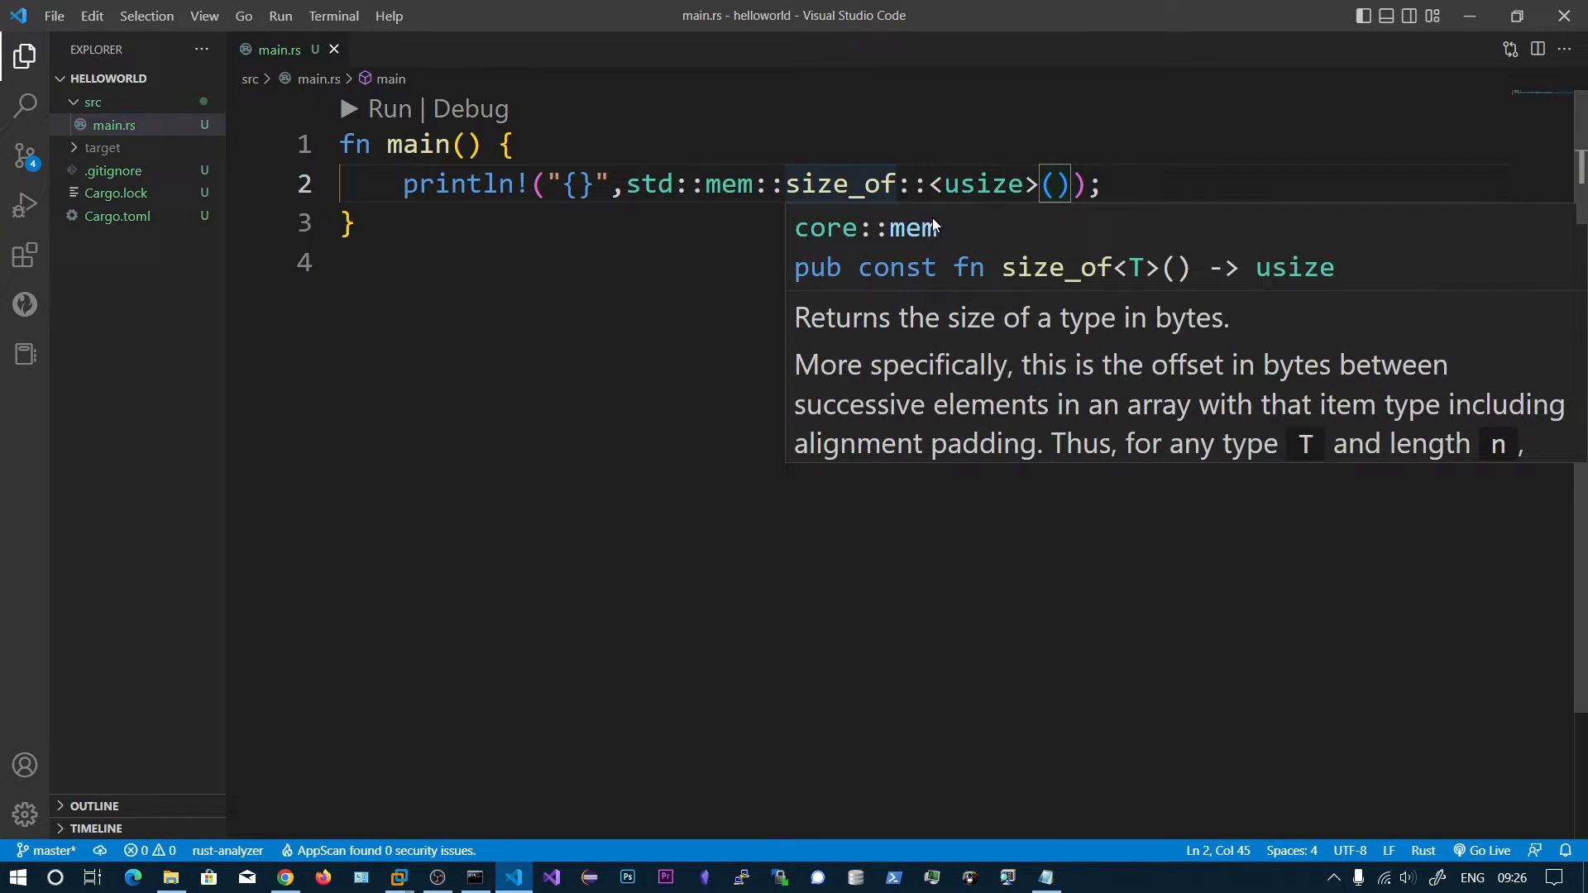
mouse_move(734, 183)
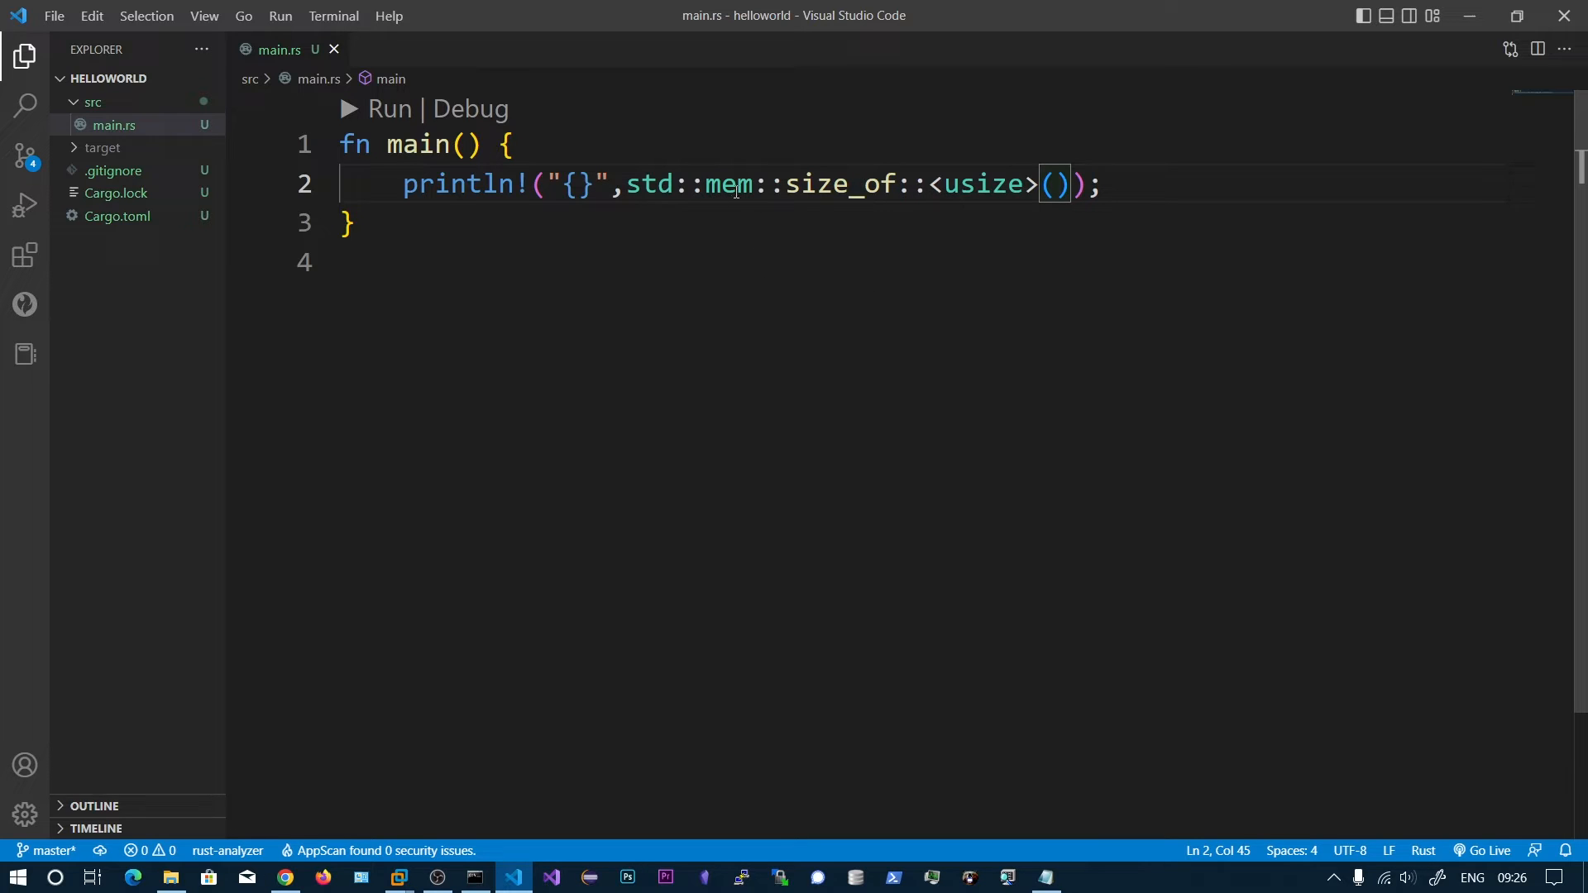
mouse_move(509, 187)
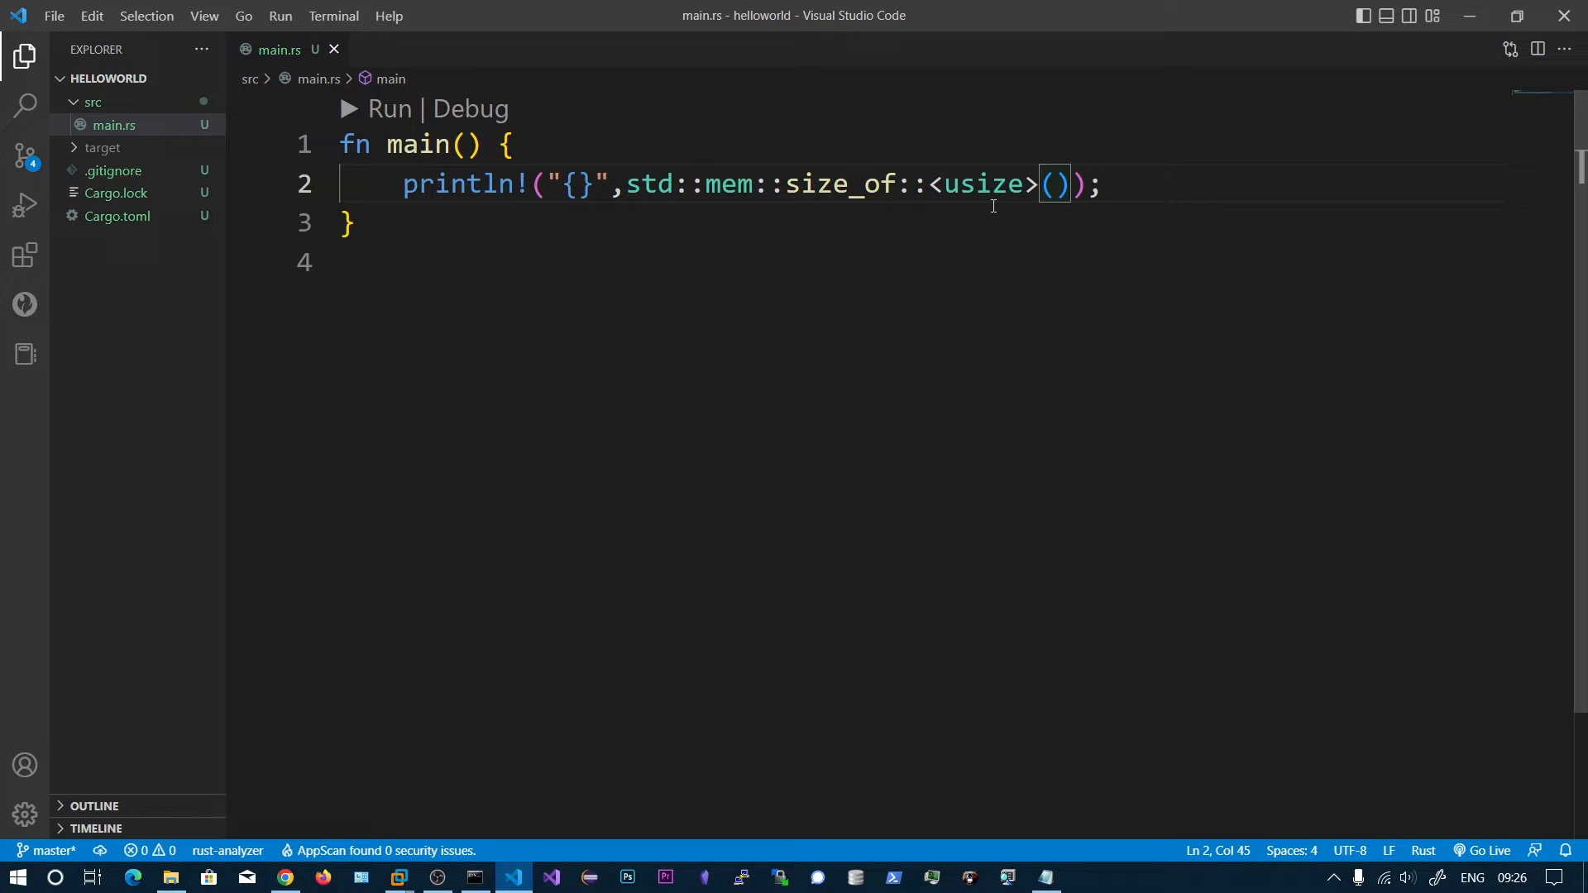
mouse_move(658, 297)
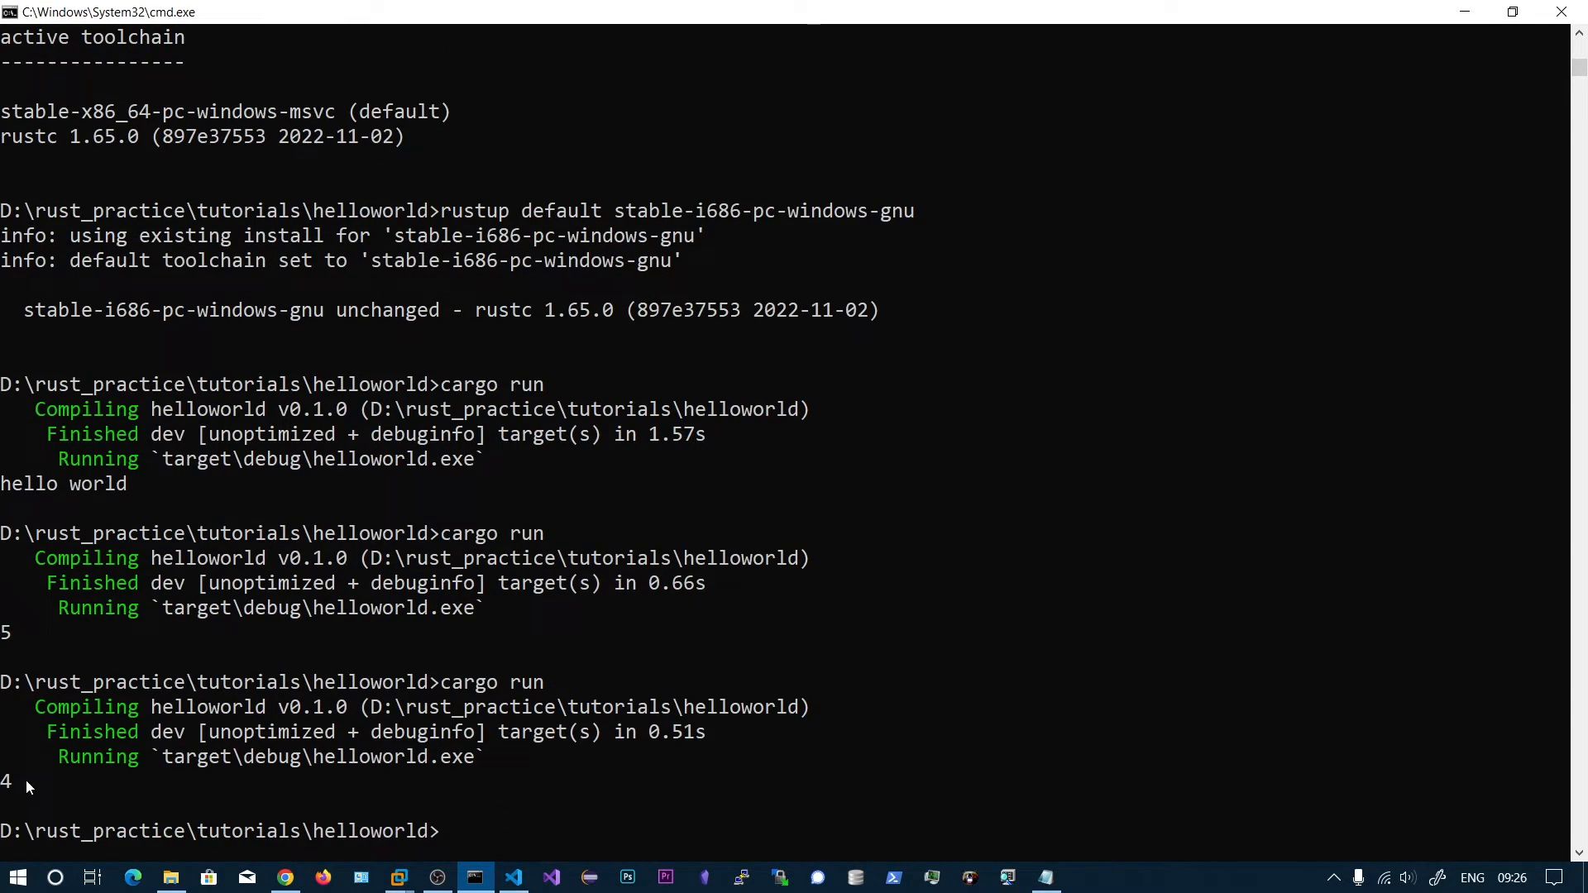
- Add a ' bytes' label to the format string and rerun cargo run, printing '4 bytes'
left_click(145, 782)
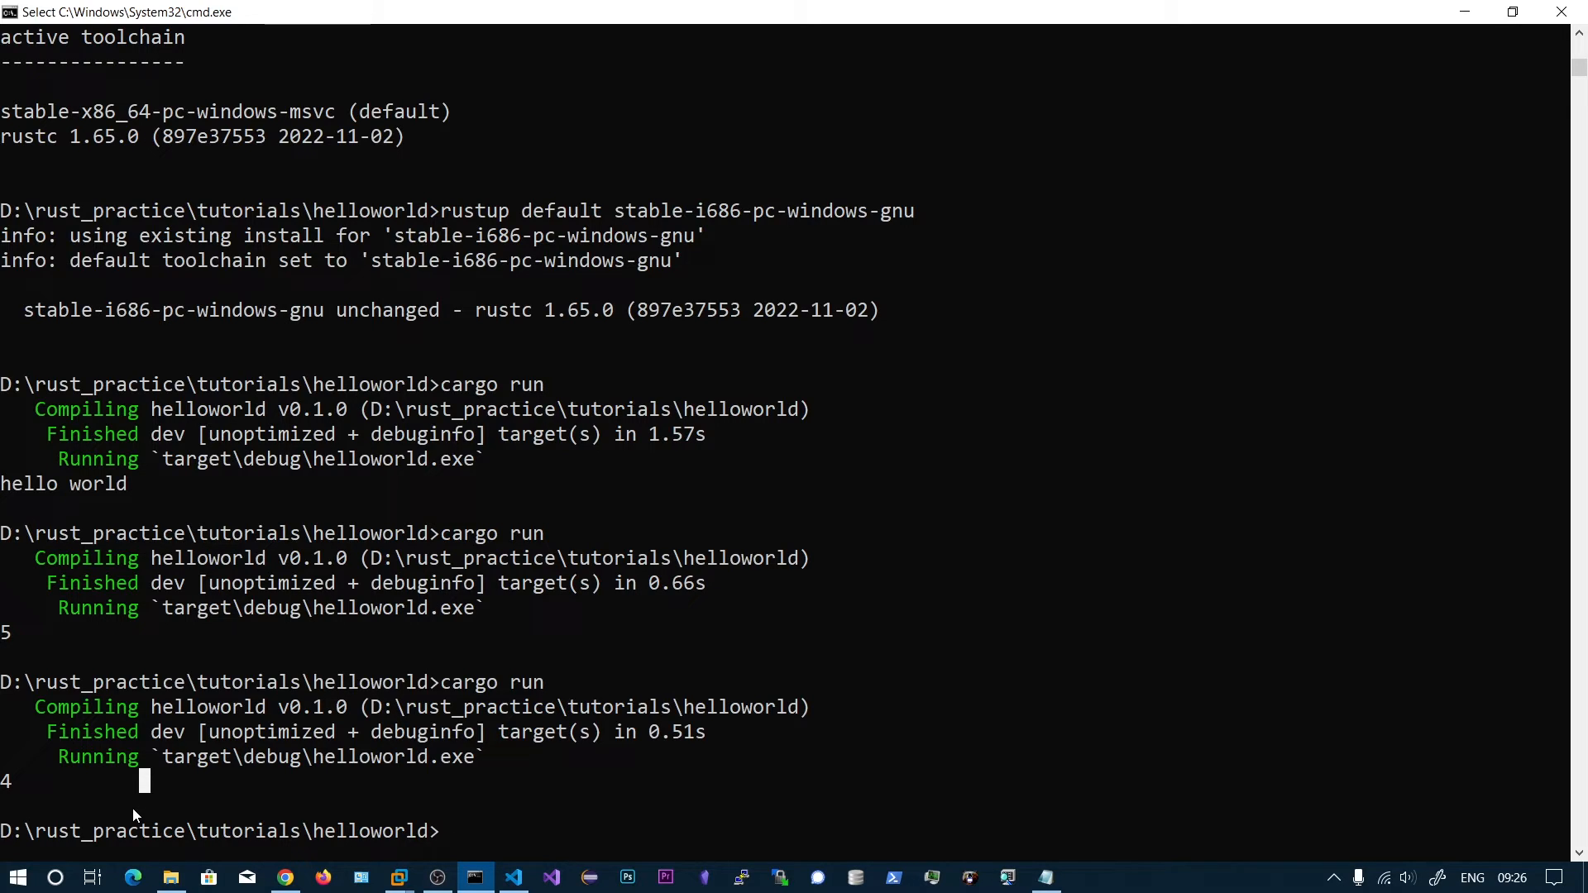
mouse_move(166, 822)
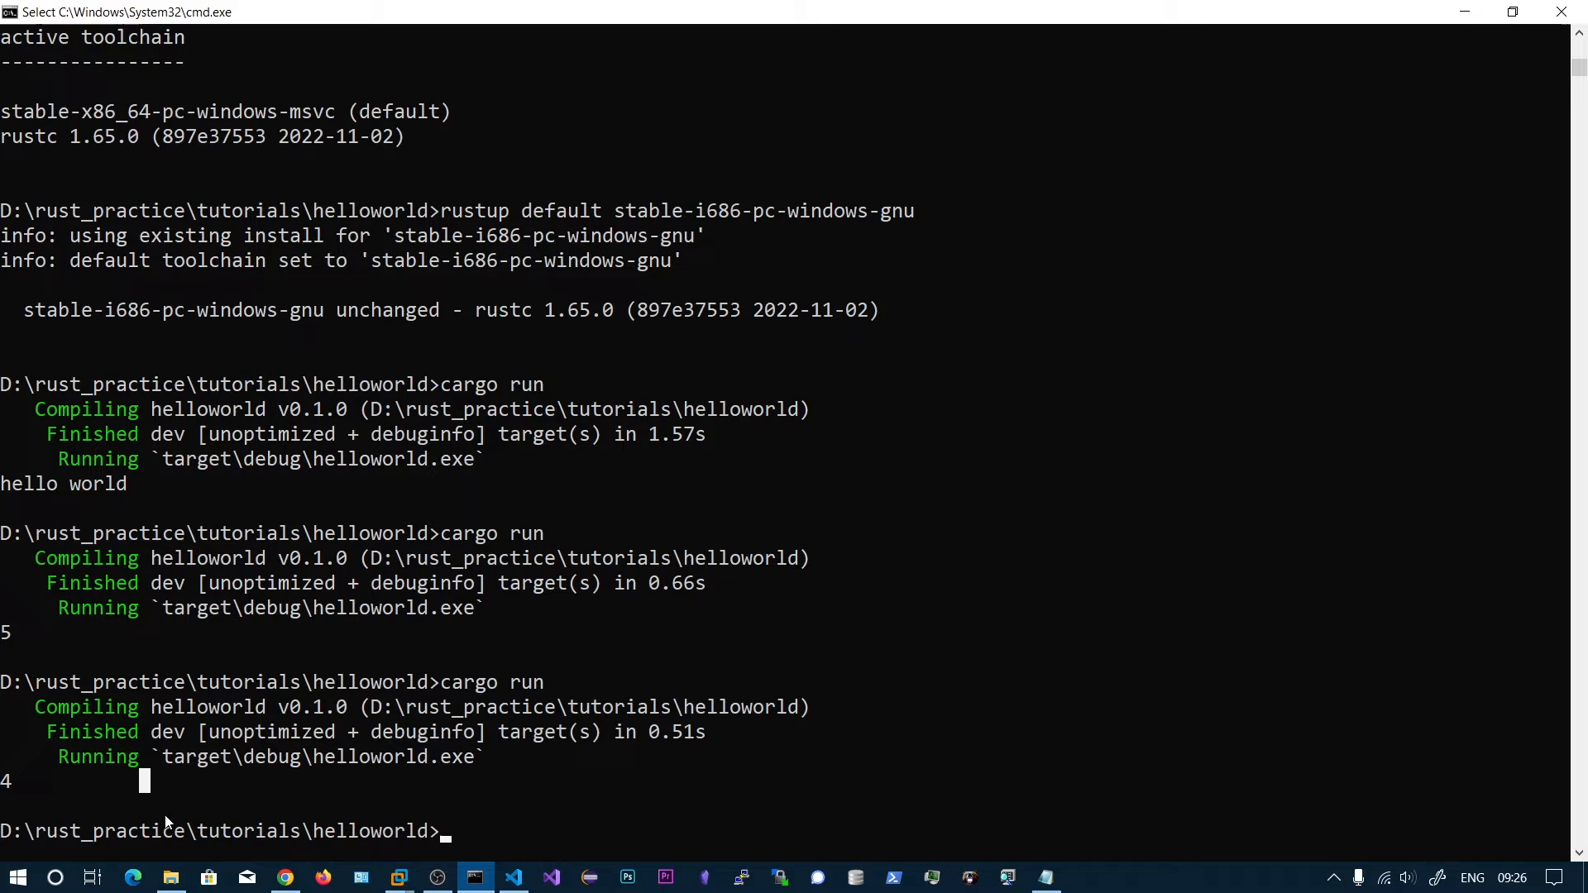
left_click(514, 877)
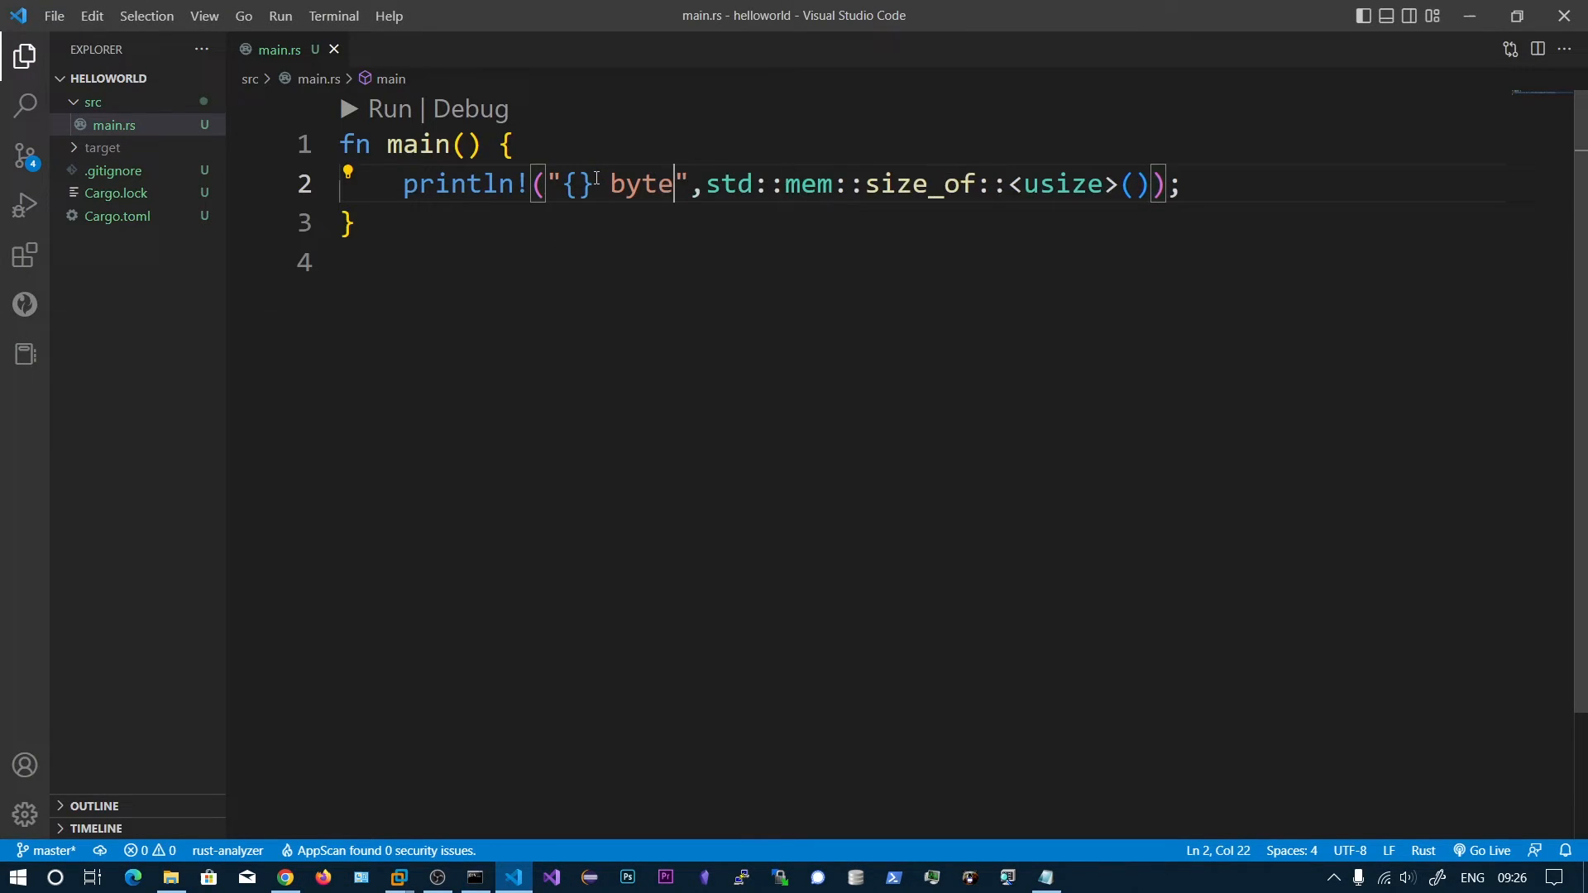
type("s")
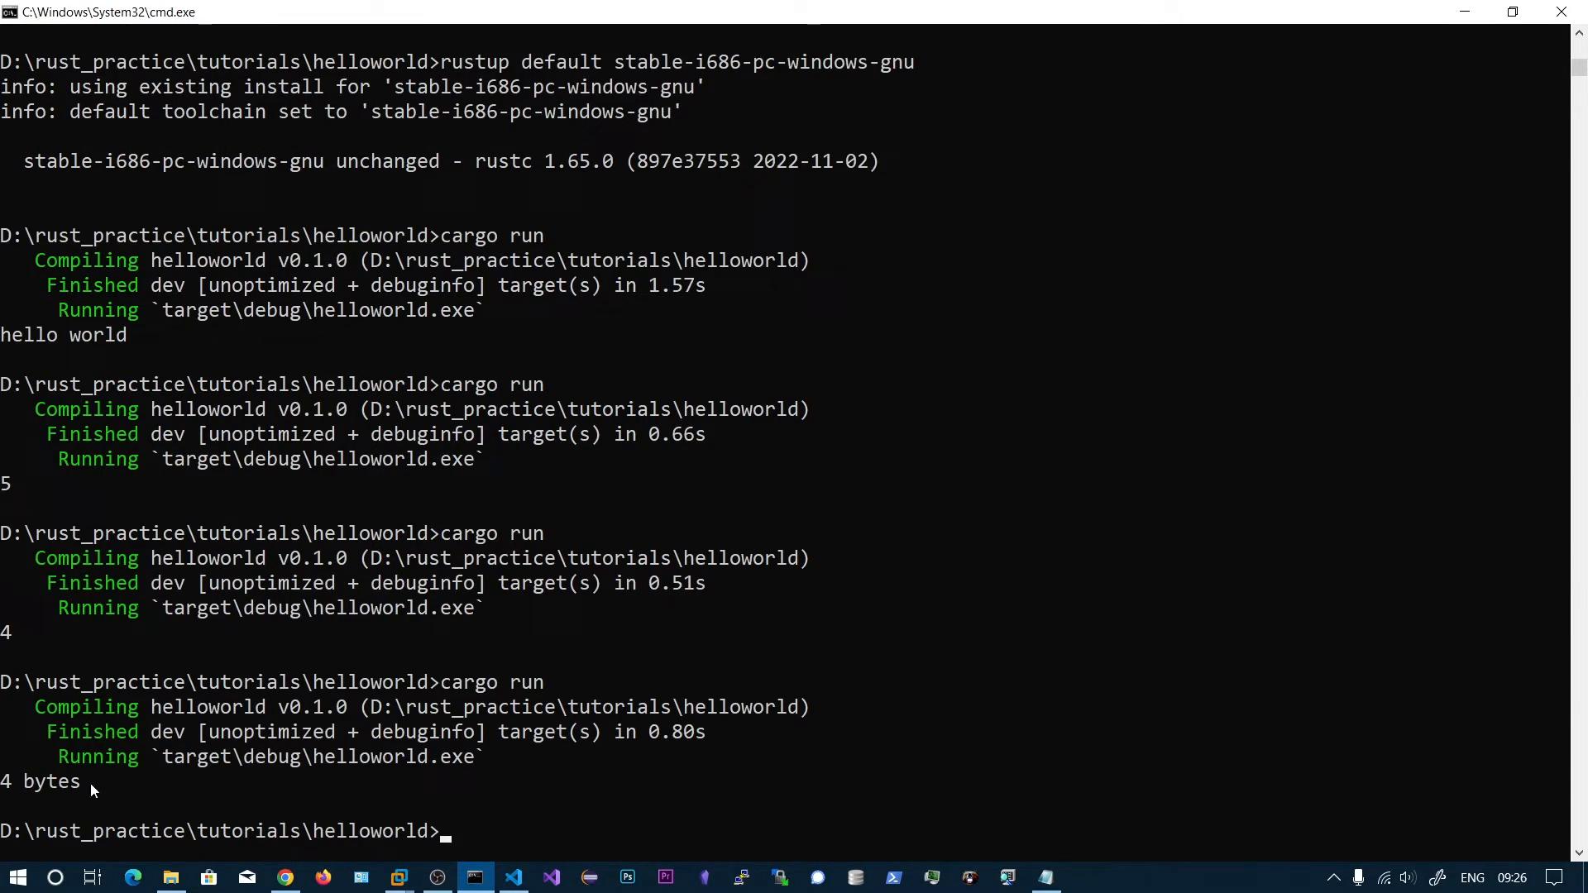
left_click(512, 877)
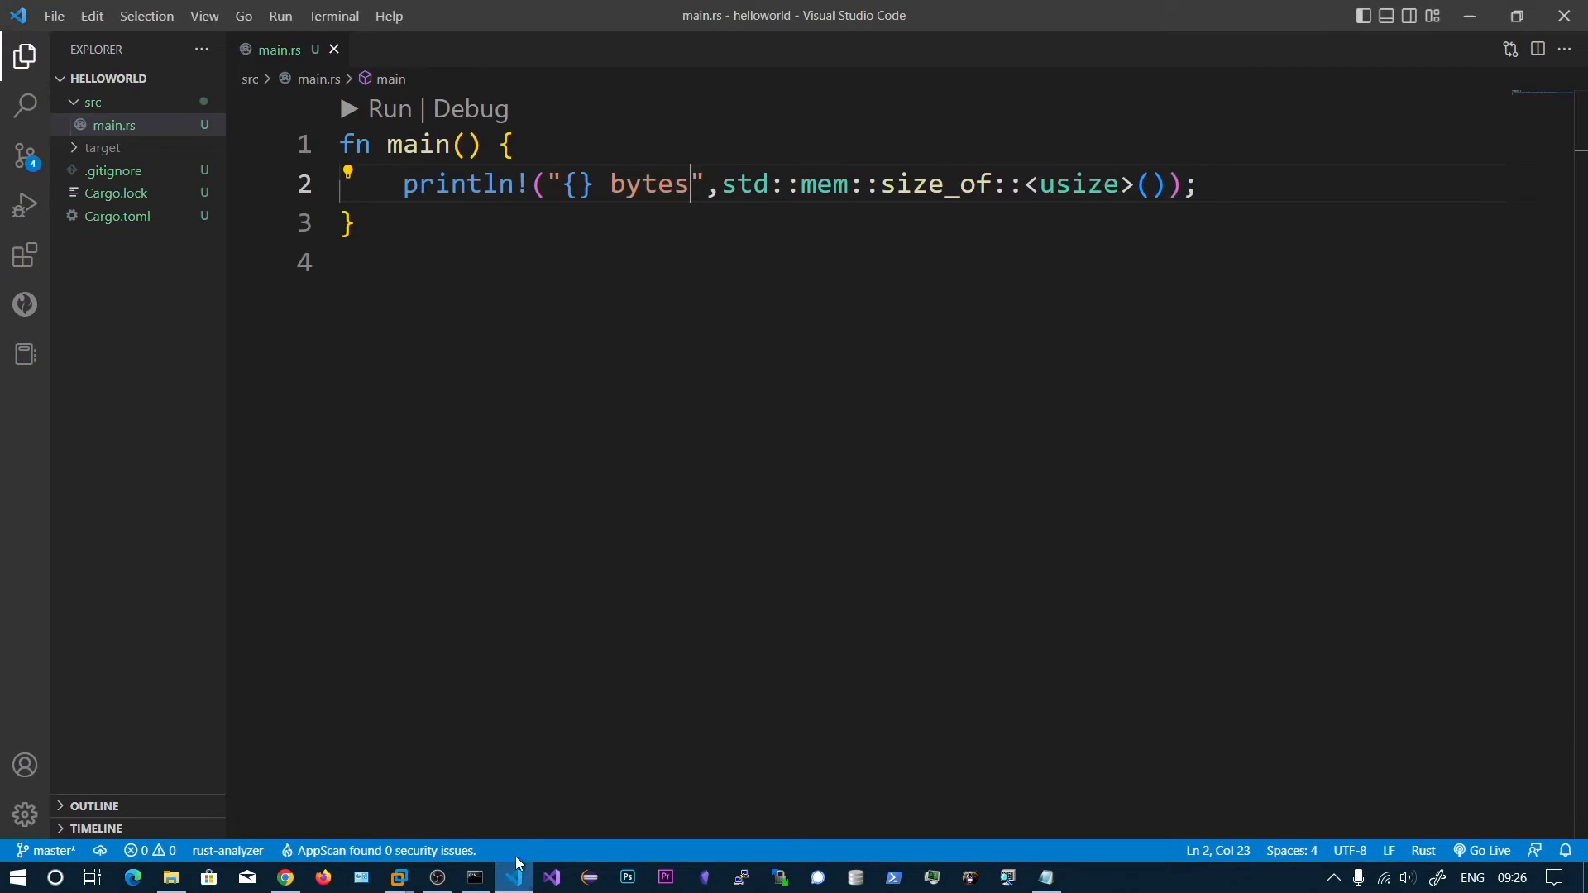
left_click(473, 876)
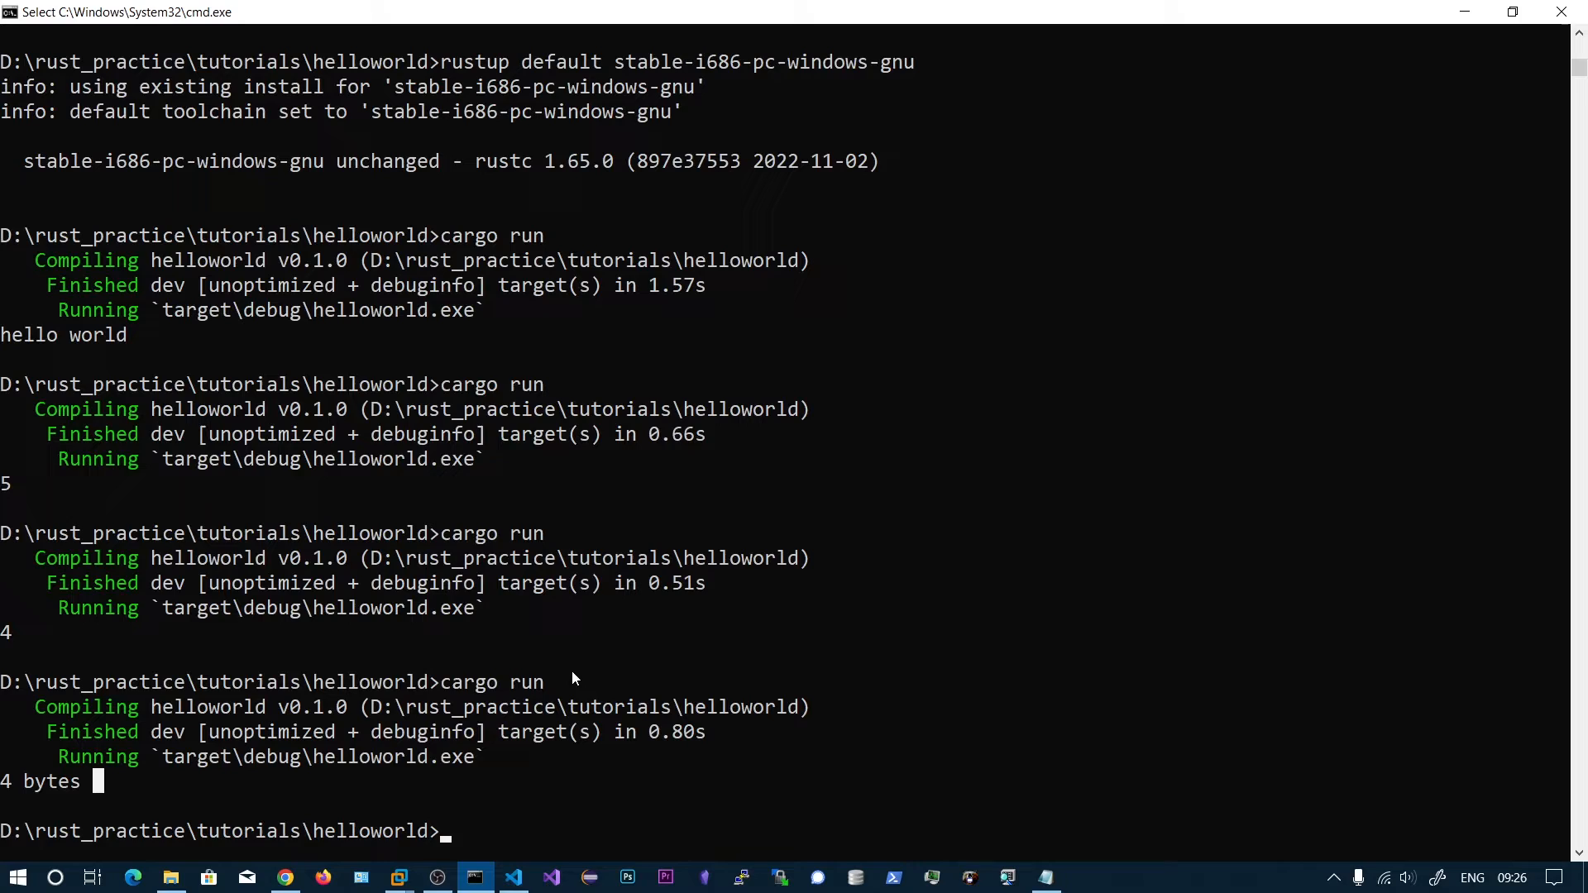
- Run rustup show, set stable-x86_64-pc-windows-msvc as default, and cargo run to print '8 bytes'
type("s")
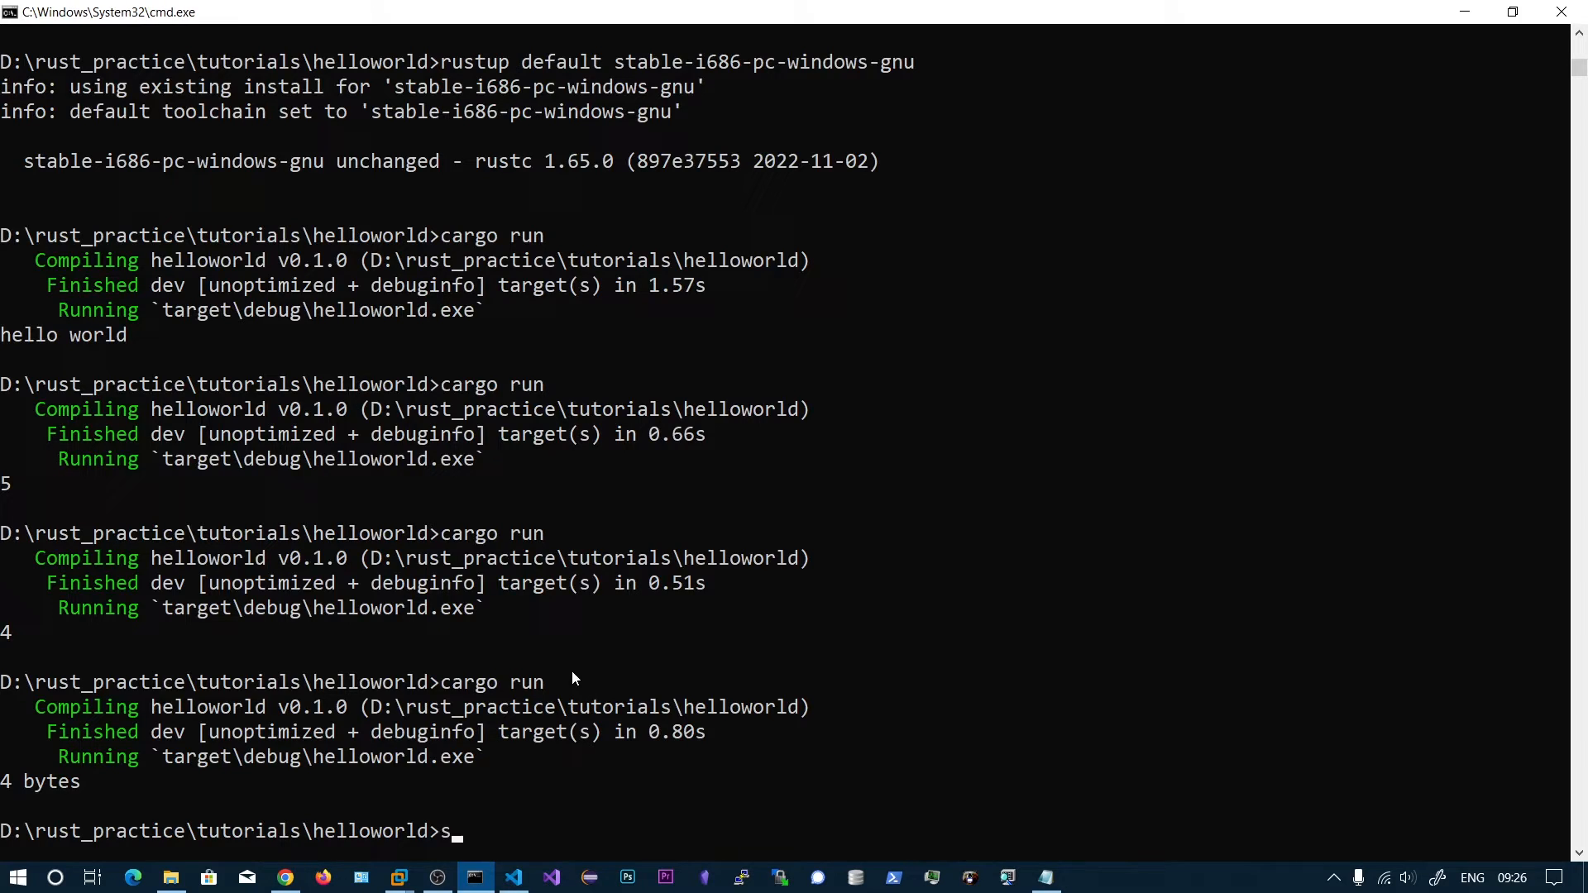
type("ustup show")
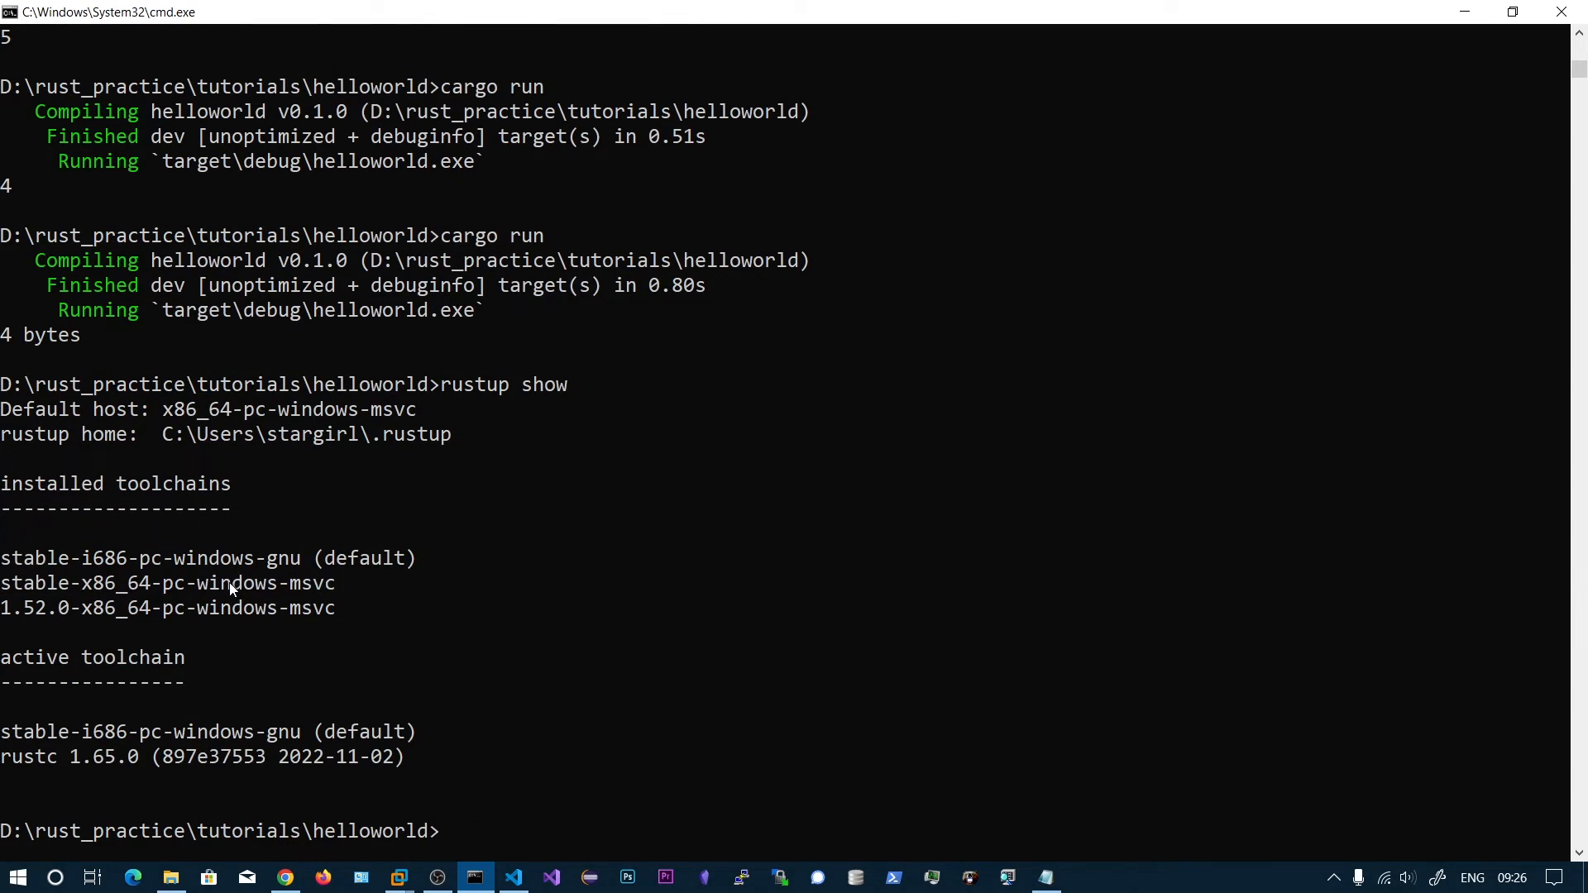
type("rustup d")
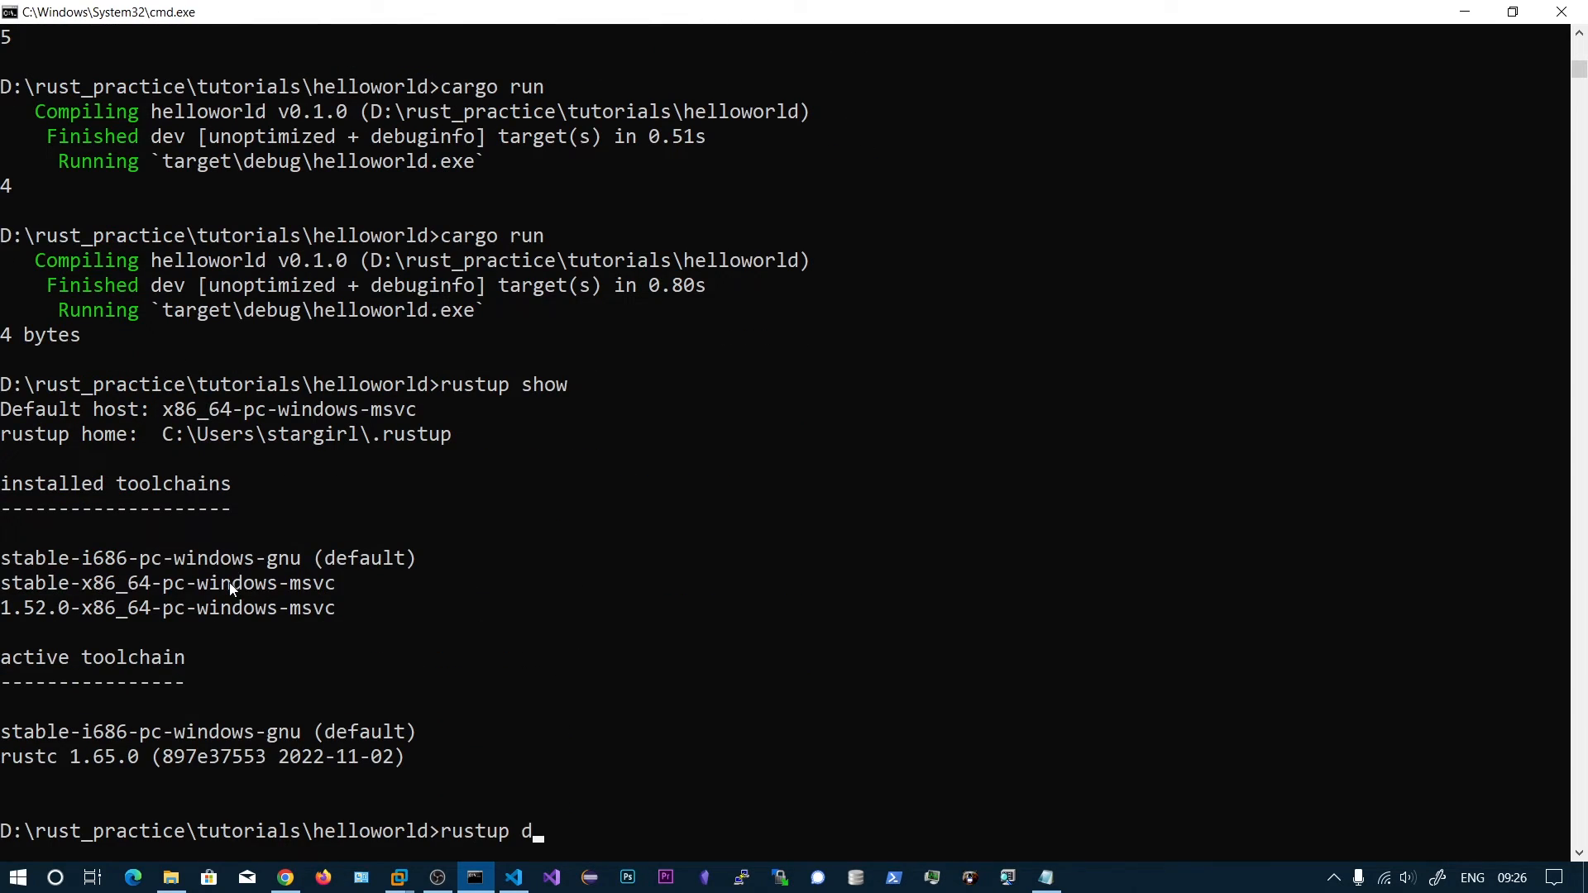
type("efault  stable-x86_64-pc-windows-msv")
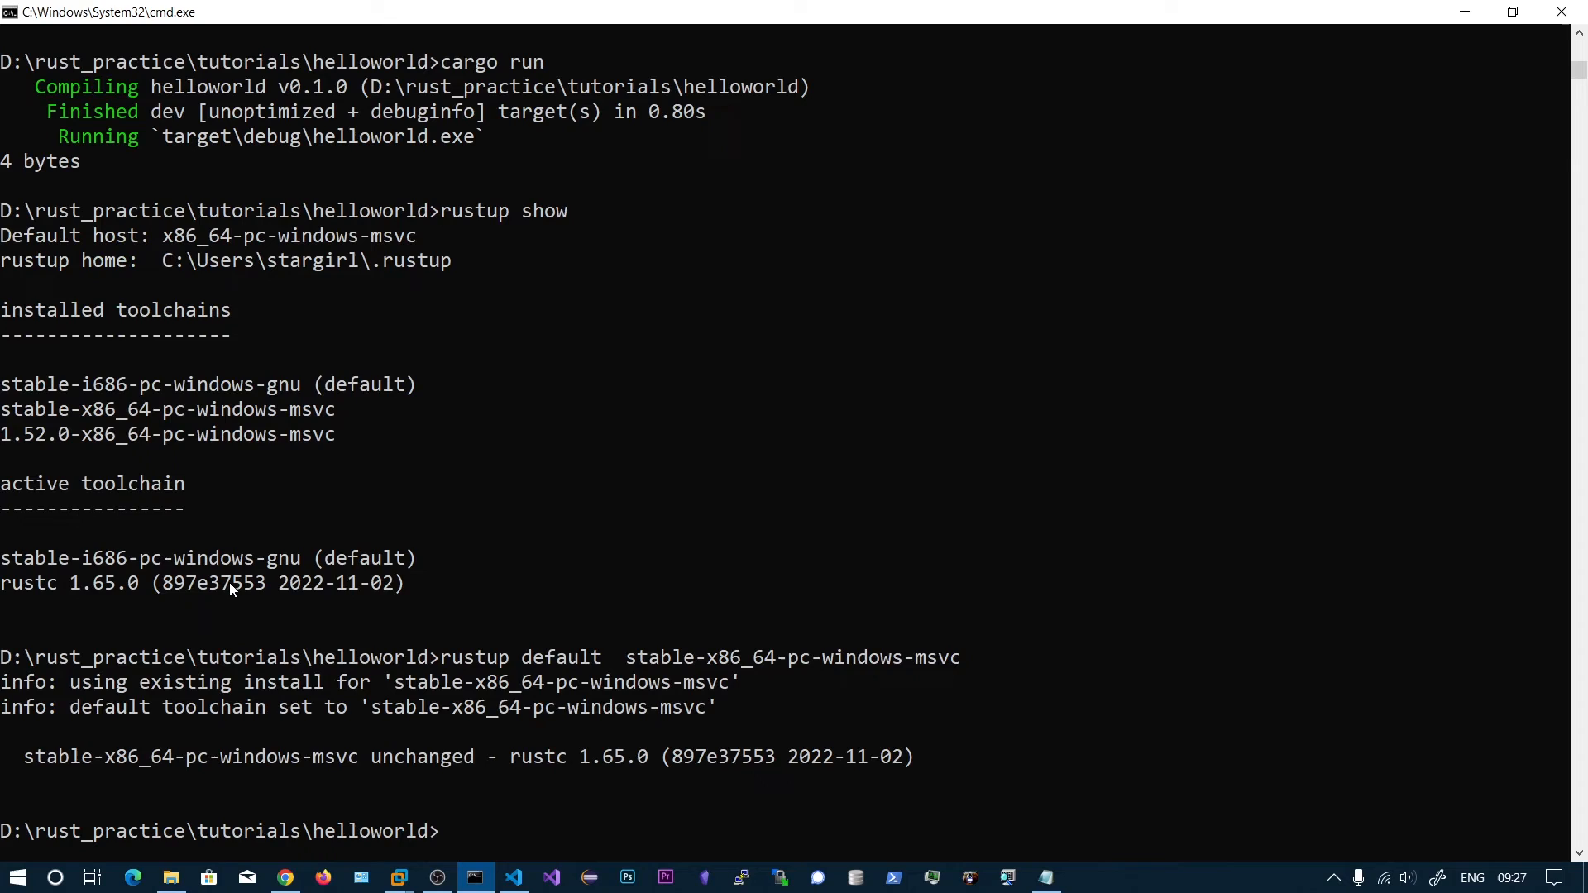
type("cargo run")
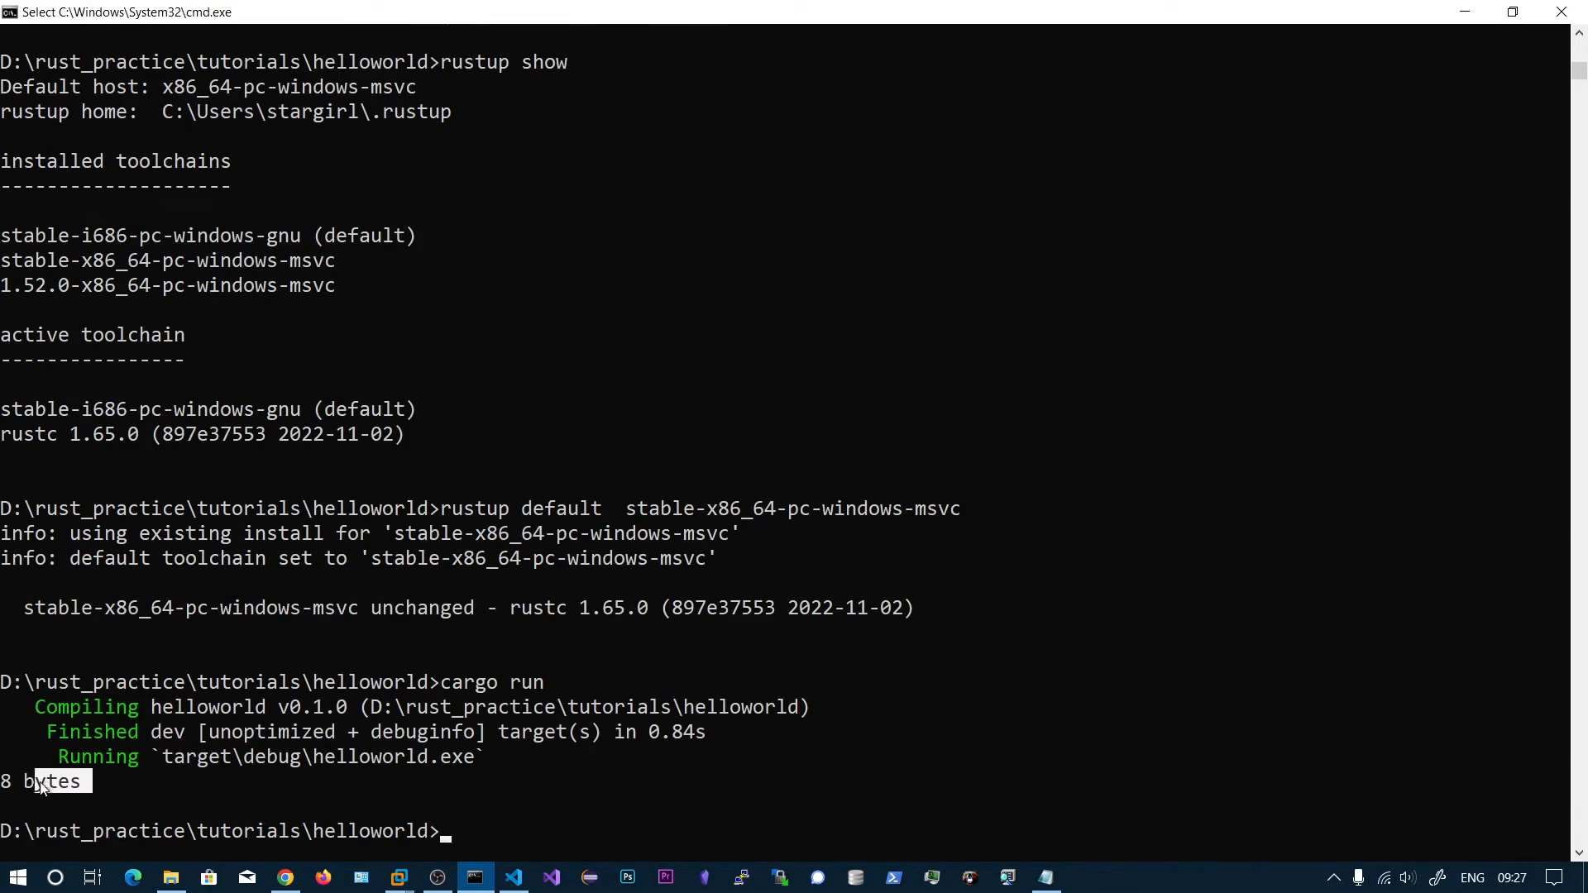
left_click(513, 878)
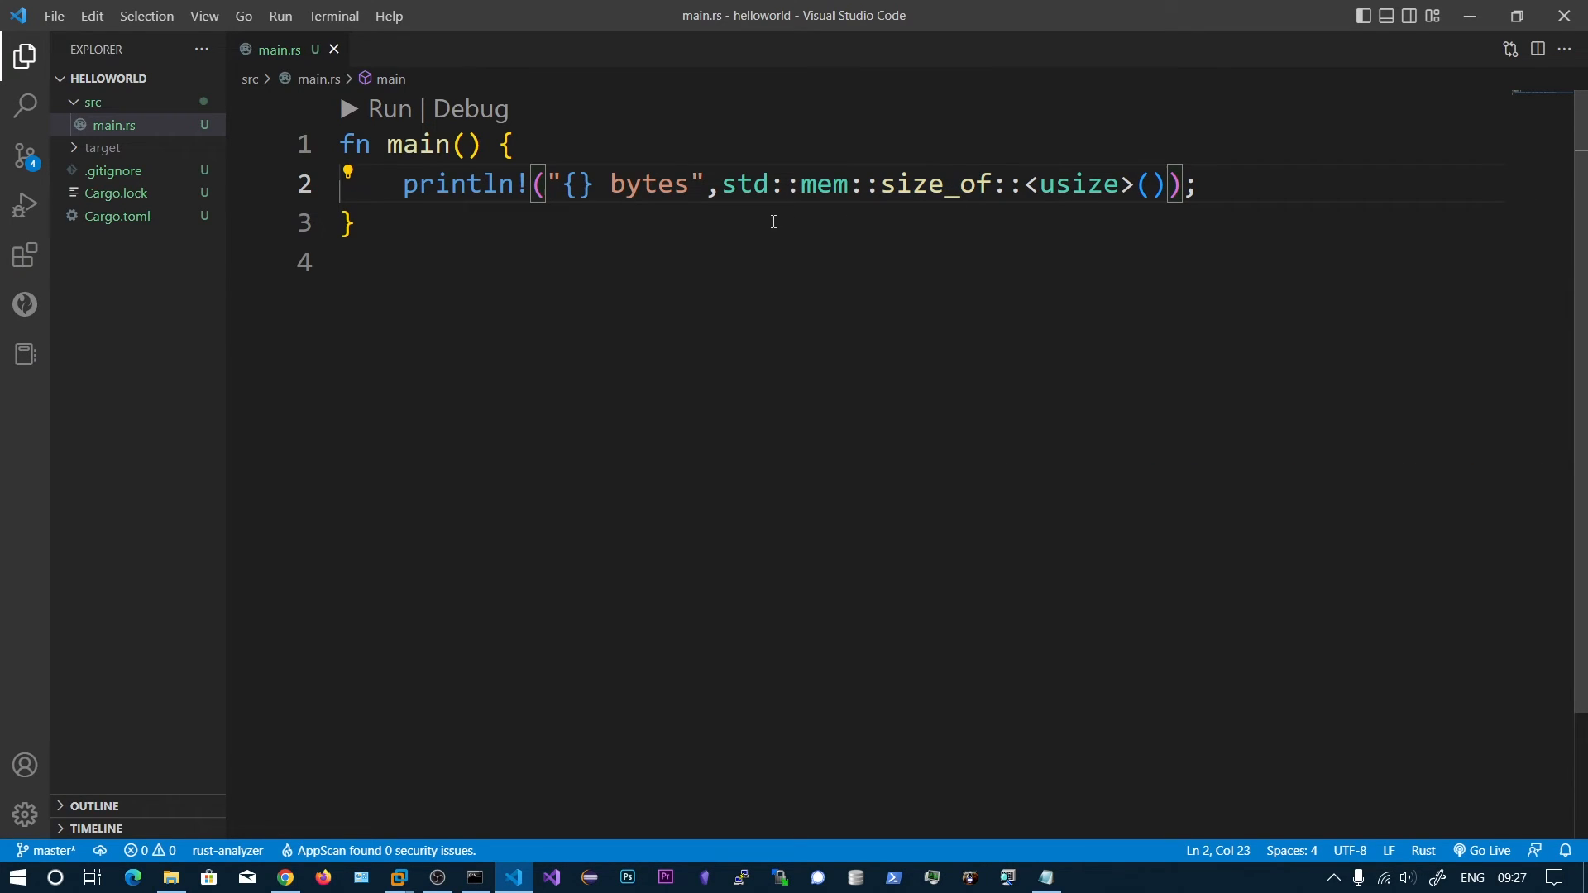
mouse_move(1038, 195)
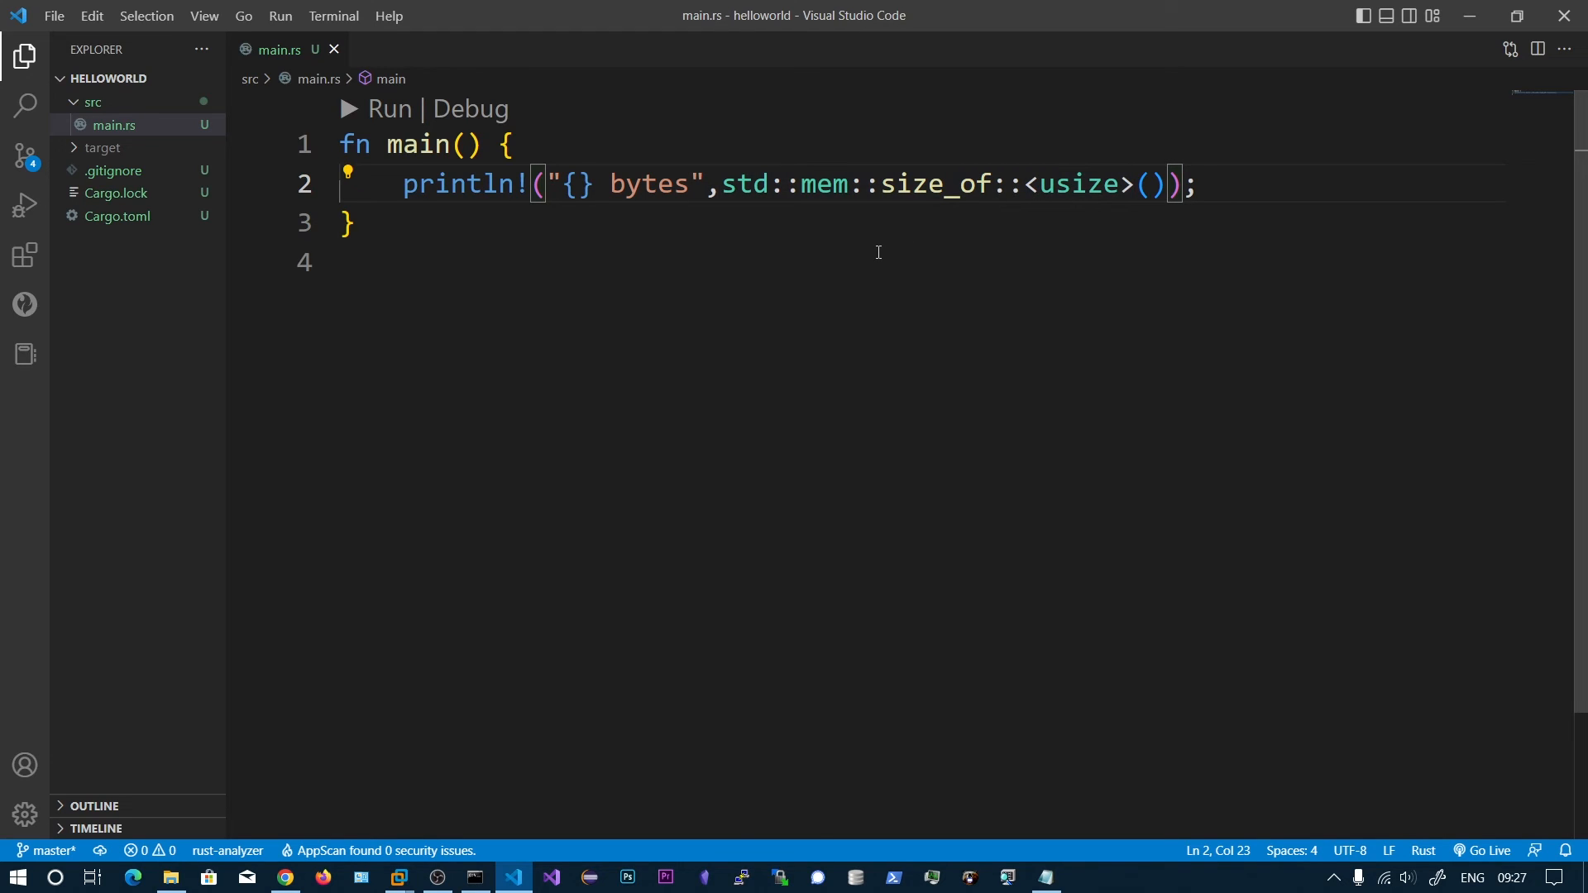
mouse_move(1041, 216)
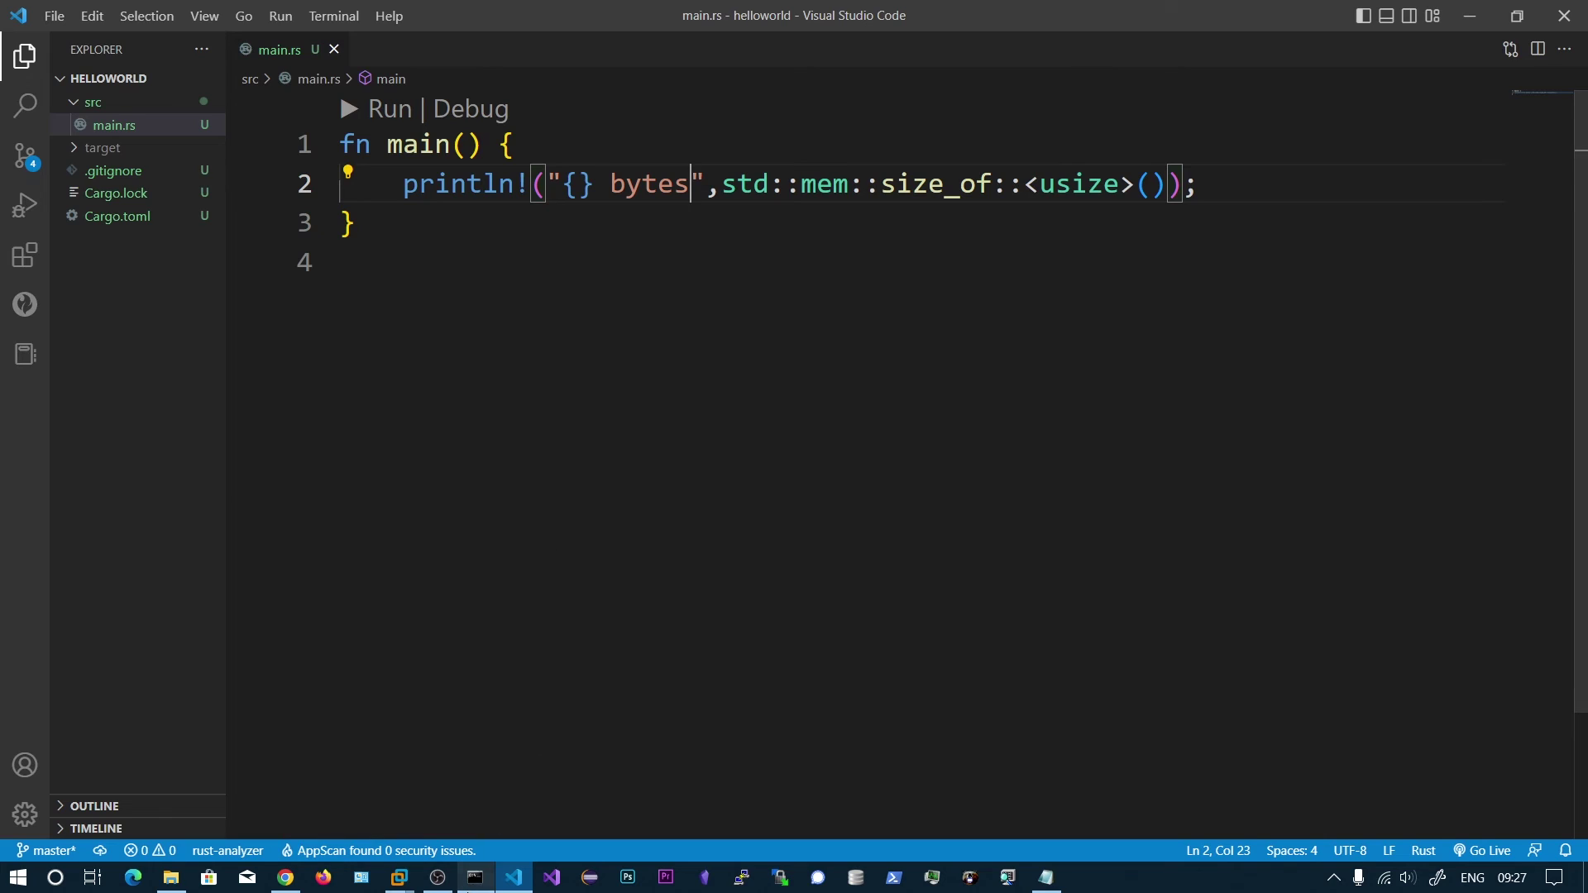
left_click(474, 876)
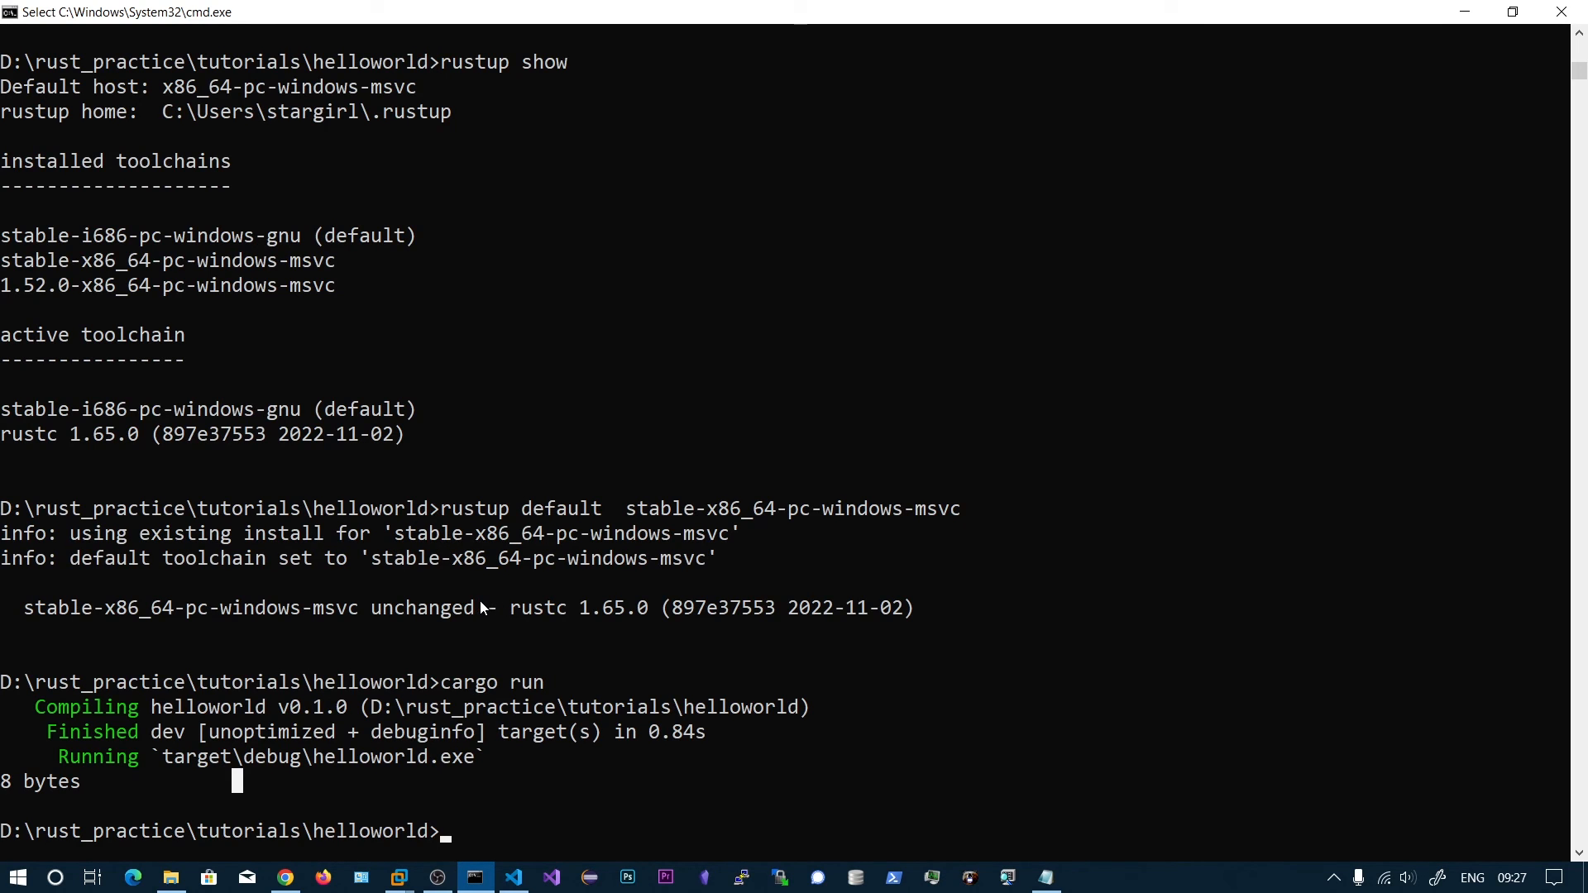
mouse_move(352, 602)
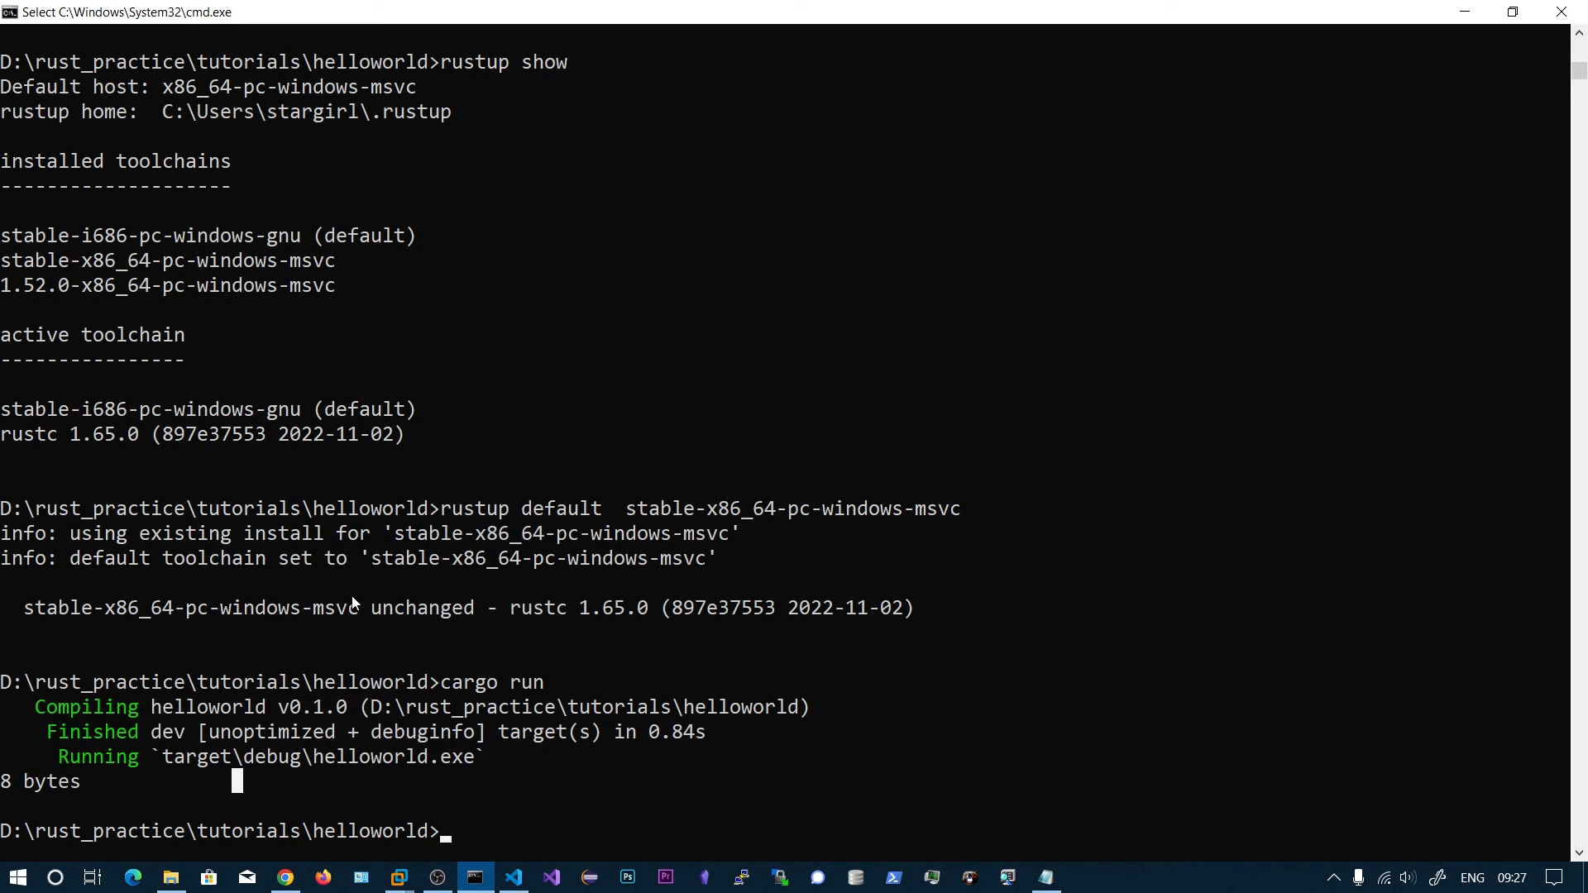
mouse_move(646, 655)
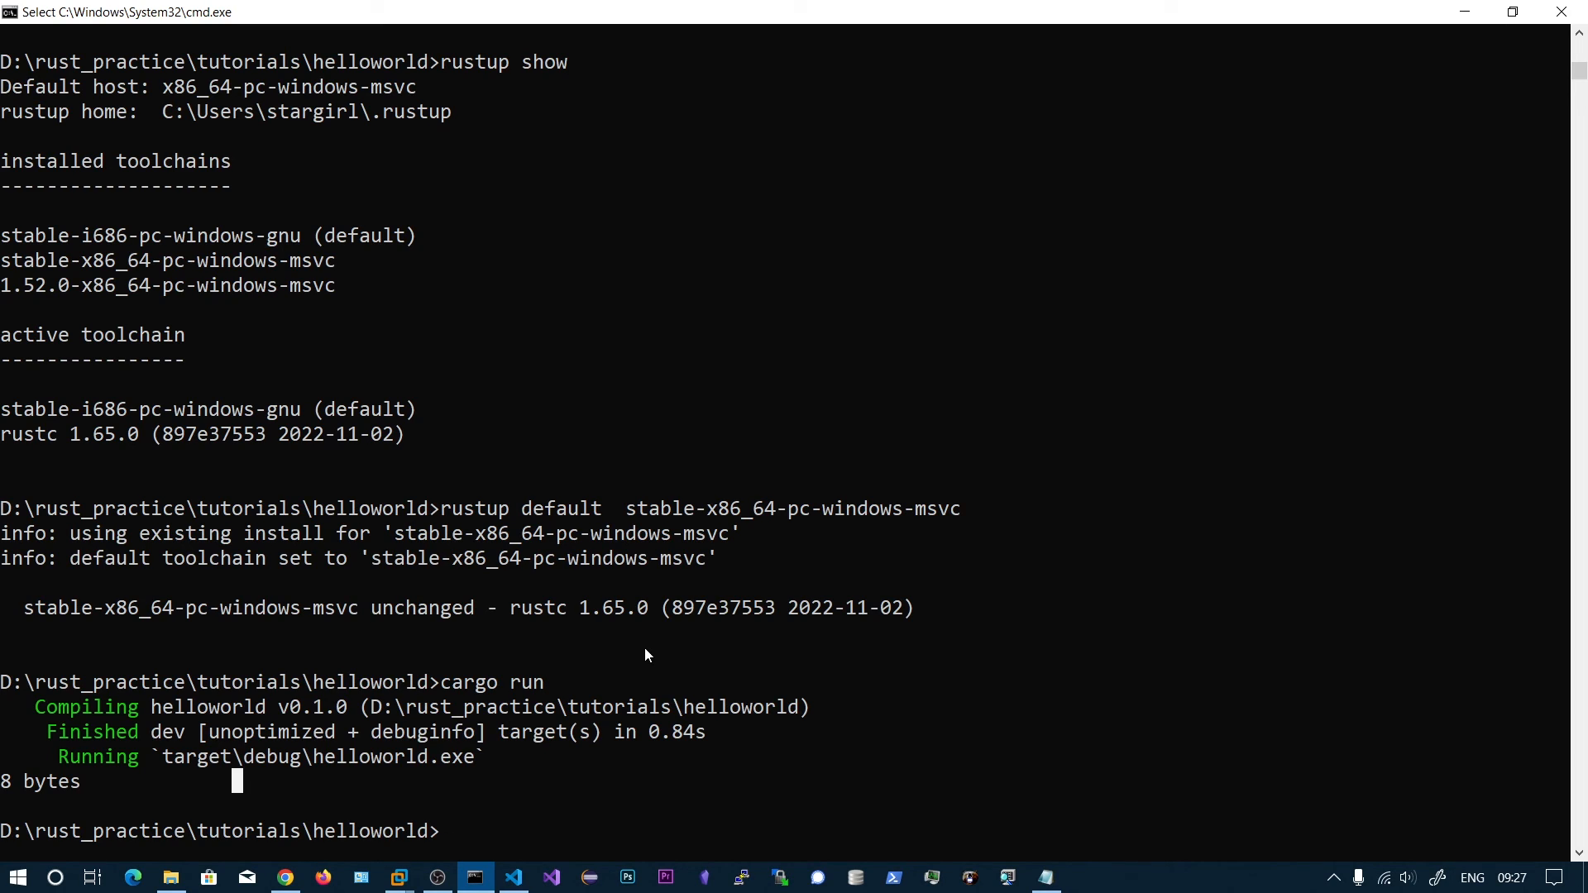